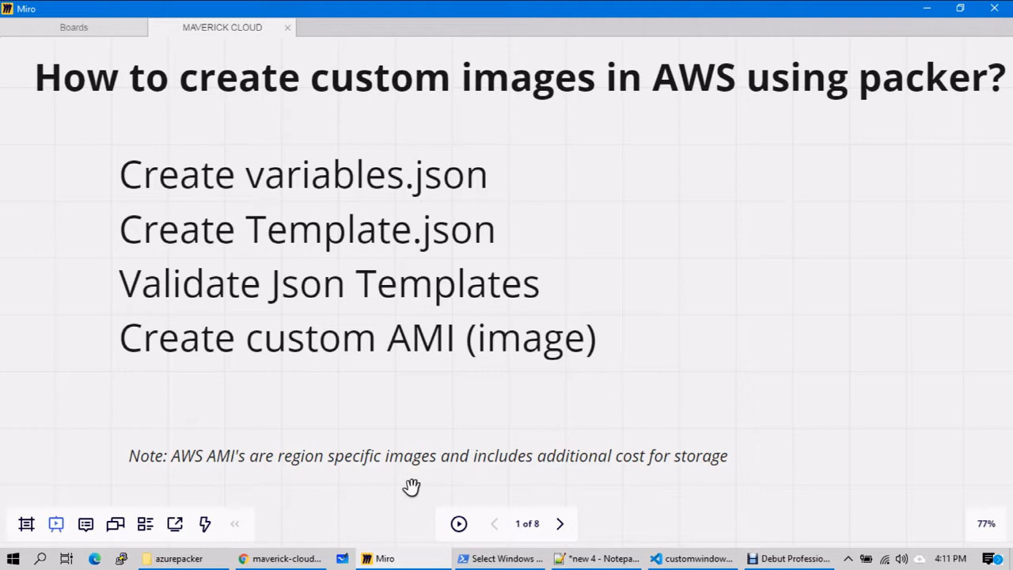
mouse_move(214, 558)
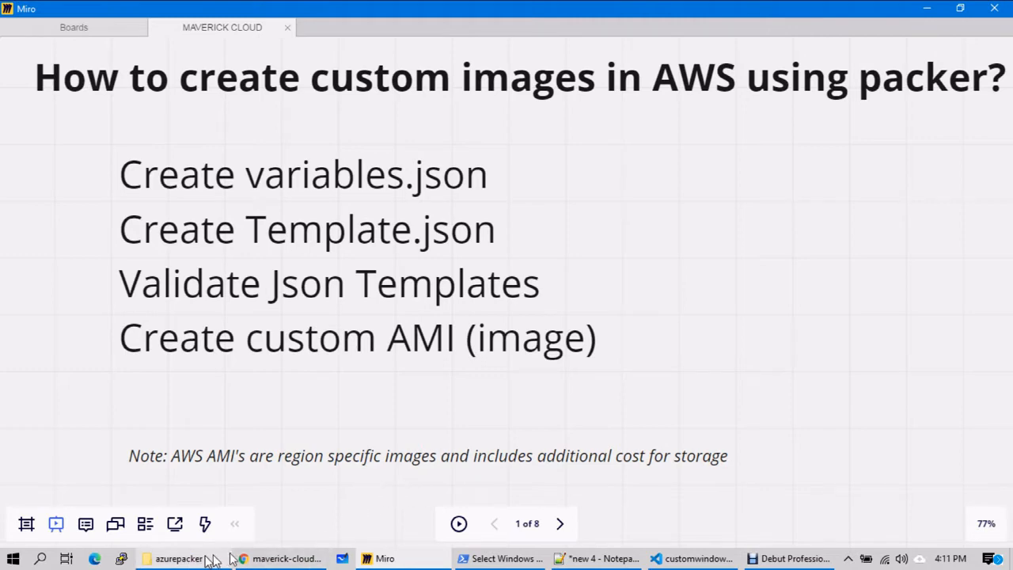
Step: Switch from the Miro slide to the awspacker GitHub repository in the browser
click(286, 557)
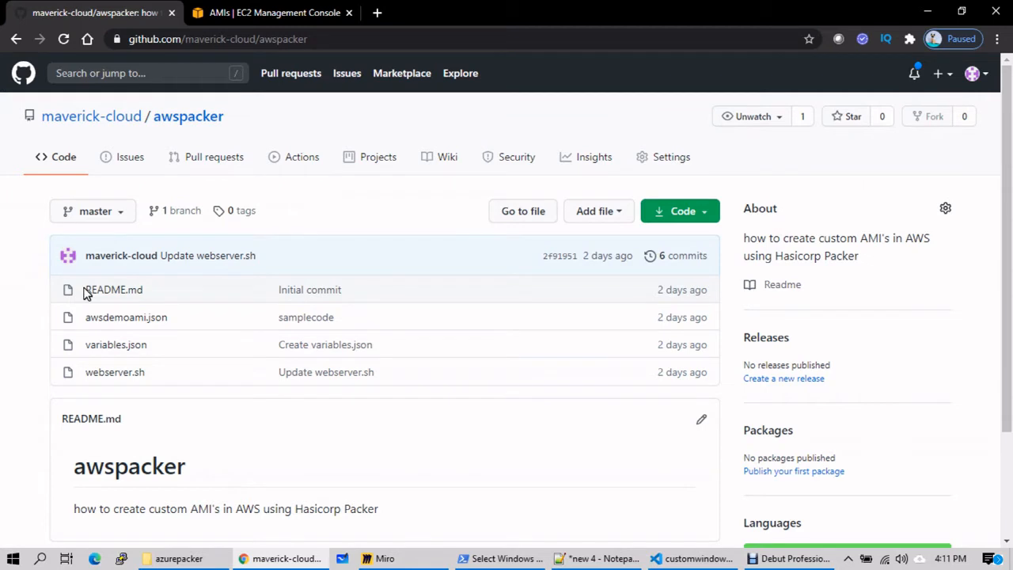
Step: Reveal the awspacker repository's HTTPS clone address and select it for copying
click(595, 210)
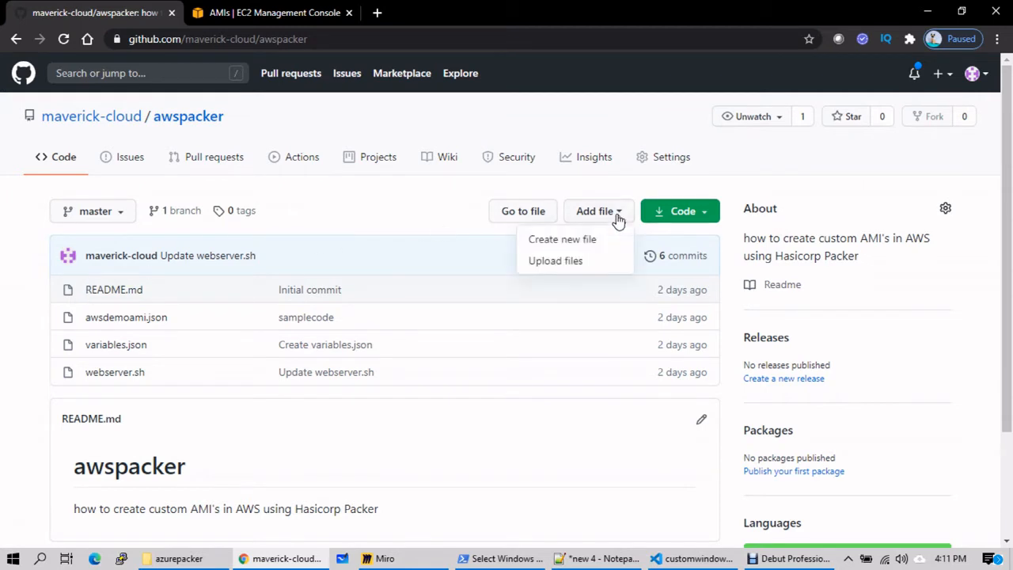
click(679, 210)
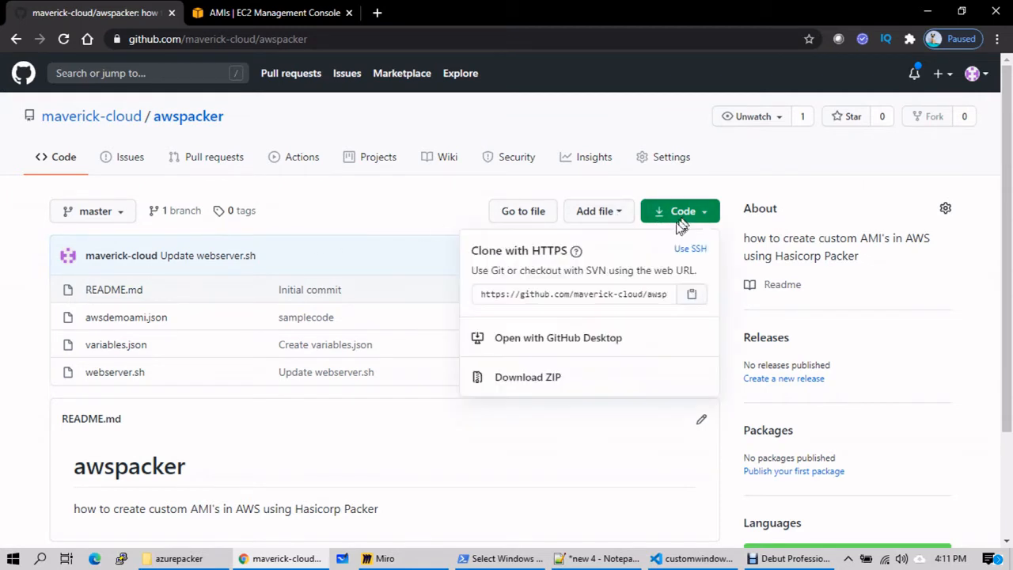
click(574, 293)
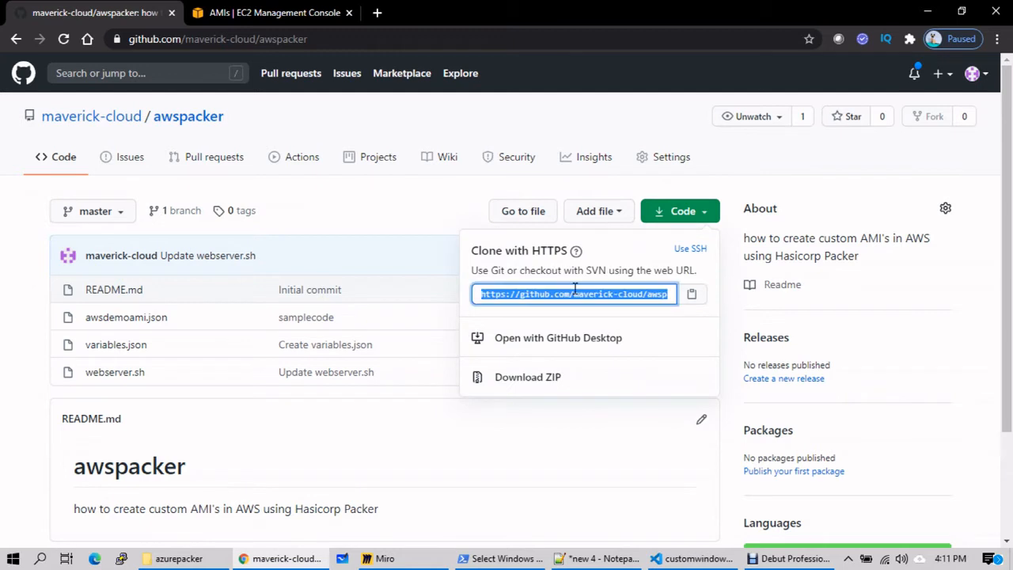
mouse_move(532, 356)
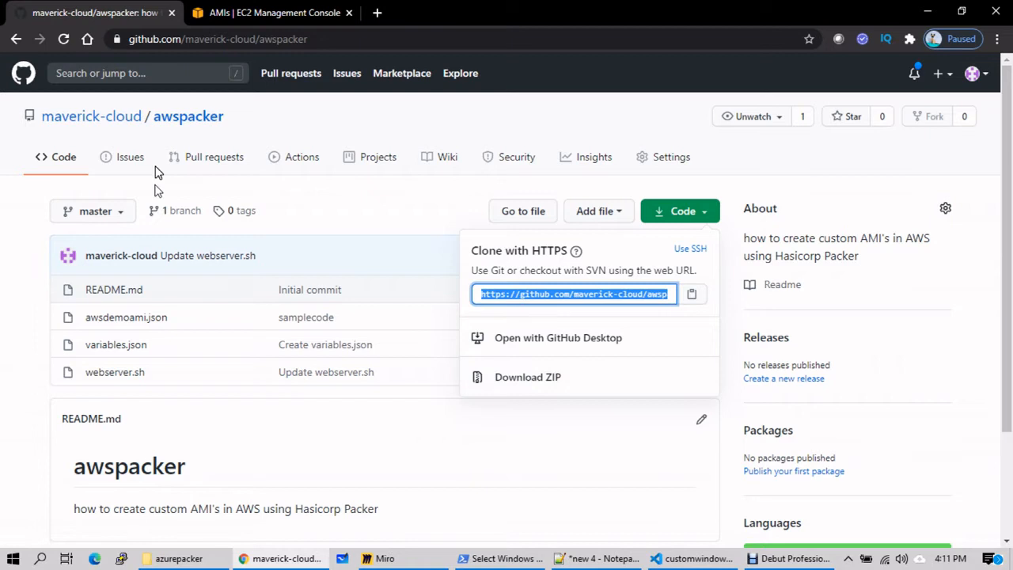
mouse_move(432, 500)
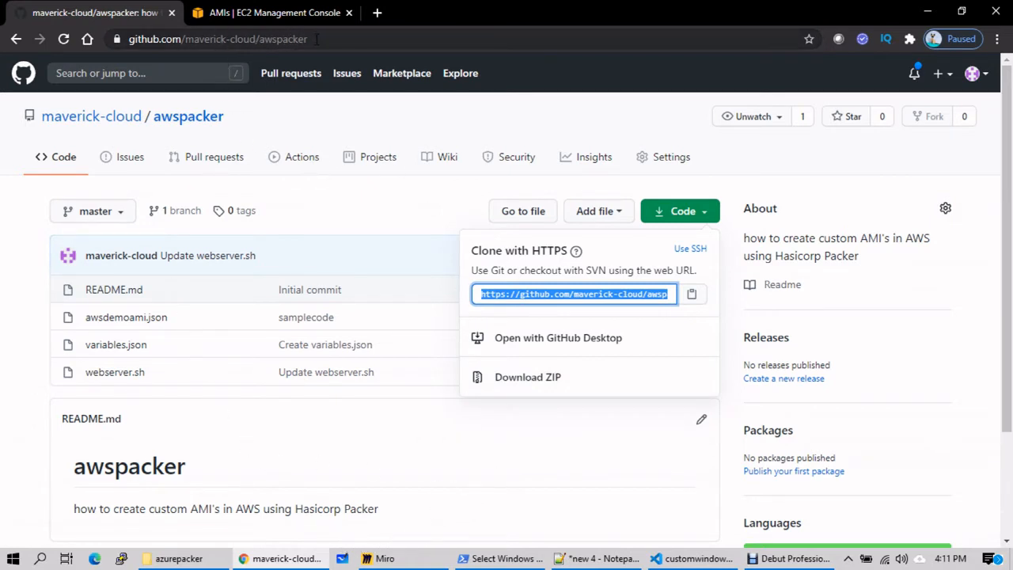
mouse_move(846, 439)
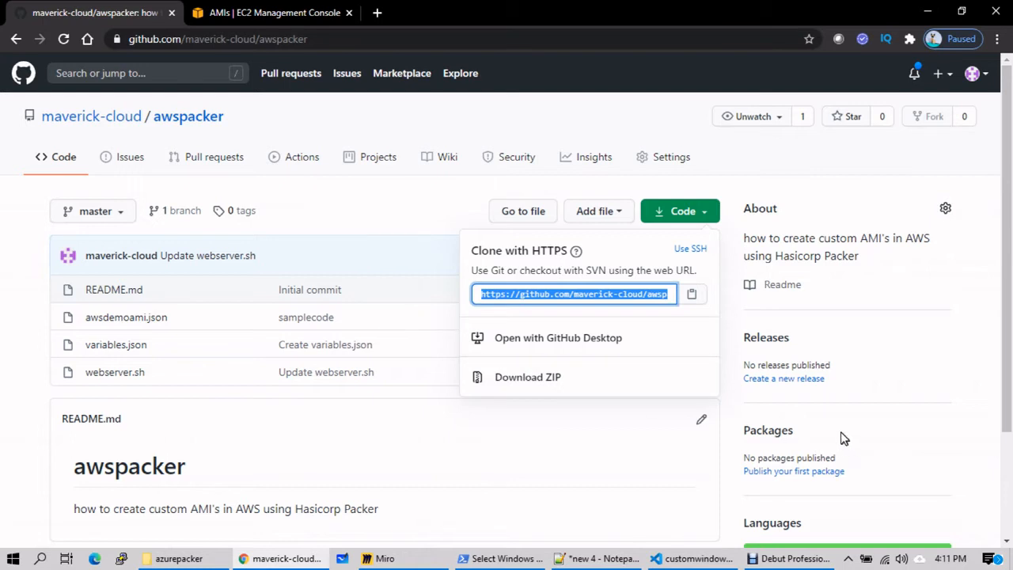
mouse_move(336, 551)
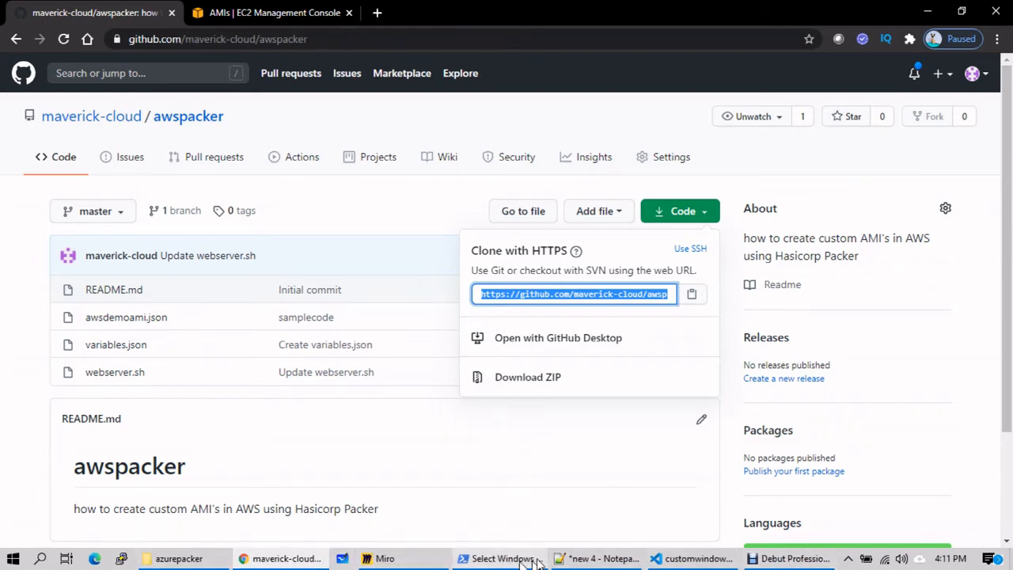
Step: Move up to the Packer Demo folder in PowerShell and list its contents
click(499, 557)
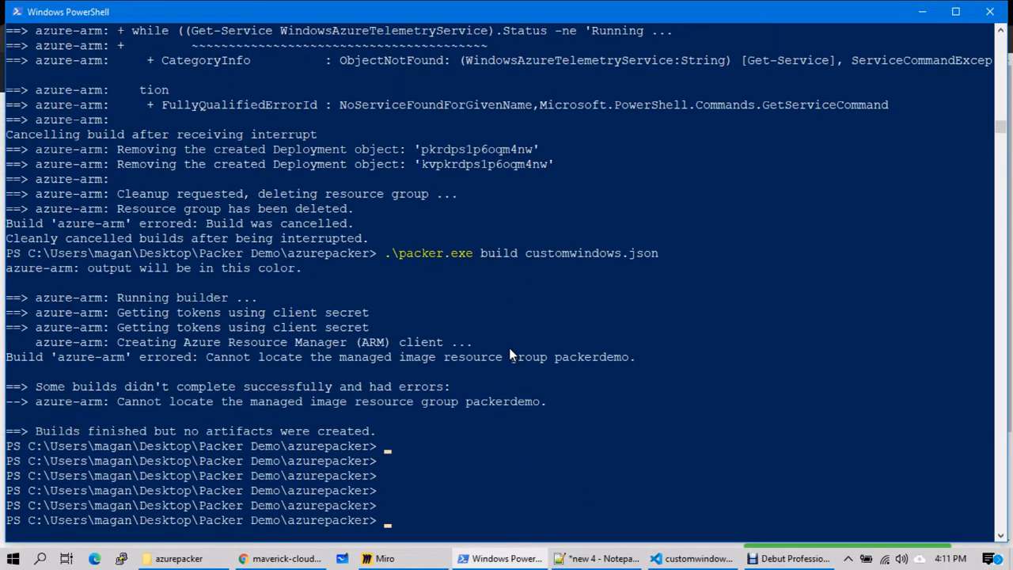
text(cd ..)
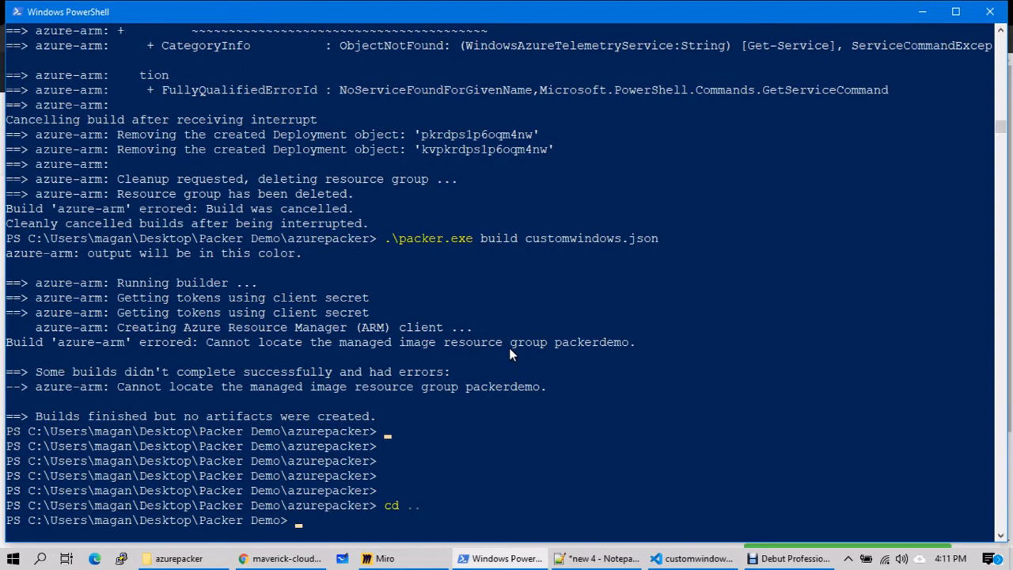
text(ls)
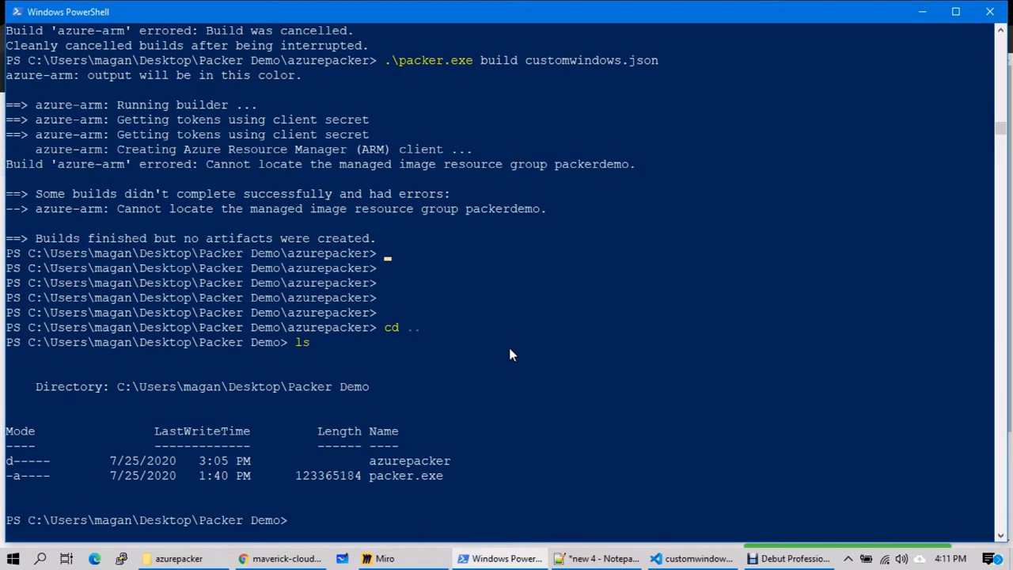
text(git clone)
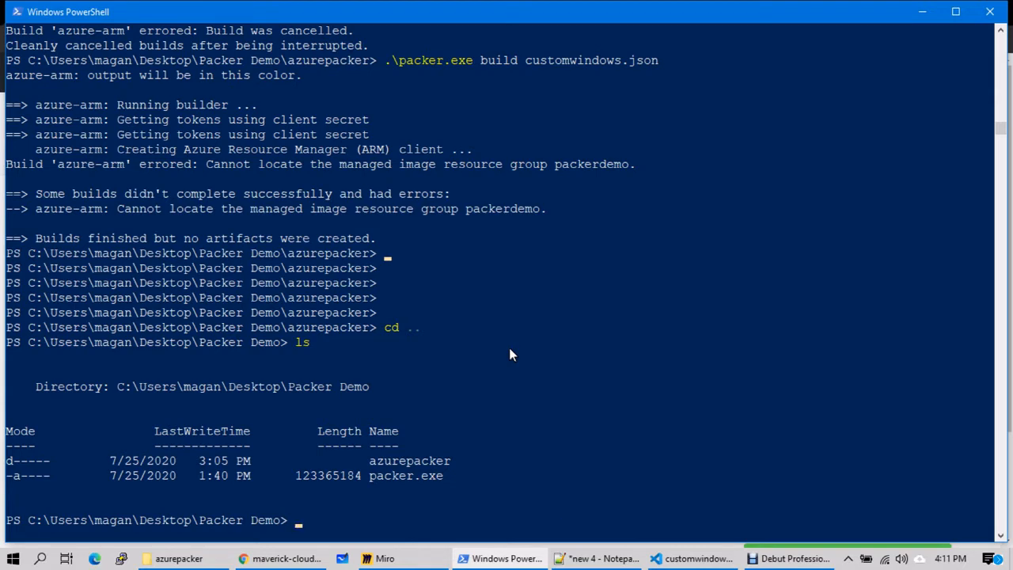
key(alt+tab)
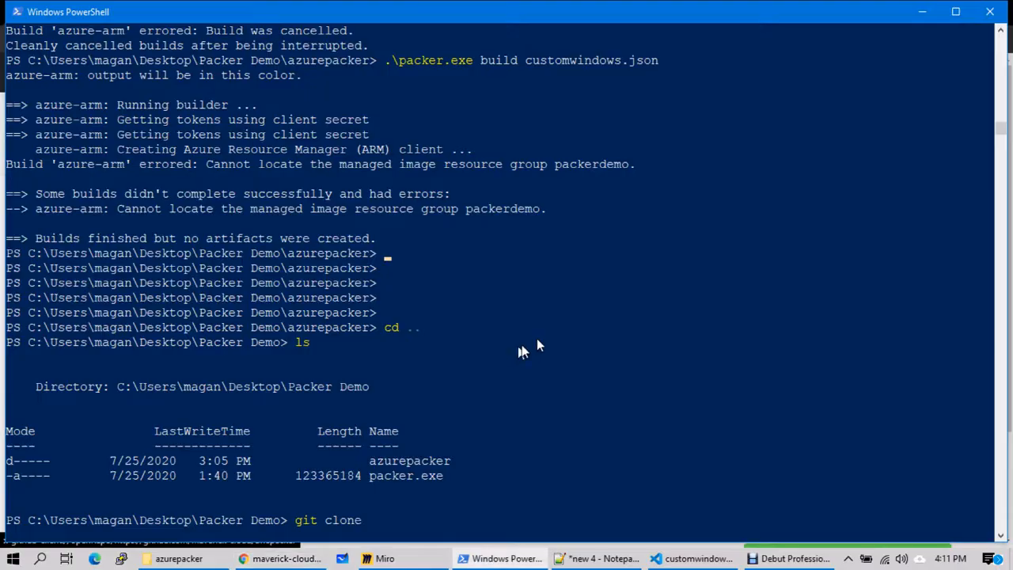
text(https://github.com/maverick-cloud/awspacker.git)
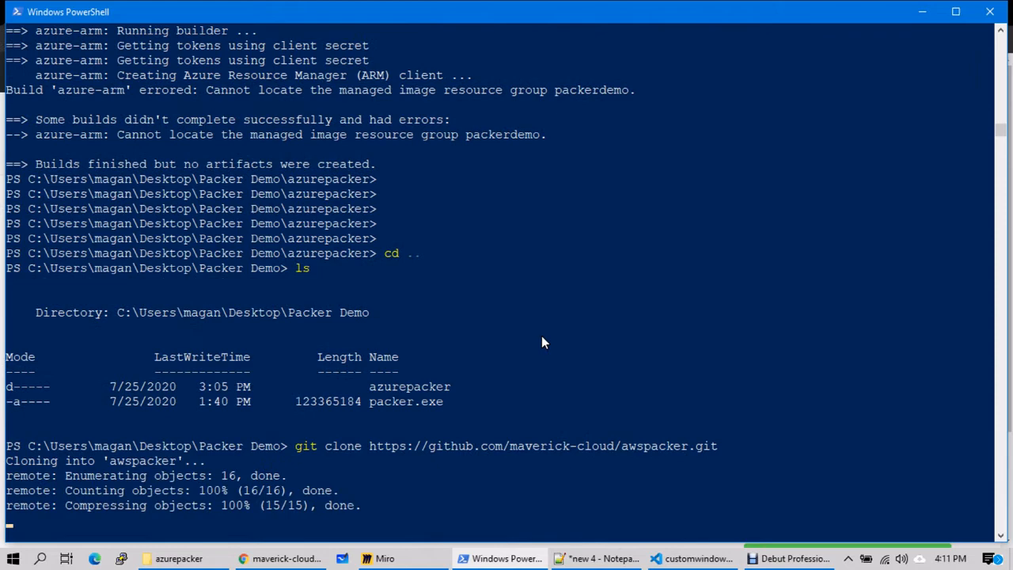
scroll(down, 3)
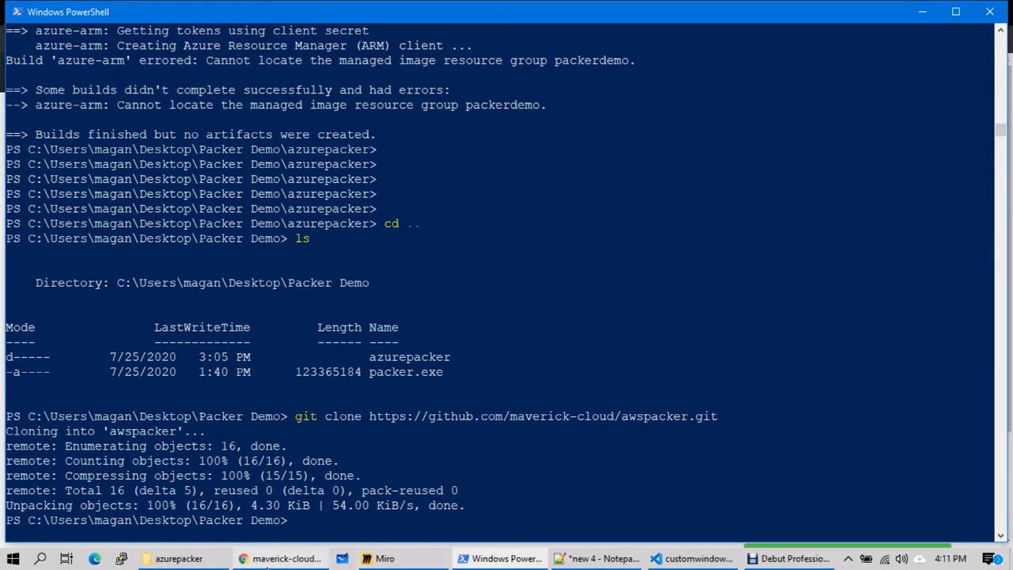
click(178, 557)
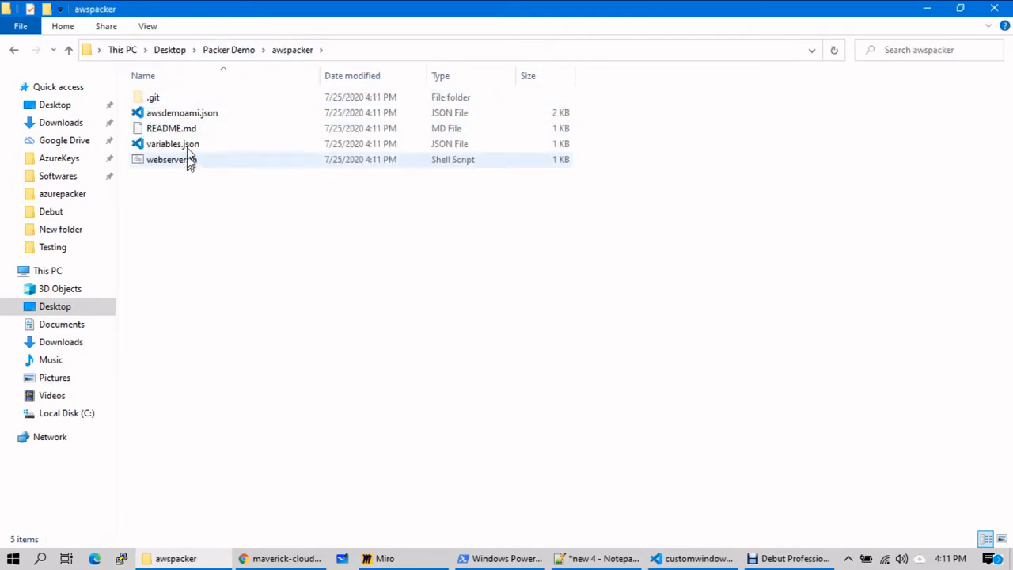
Step: Delete the .git folder and README.md from the cloned awspacker folder
click(152, 96)
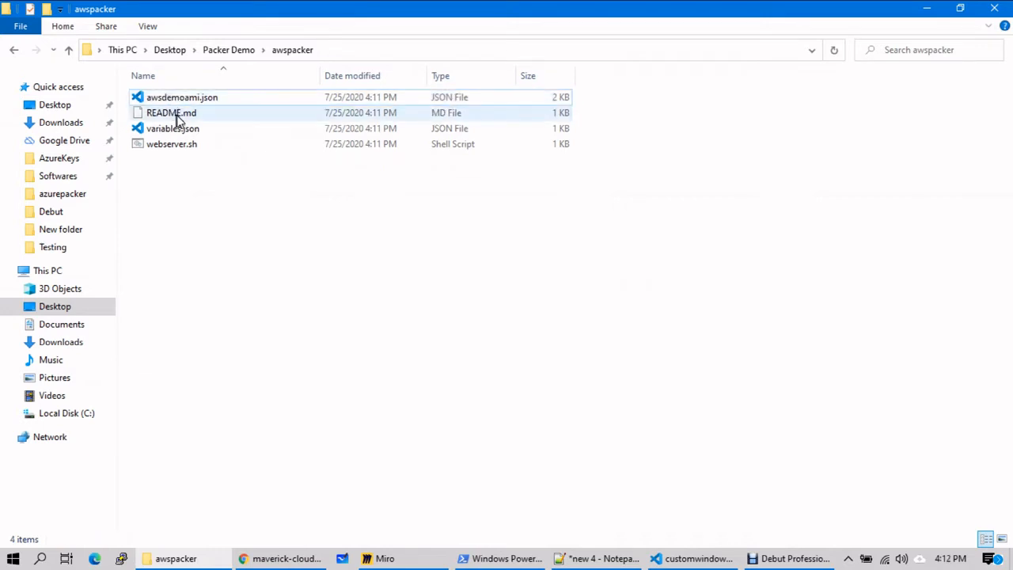
click(171, 113)
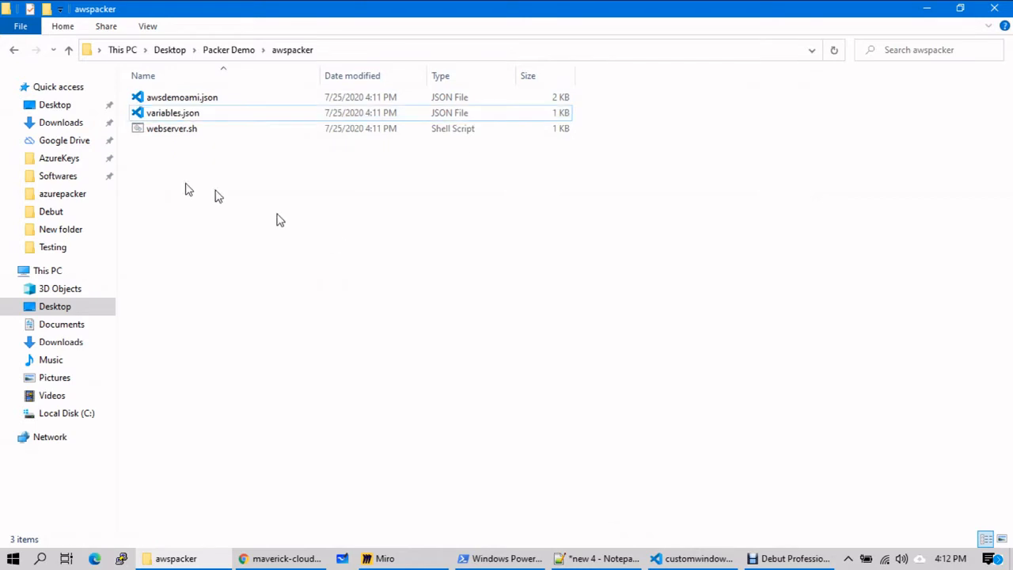
right_click(173, 113)
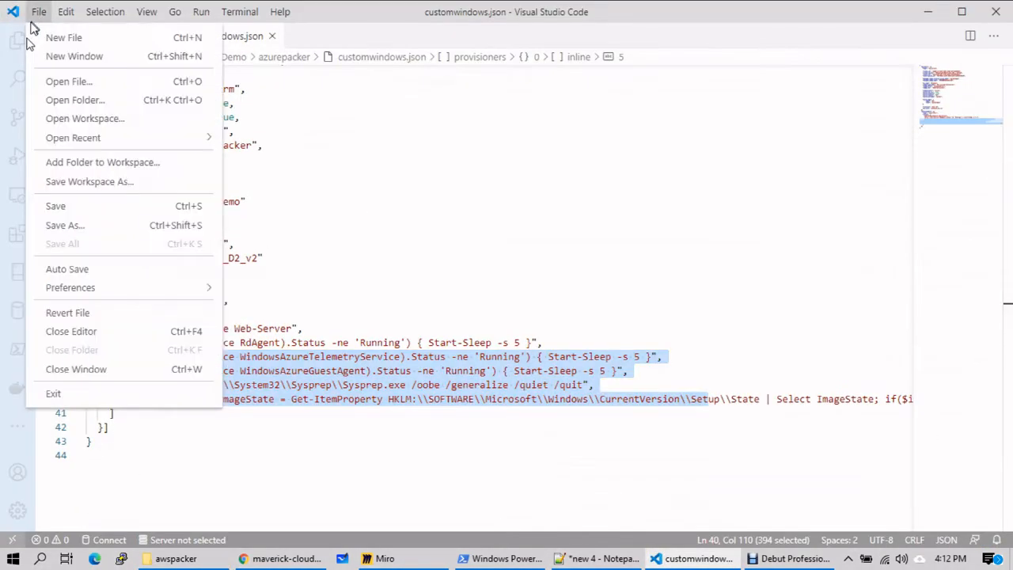
mouse_move(70, 81)
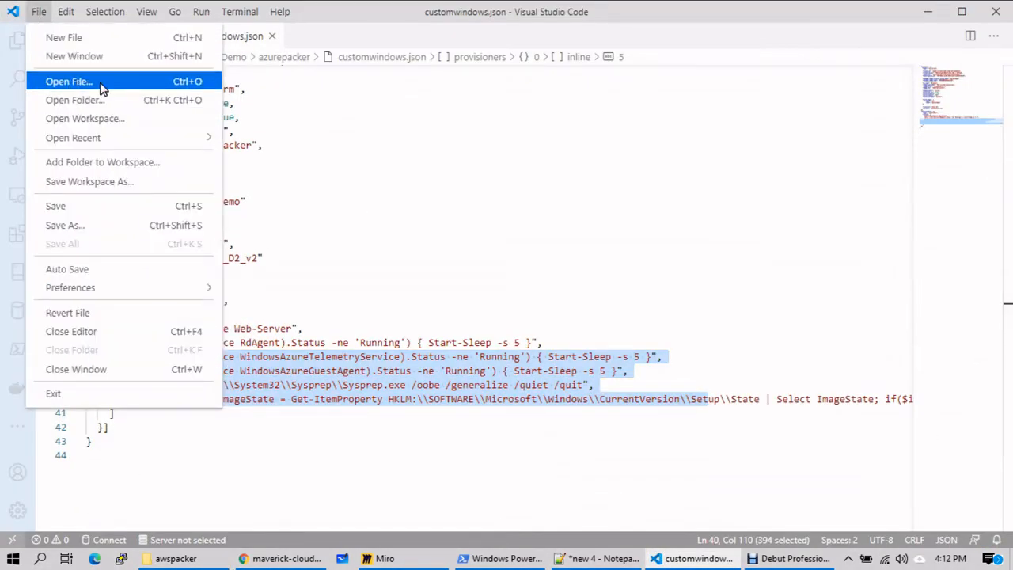
Step: Open variables.json from the awspacker folder in Visual Studio Code
click(69, 81)
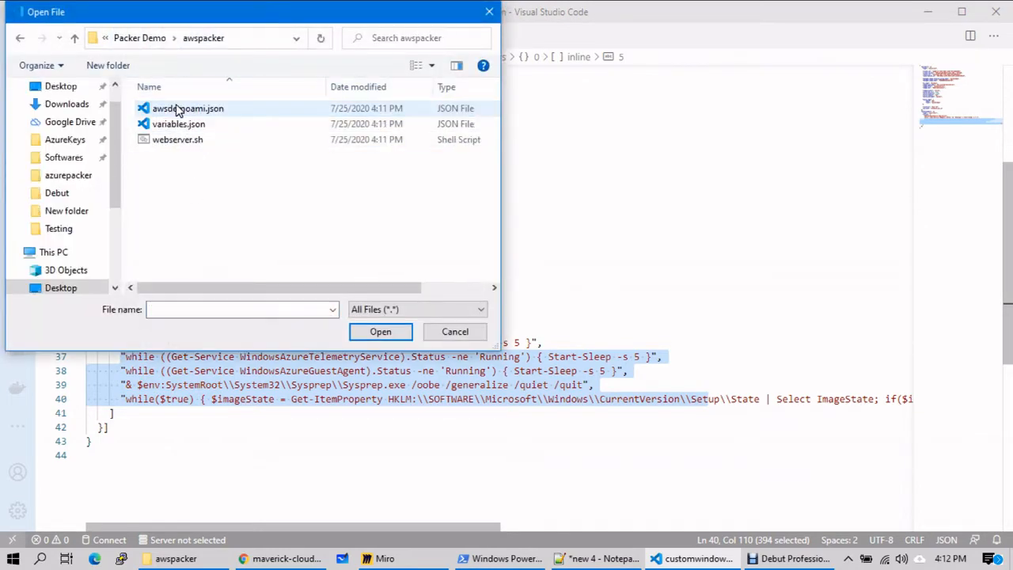
double_click(177, 123)
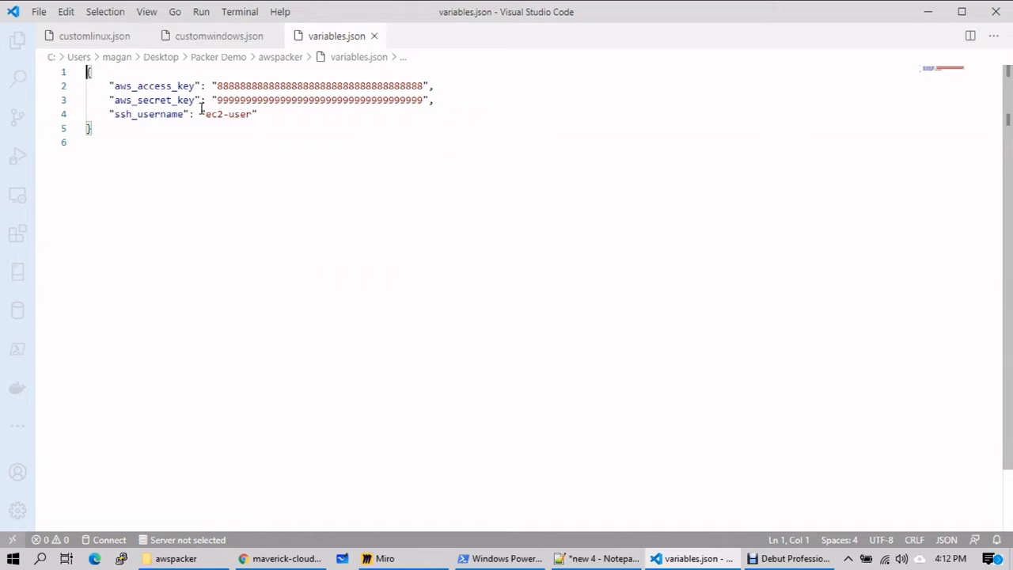
mouse_move(617, 494)
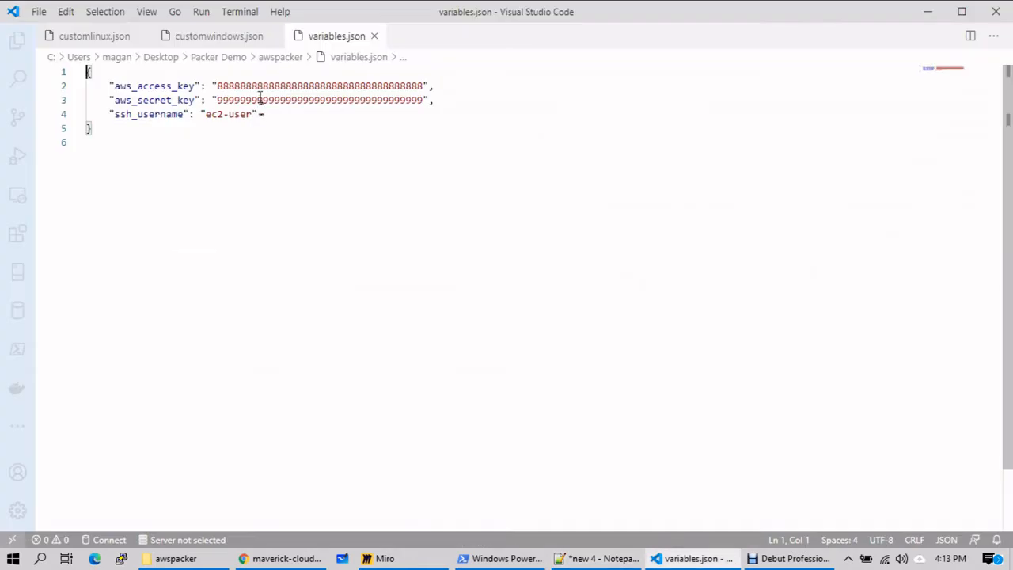
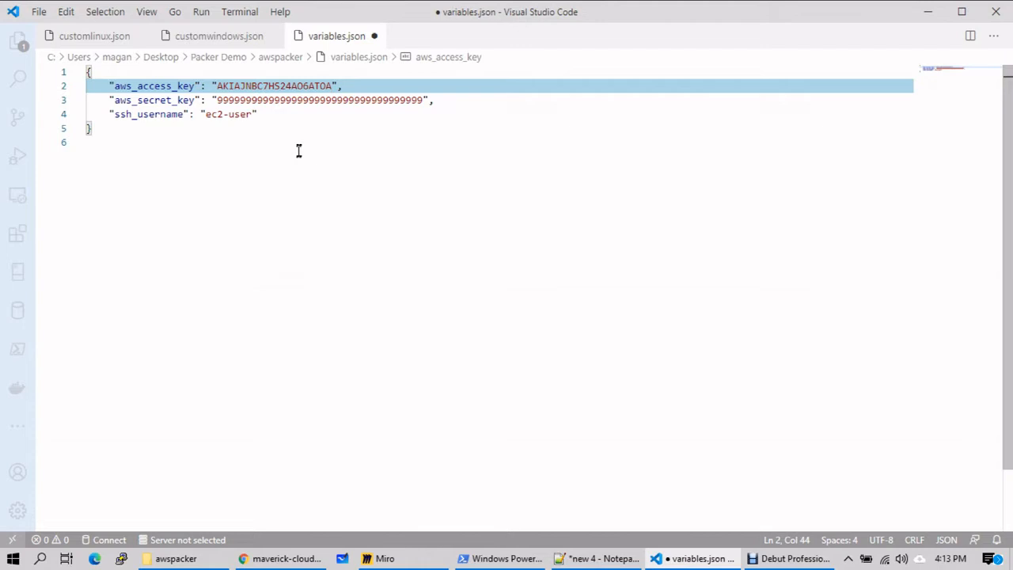
Step: Paste the real AWS access key and secret key over the placeholders in variables.json
click(598, 557)
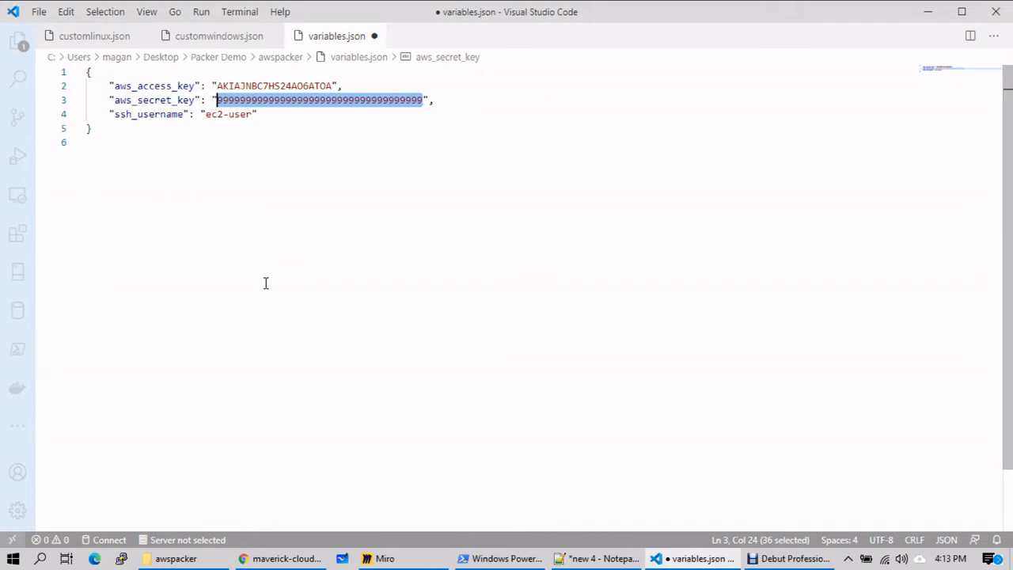
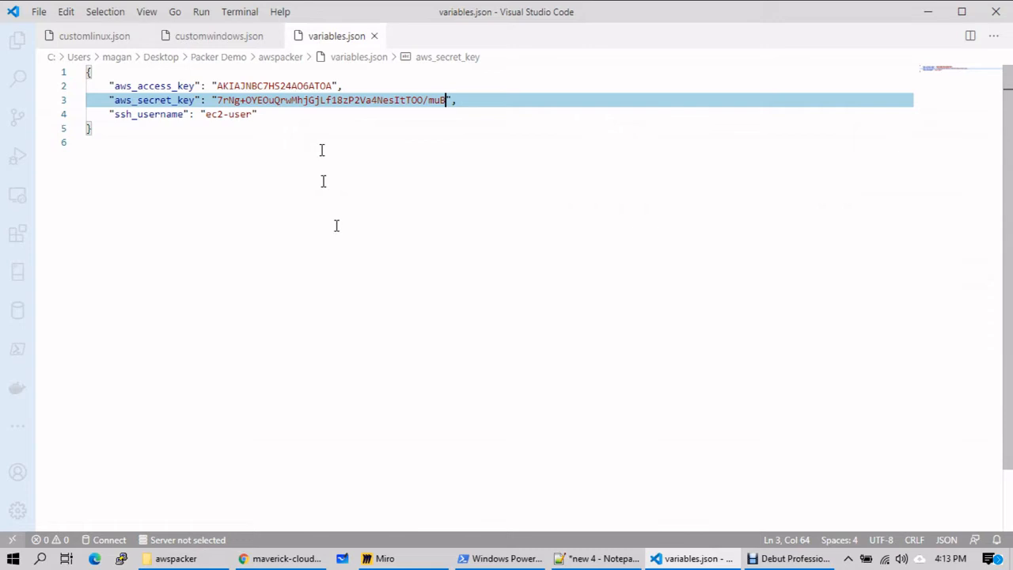
click(38, 11)
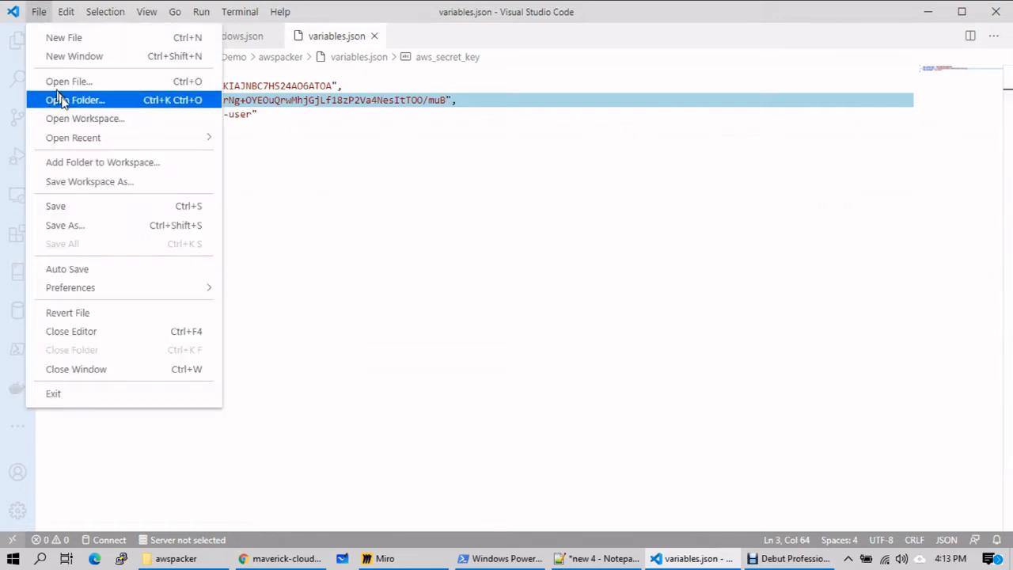
click(70, 80)
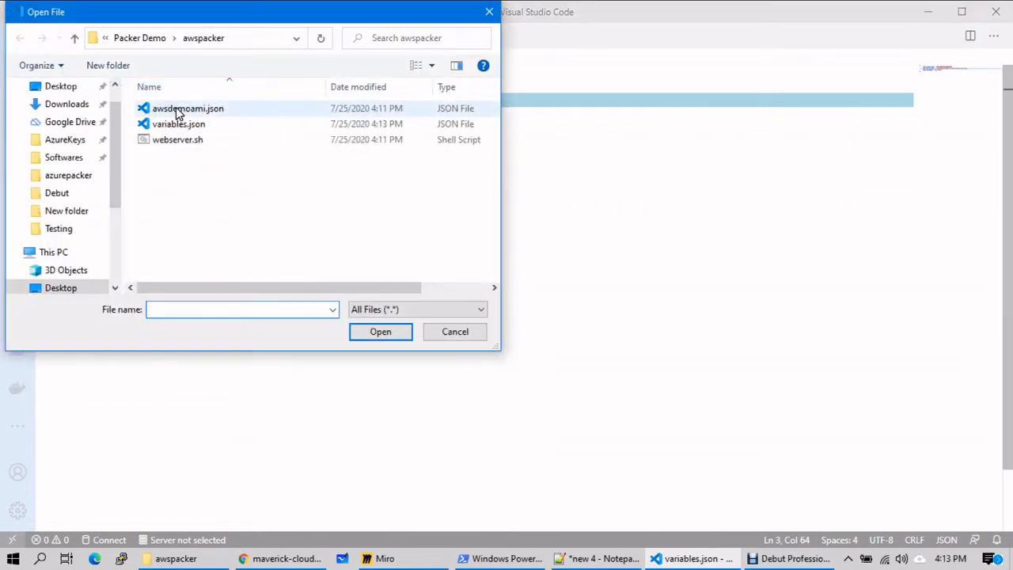
click(187, 108)
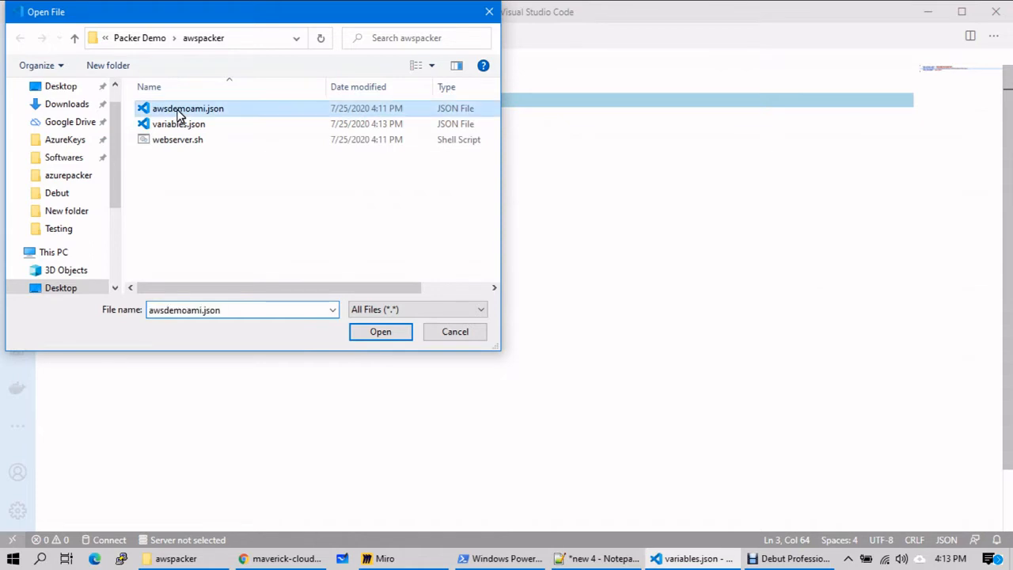
click(380, 332)
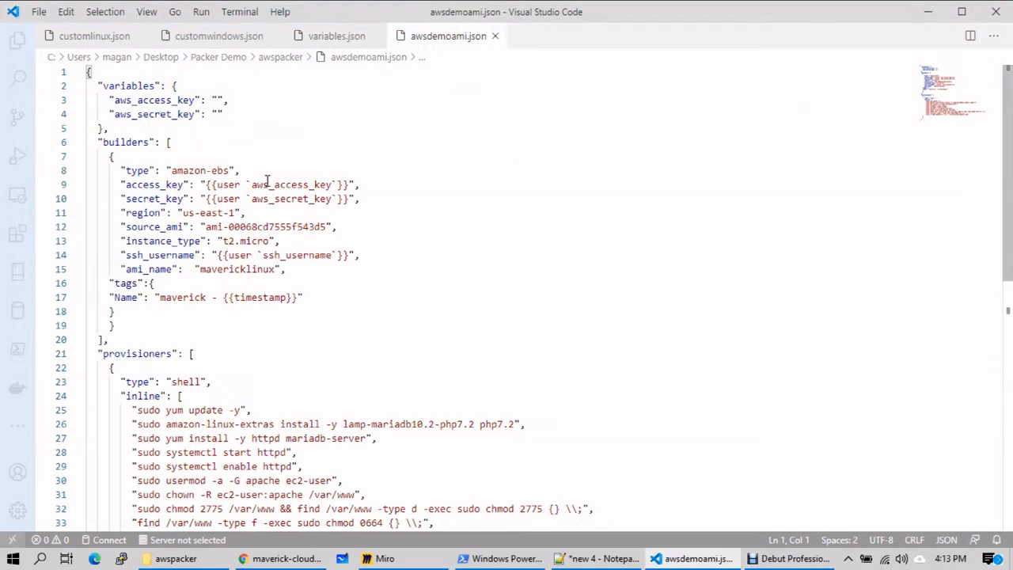
mouse_move(182, 350)
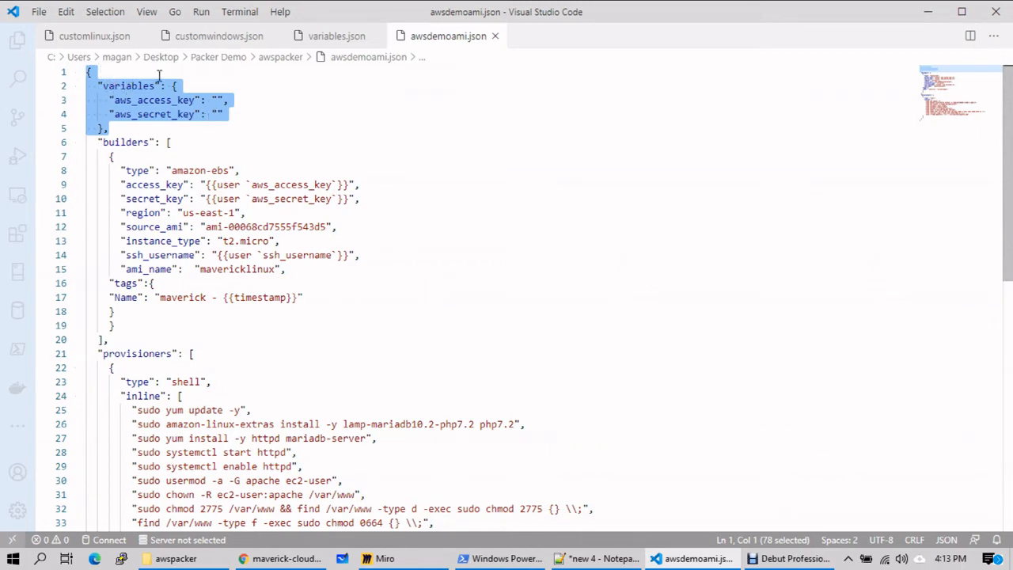
click(335, 35)
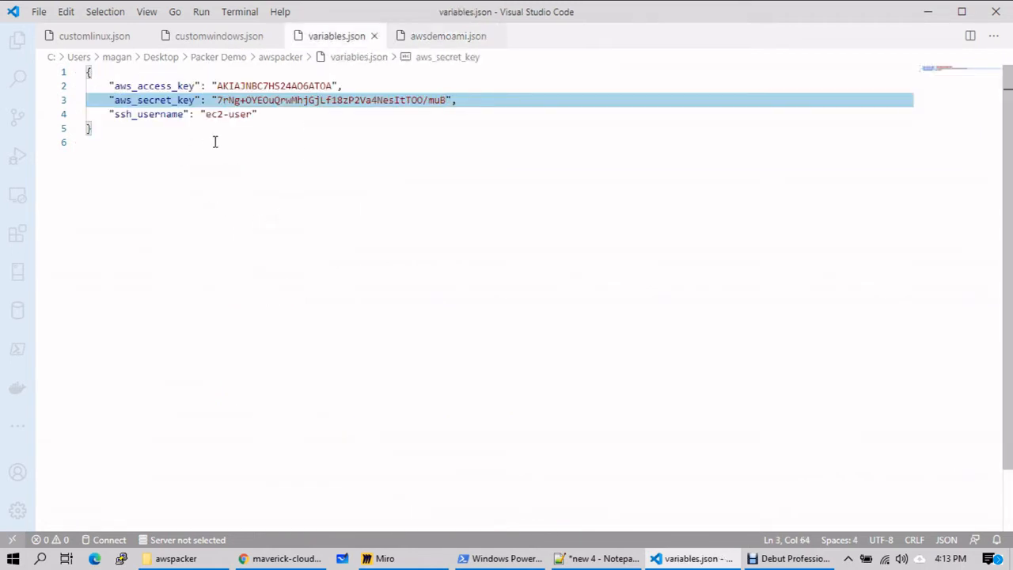
key(ctrl+a)
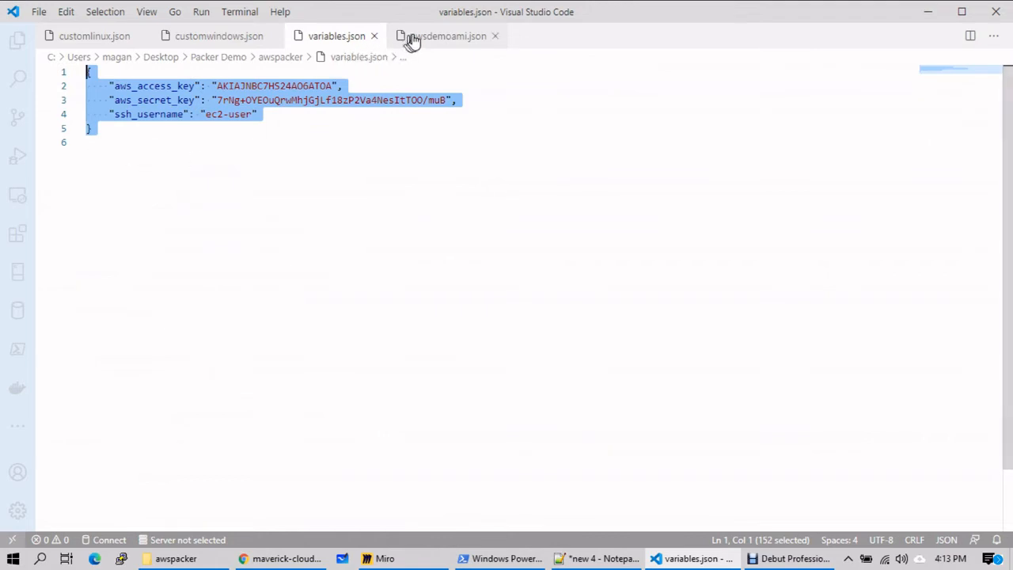
click(448, 34)
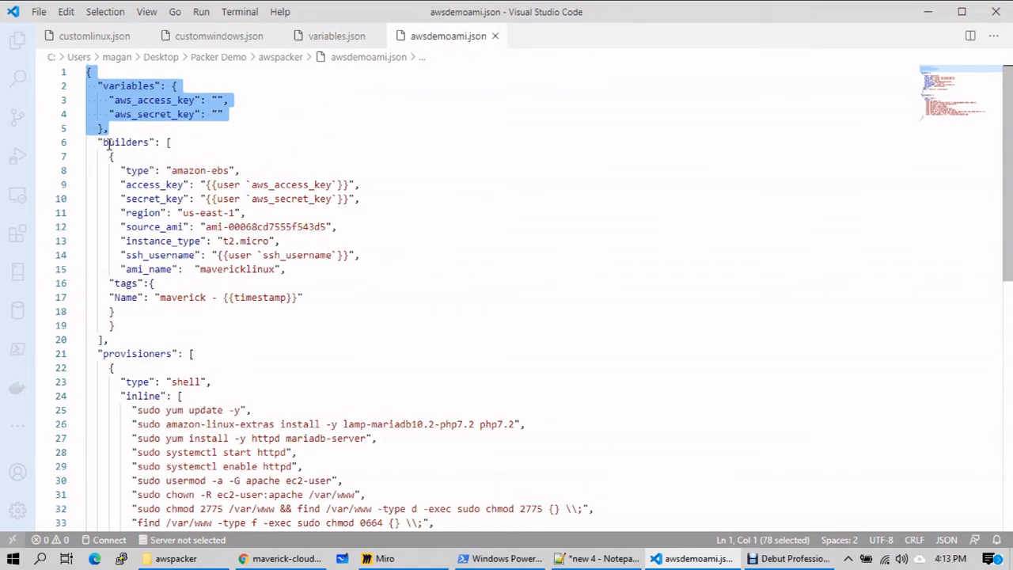
double_click(136, 171)
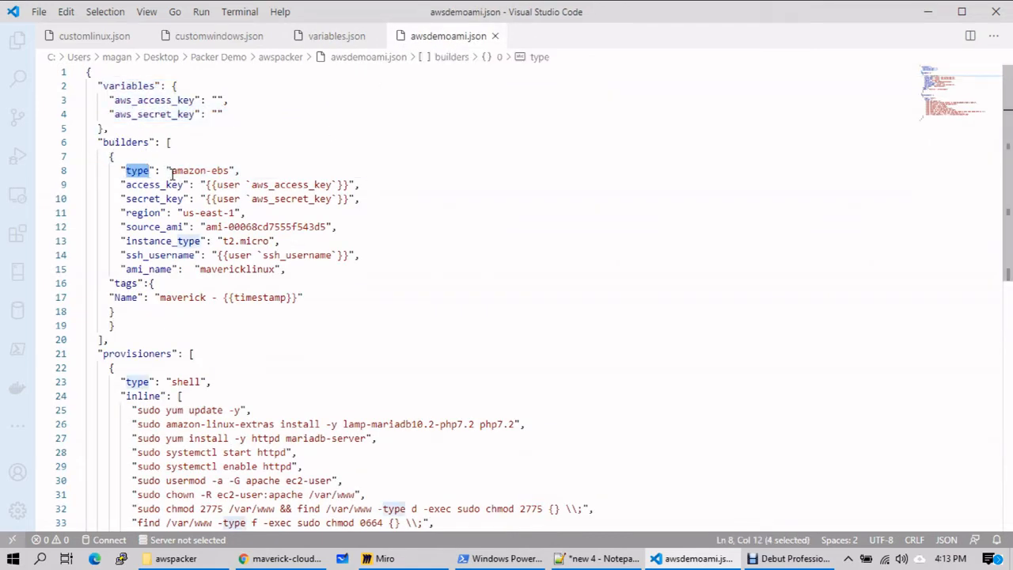
double_click(200, 171)
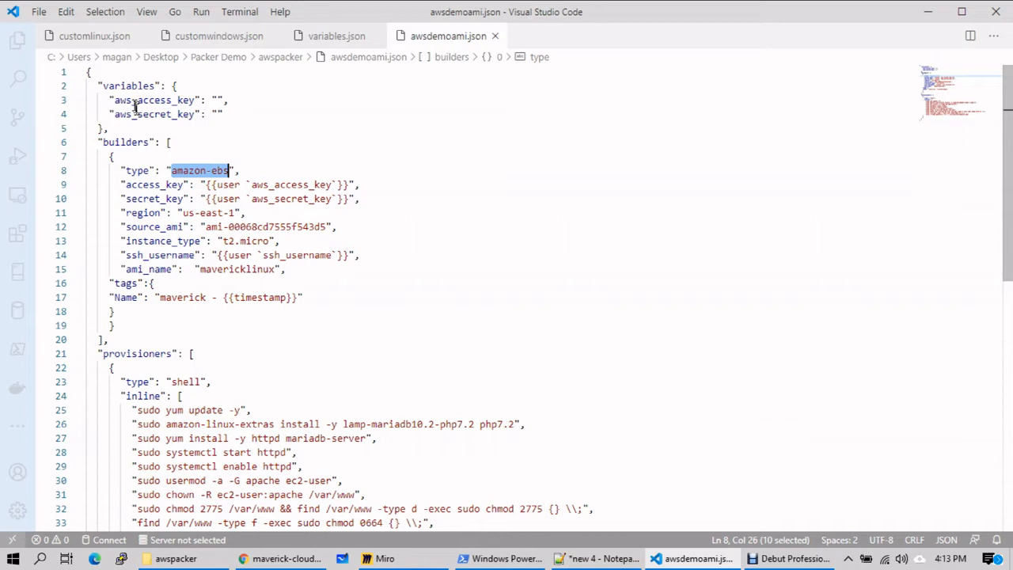
mouse_move(307, 183)
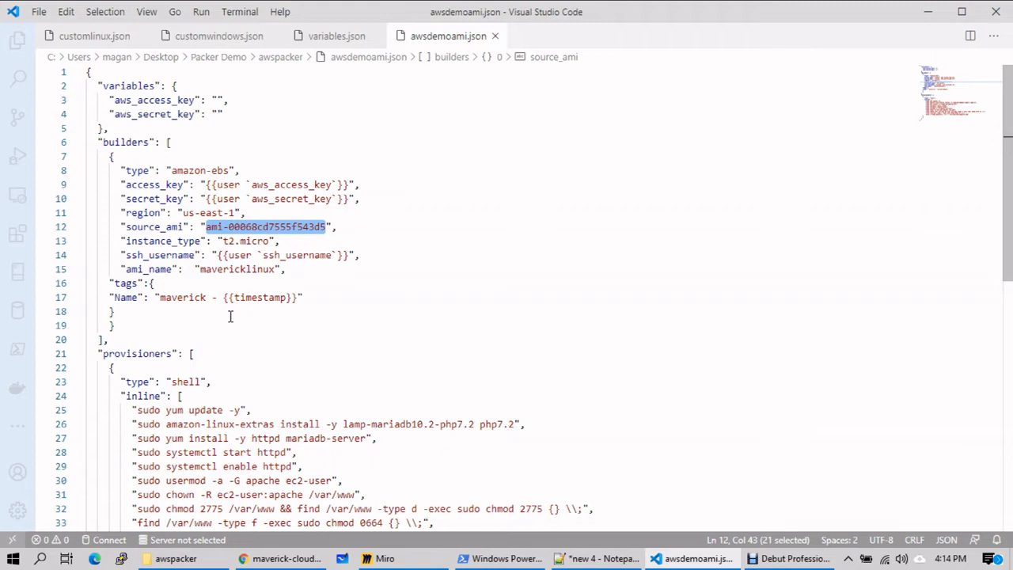
mouse_move(273, 241)
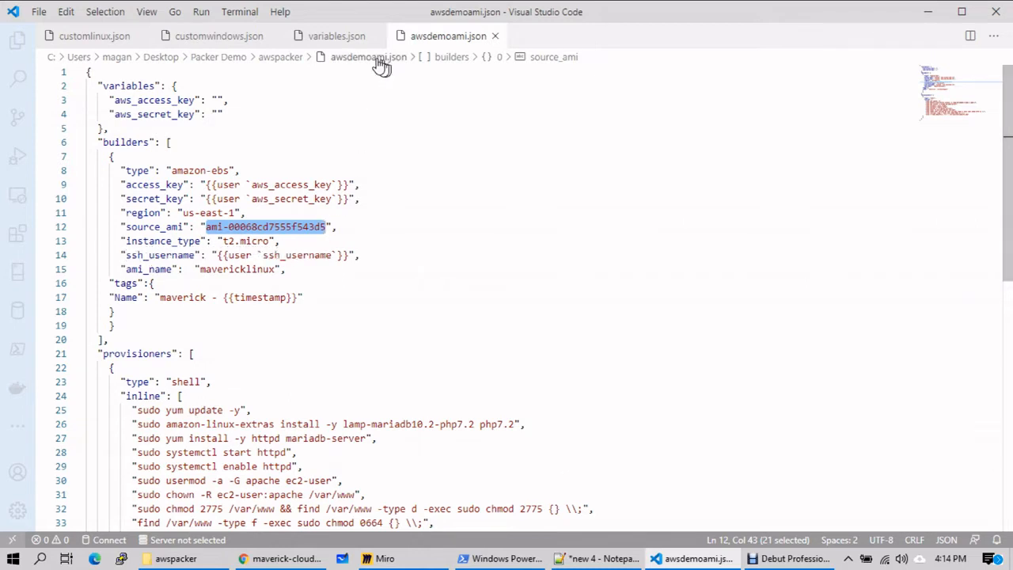
click(336, 35)
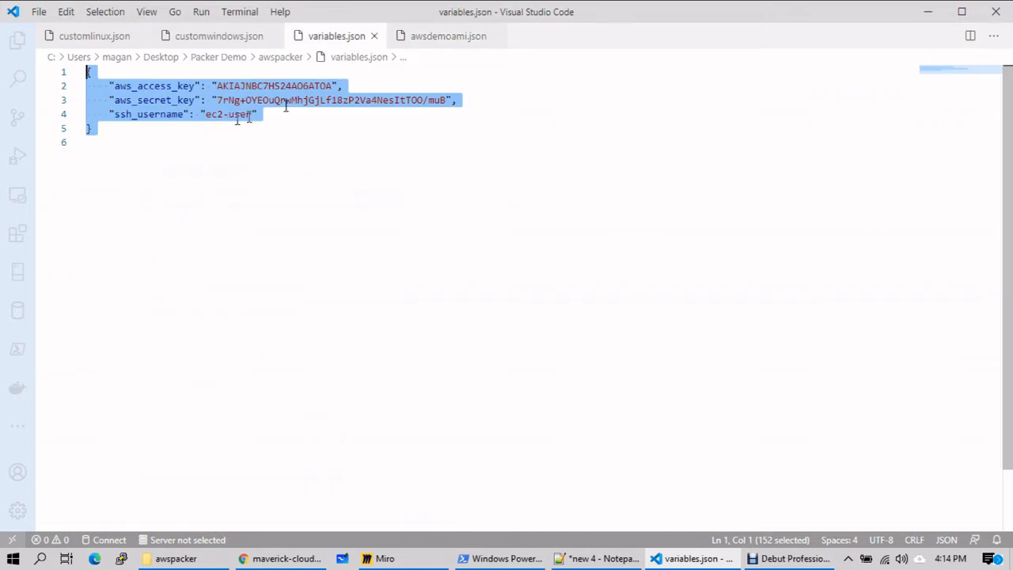
click(448, 35)
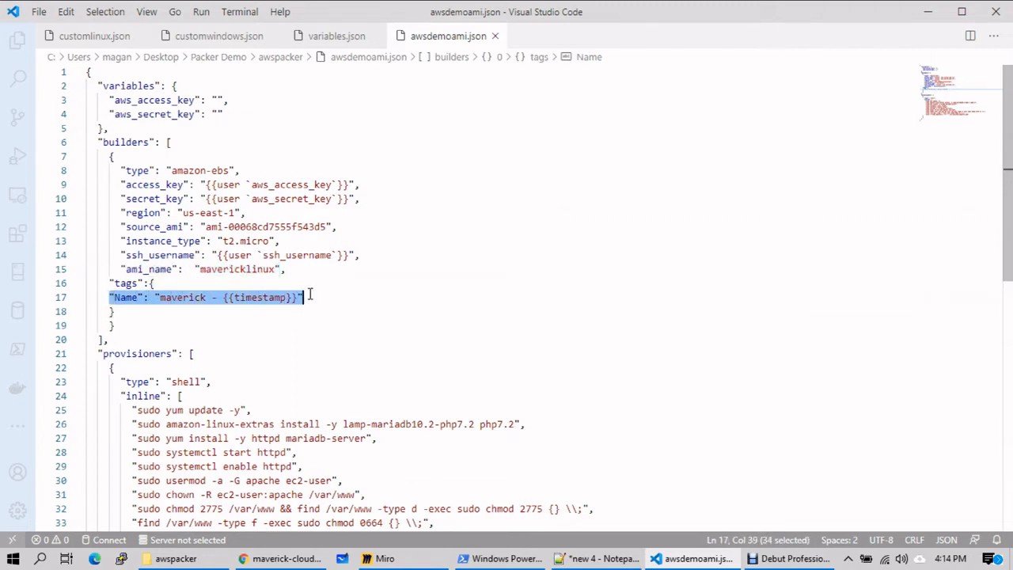
scroll(down, 3)
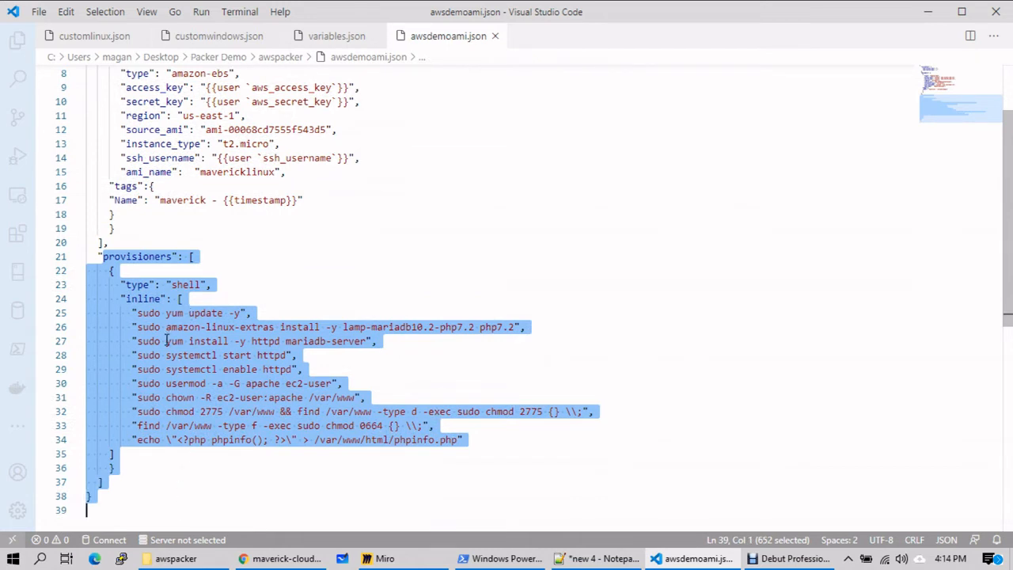
drag(141, 342, 251, 398)
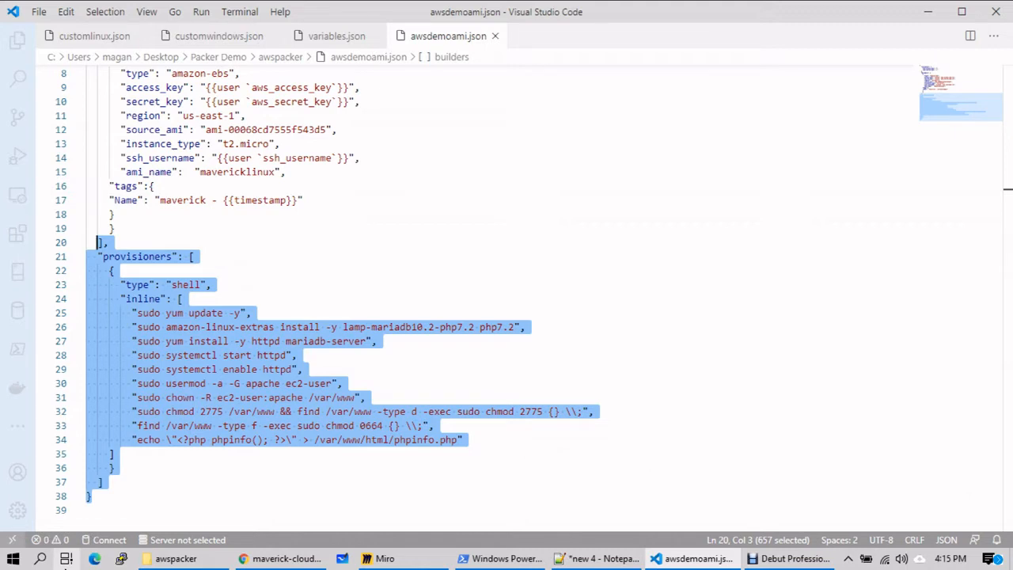
mouse_move(309, 392)
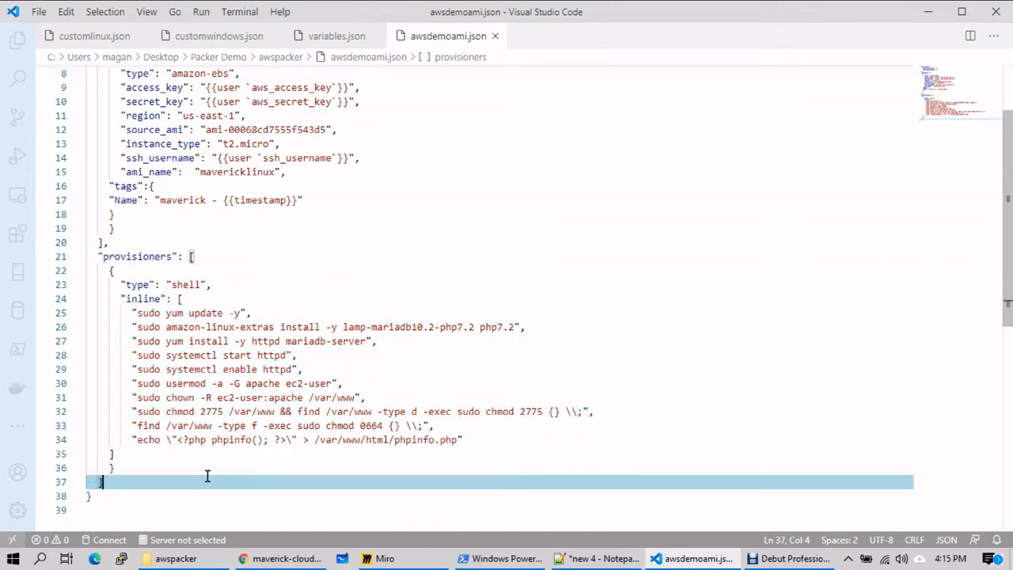
mouse_move(130, 529)
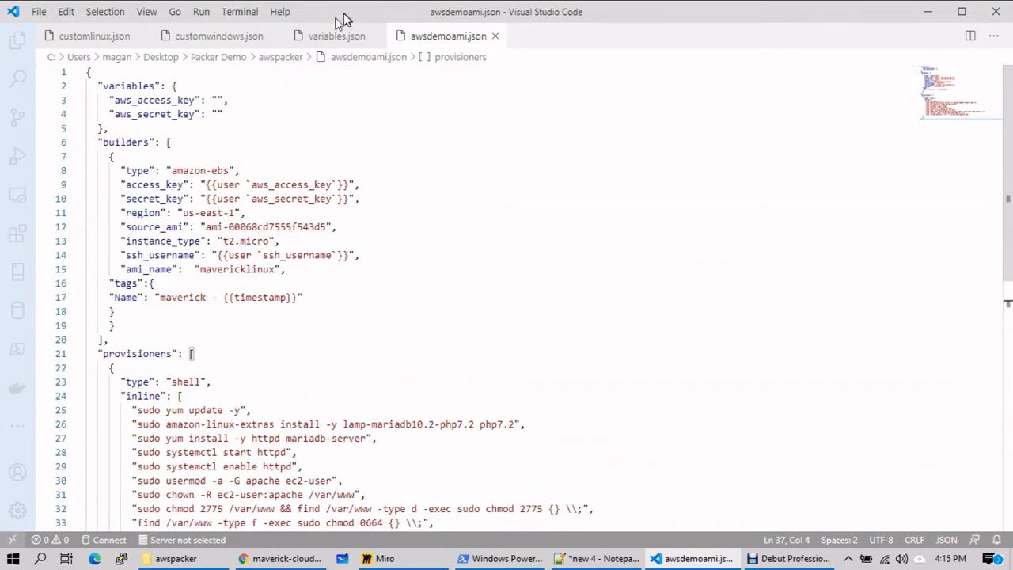
mouse_move(336, 35)
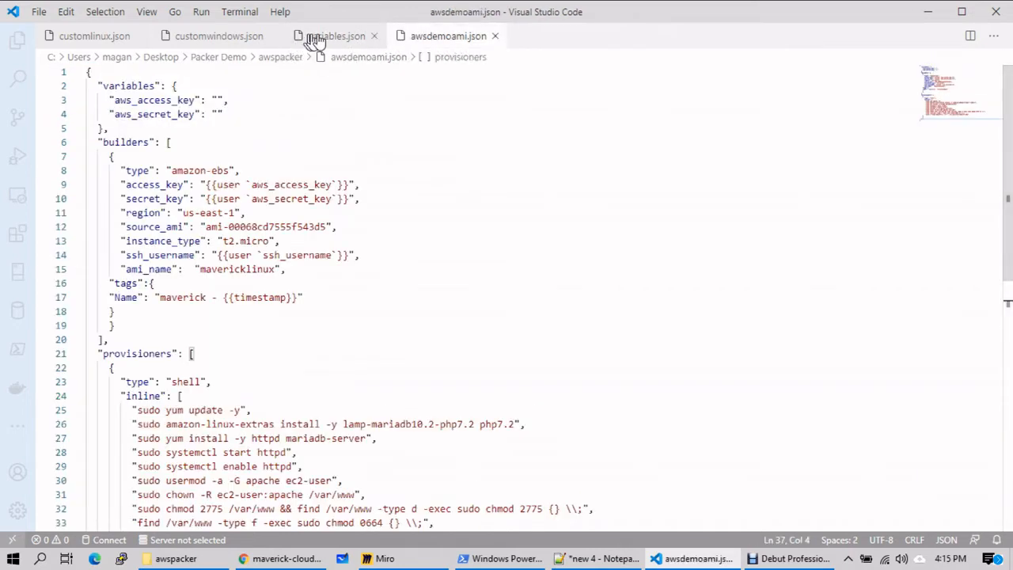
Step: Show the awspacker folder holding packer.exe in File Explorer, then return to PowerShell
click(336, 35)
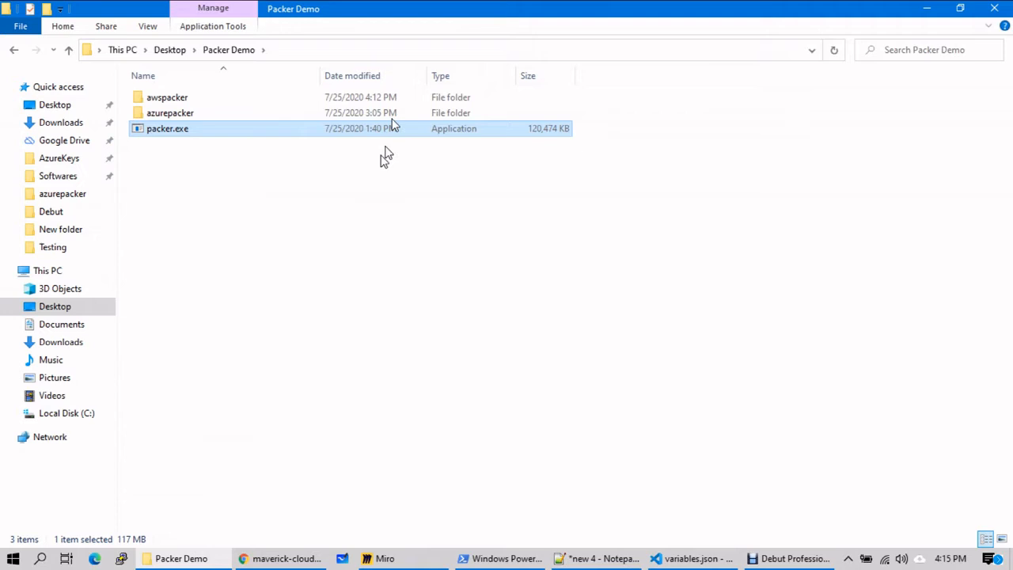
double_click(166, 96)
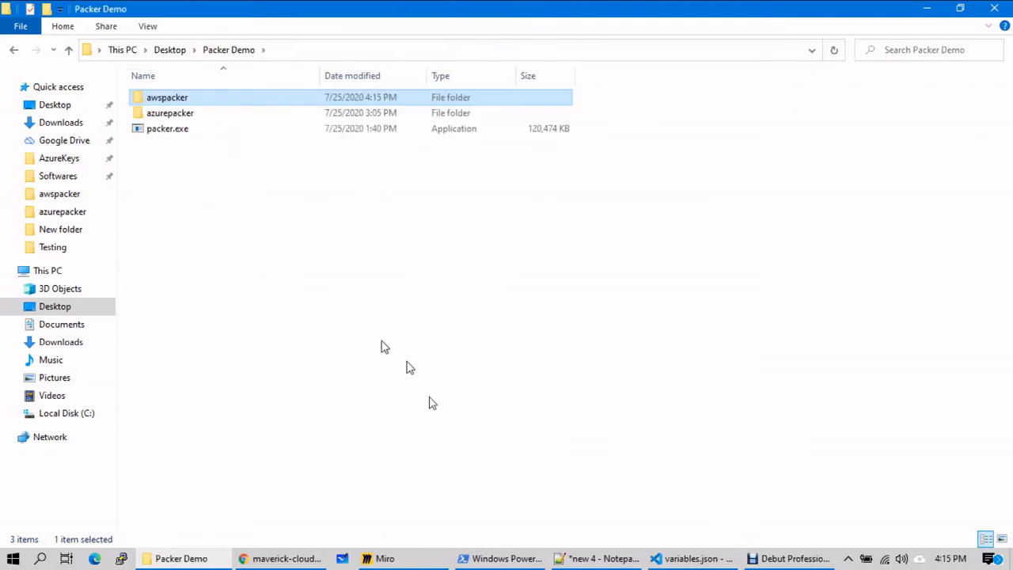
mouse_move(500, 558)
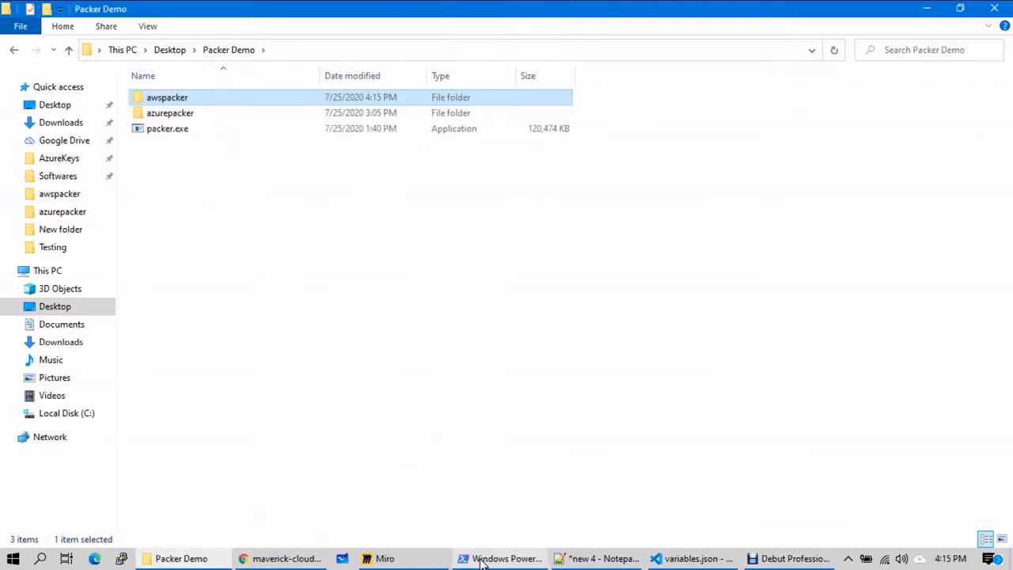
click(499, 557)
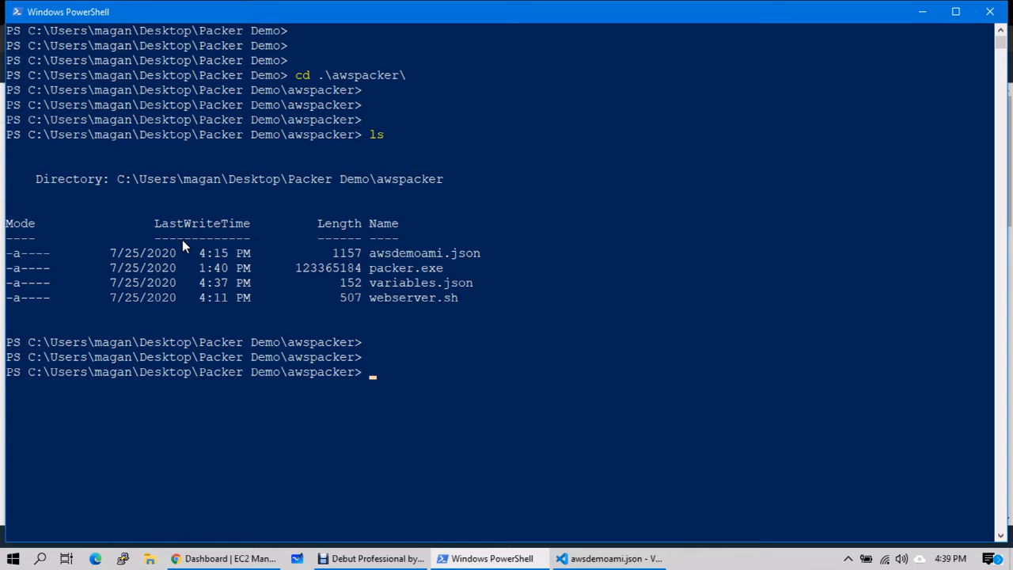
mouse_move(388, 291)
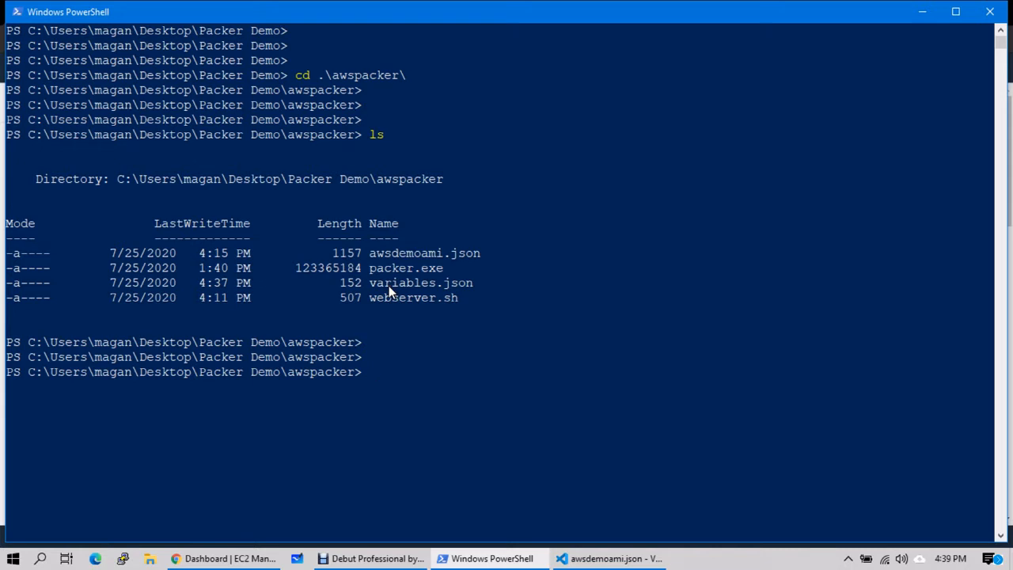
Step: Run .\packer.exe build -var-file "variables.json" against the AMI template
text(ls)
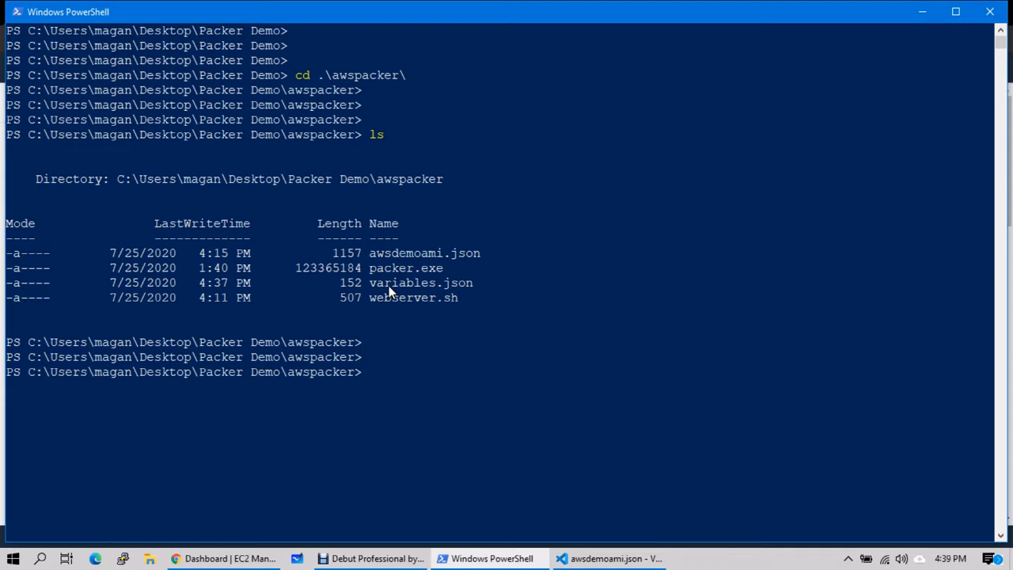
text(.\packer.exe b)
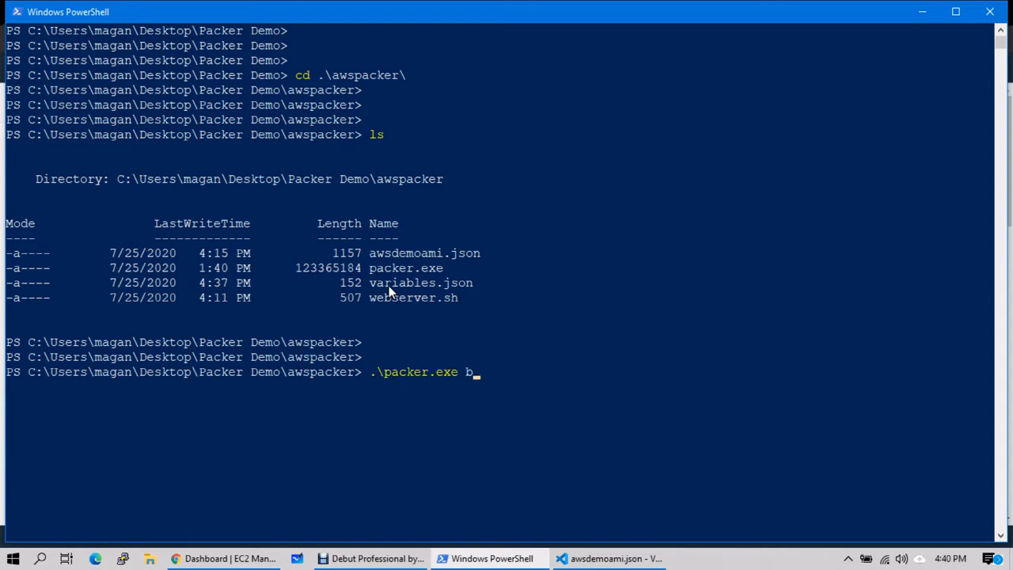
text(uild)
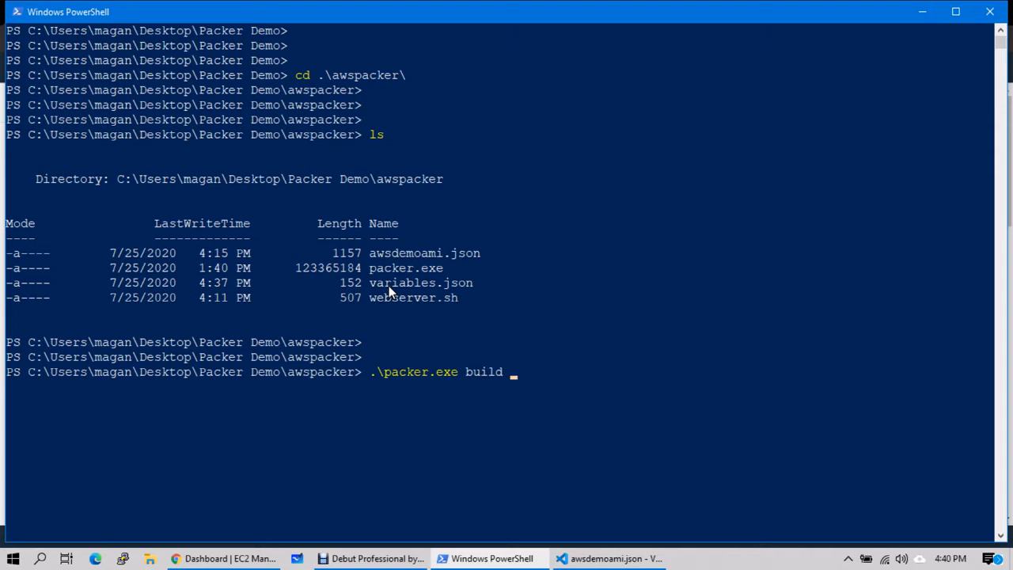
text(-var-fi)
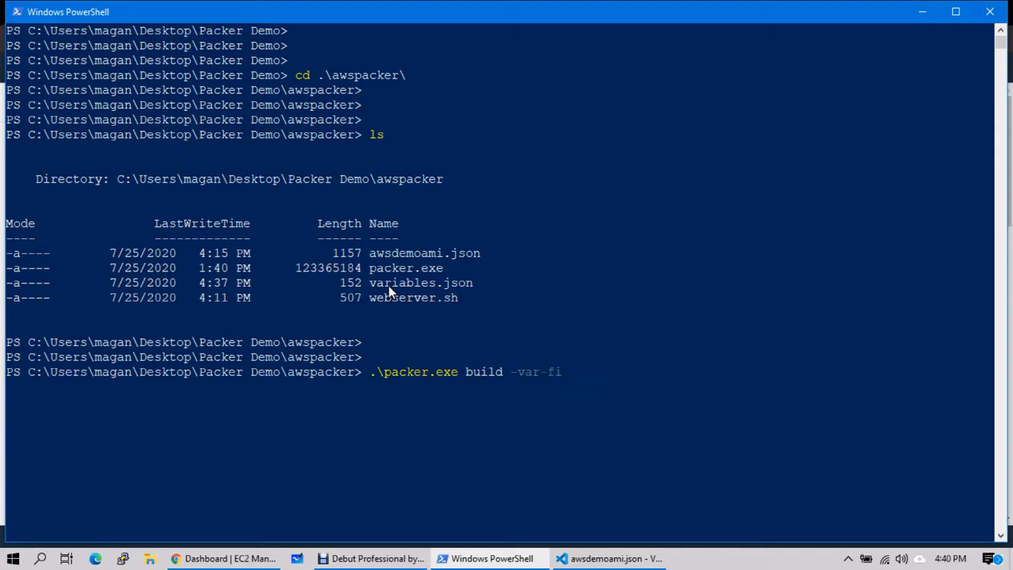
text(le ")
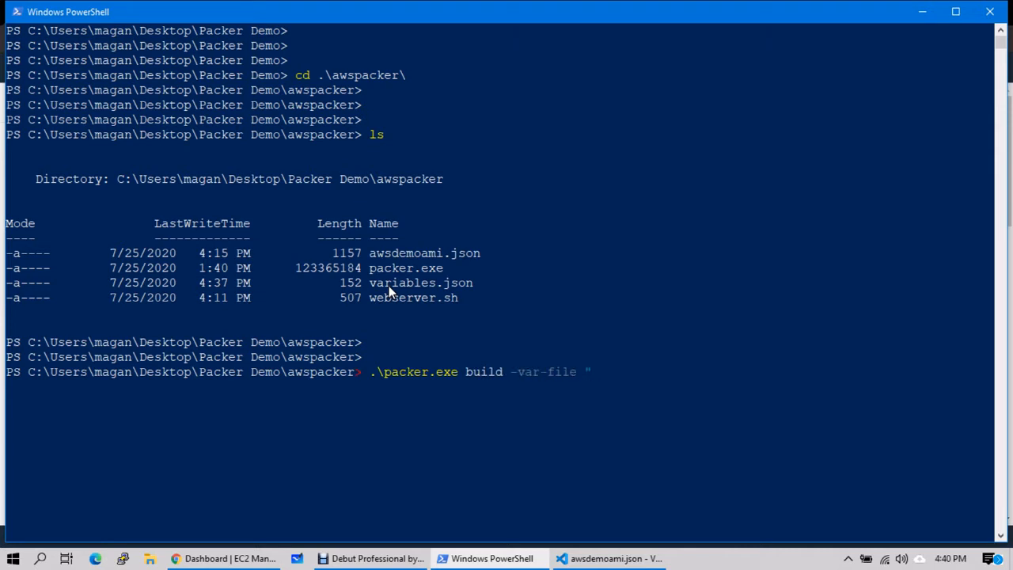
text(variables.json)
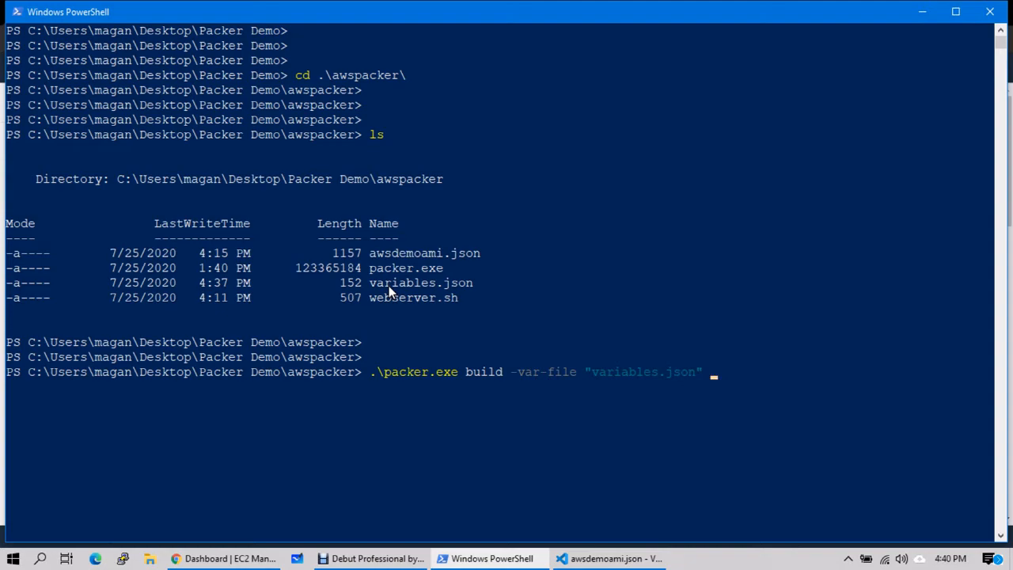
key(enter)
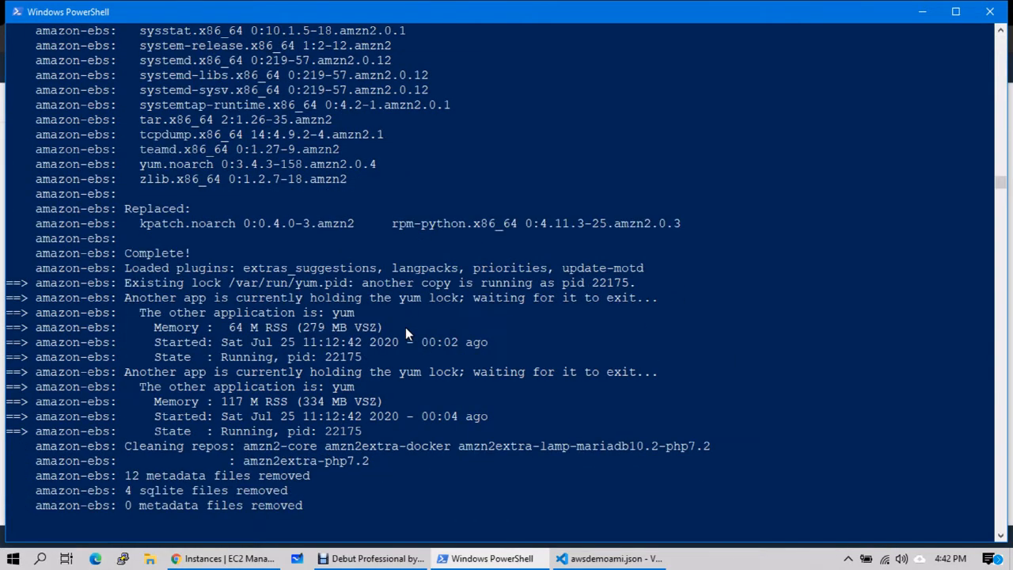
Step: Scroll the Packer build output until it reports stopping the source instance
scroll(down, 3)
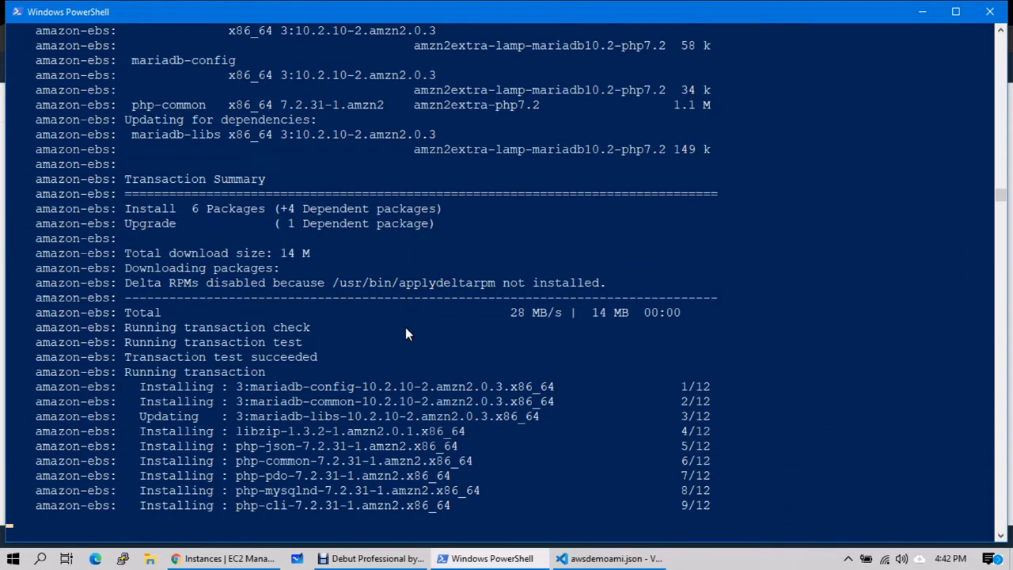
scroll(down, 3)
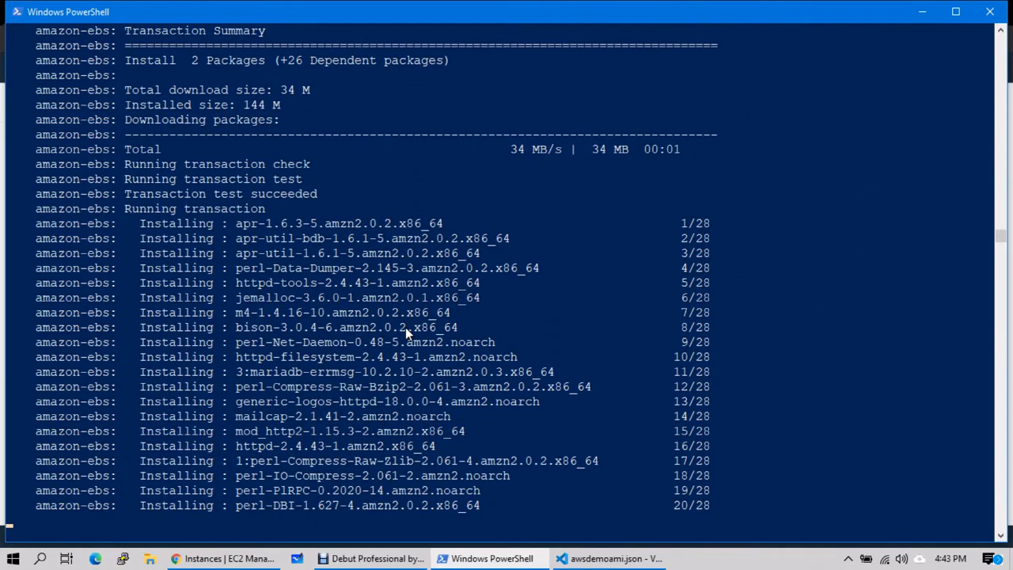
scroll(down, 3)
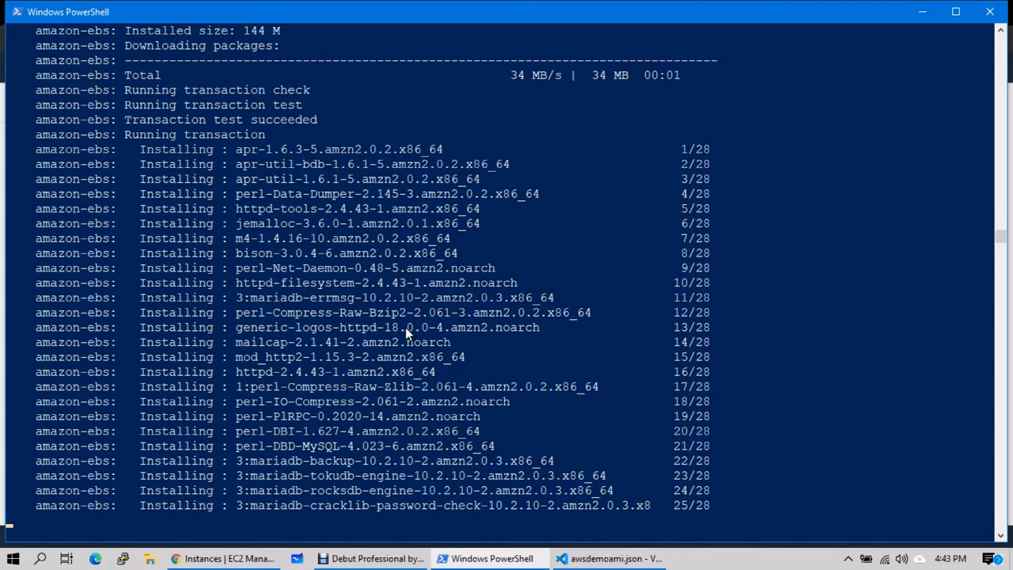
scroll(down, 3)
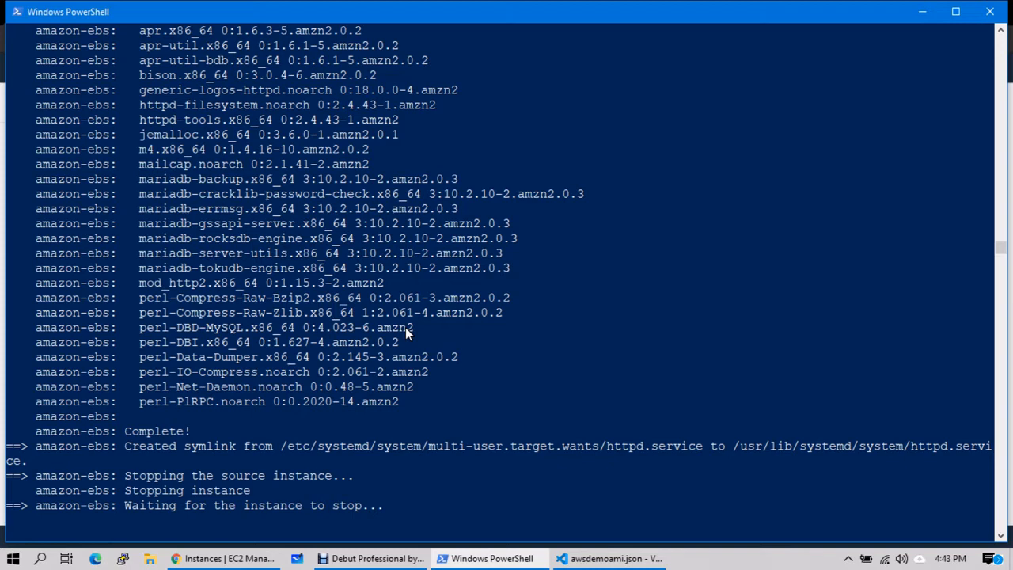
mouse_move(339, 333)
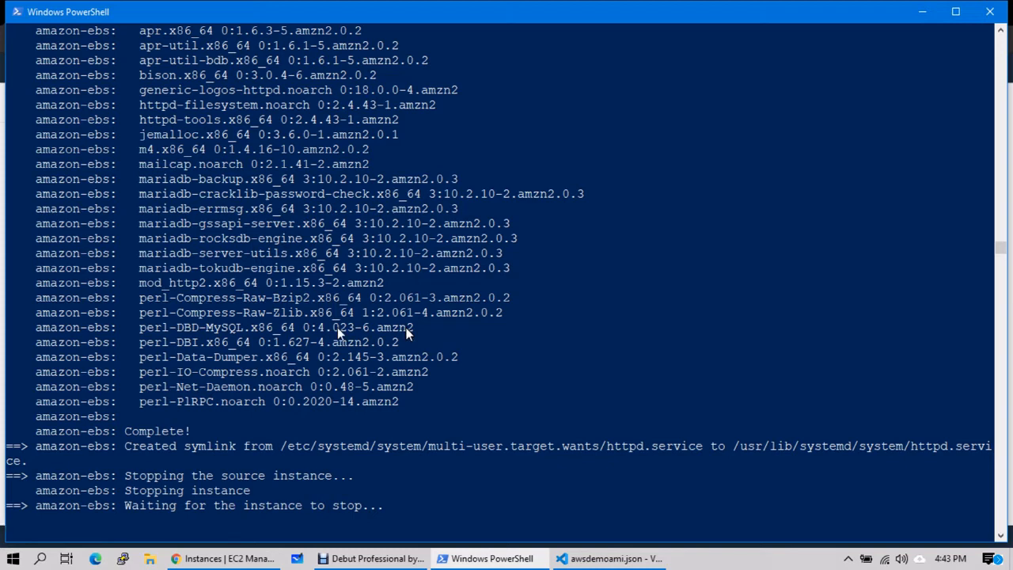
Step: Refresh the EC2 AMIs list and check Snapshots to see the pending mavericklinux image
click(225, 557)
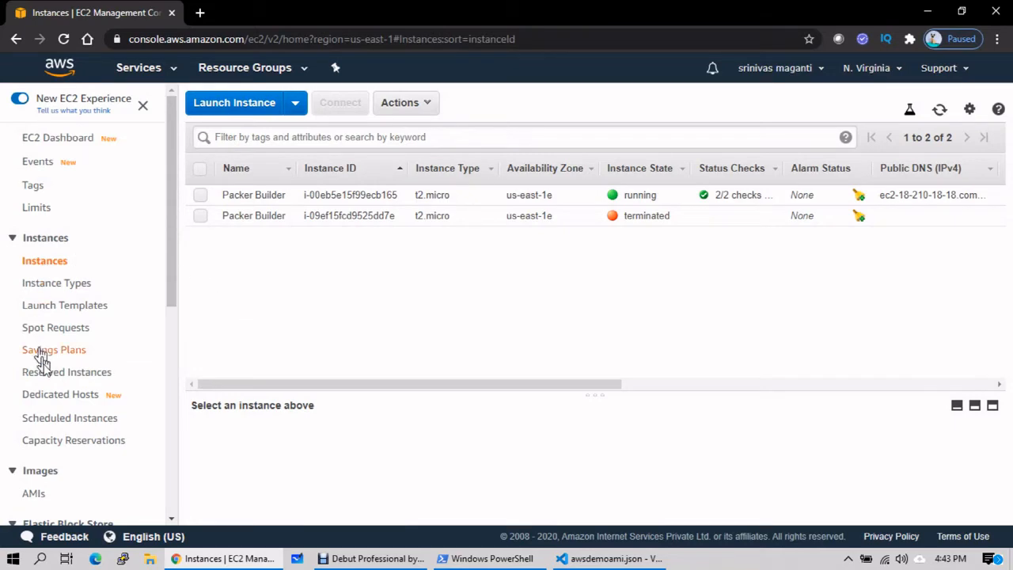
click(33, 271)
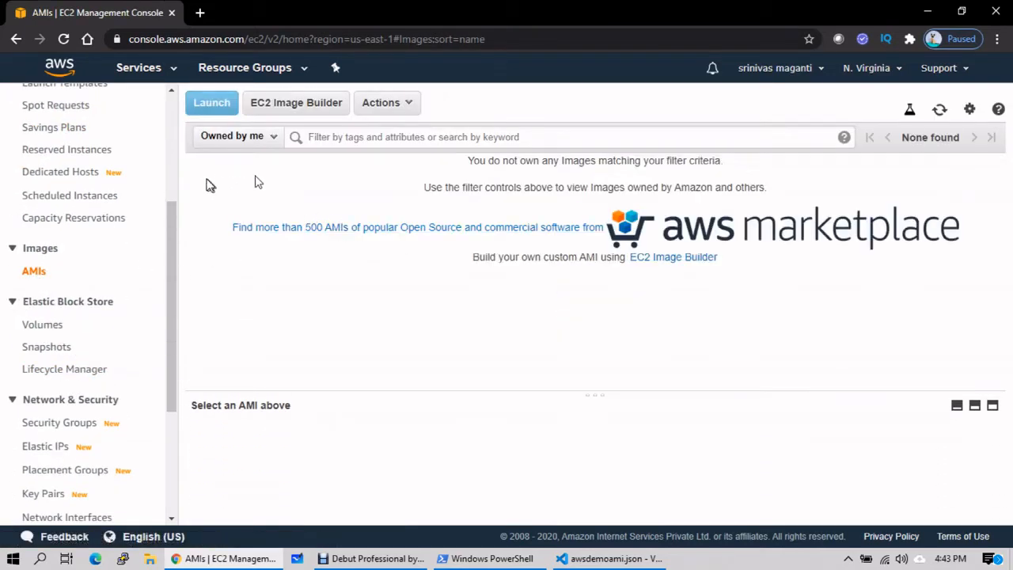
click(939, 109)
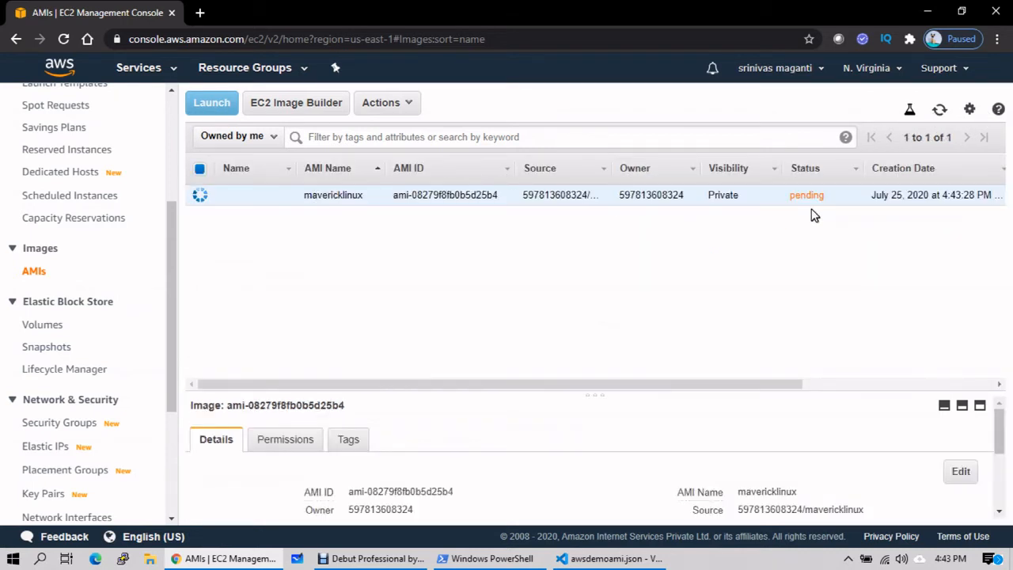
mouse_move(46, 346)
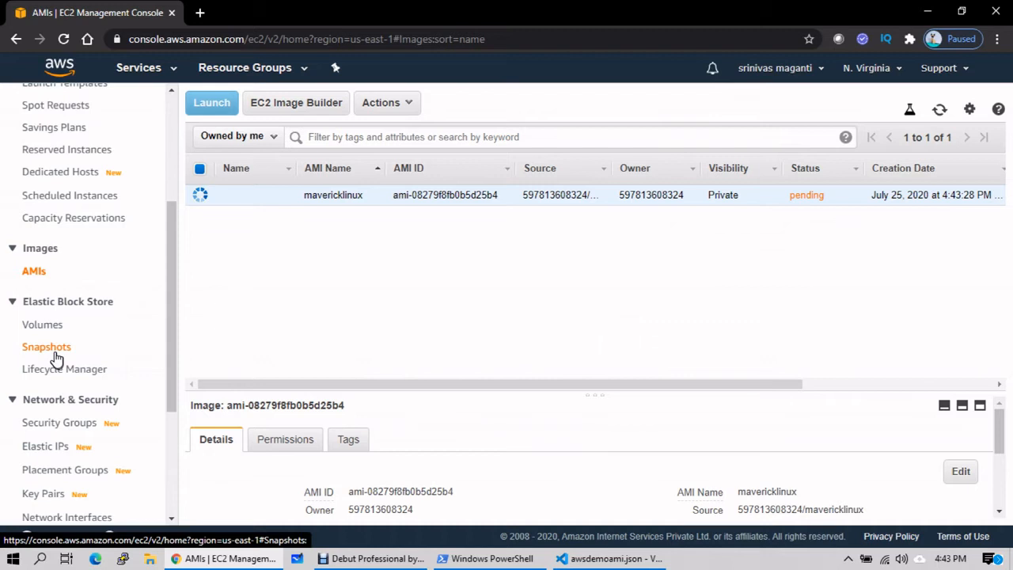
click(48, 346)
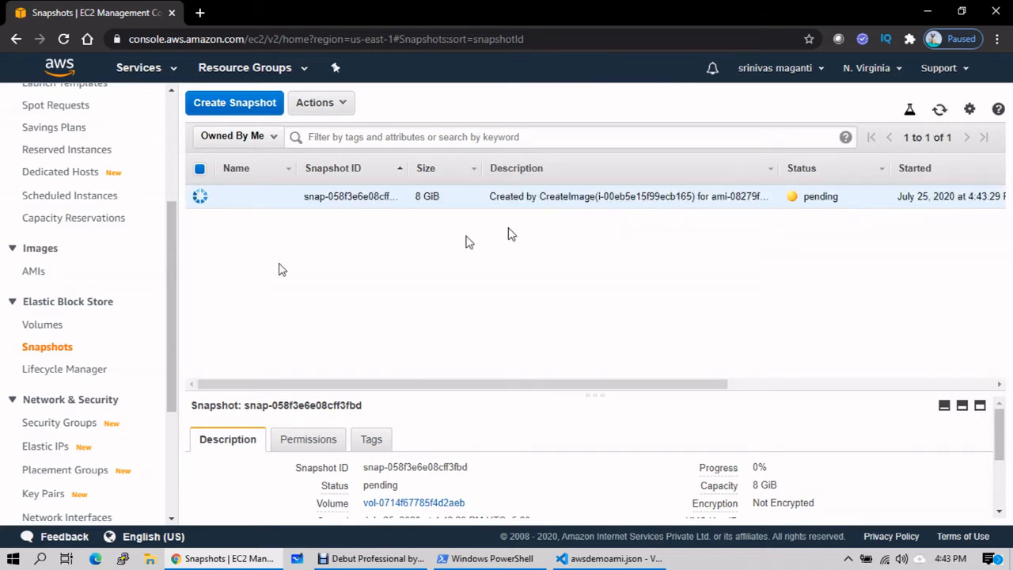
click(34, 271)
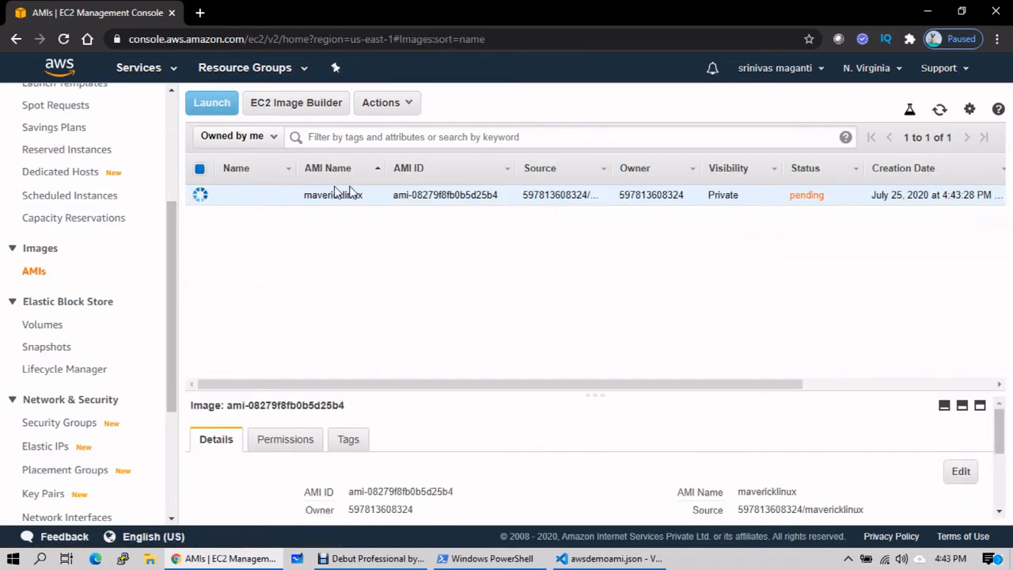
mouse_move(788, 190)
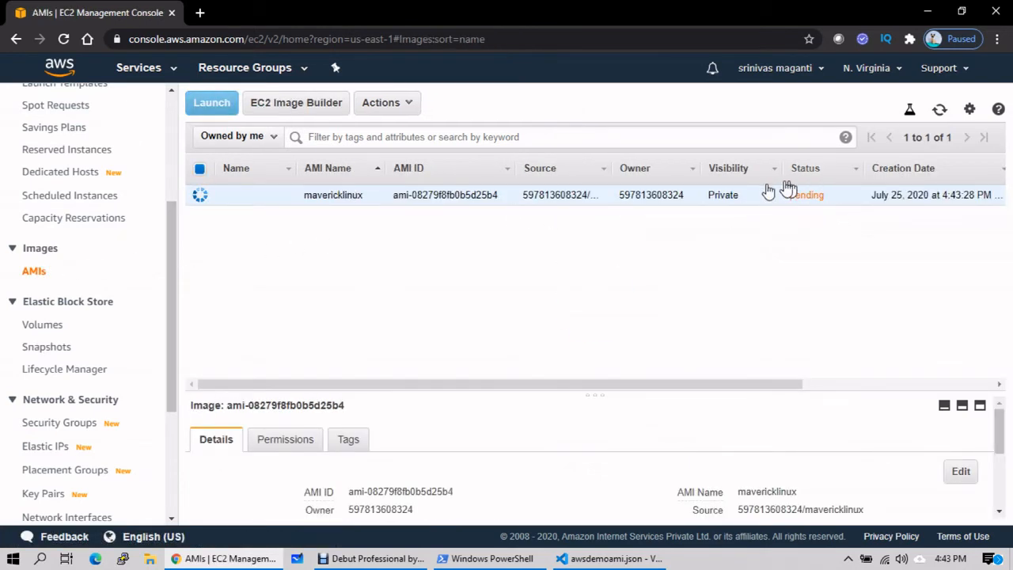
mouse_move(836, 203)
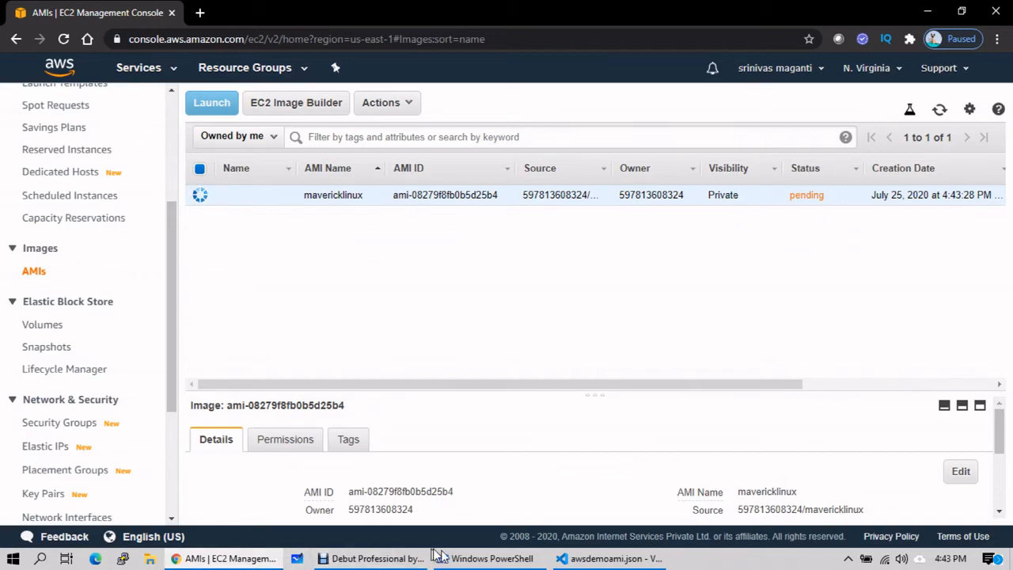
click(490, 558)
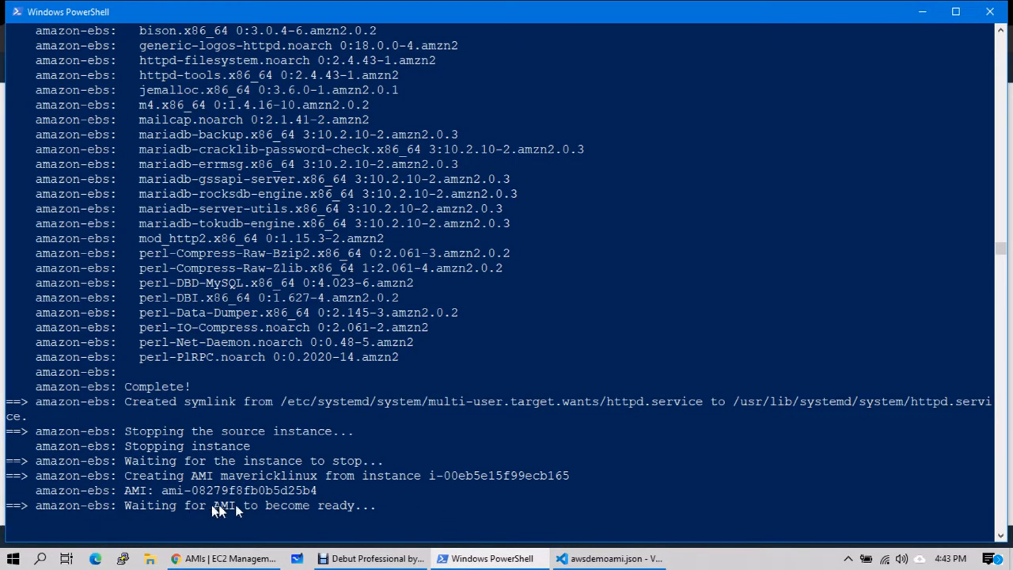
mouse_move(277, 494)
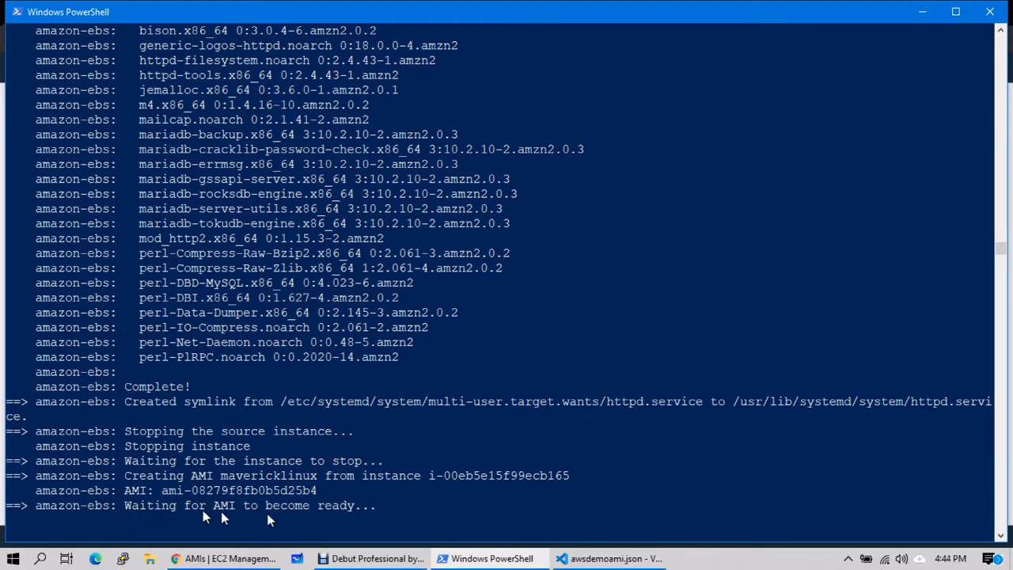
mouse_move(336, 523)
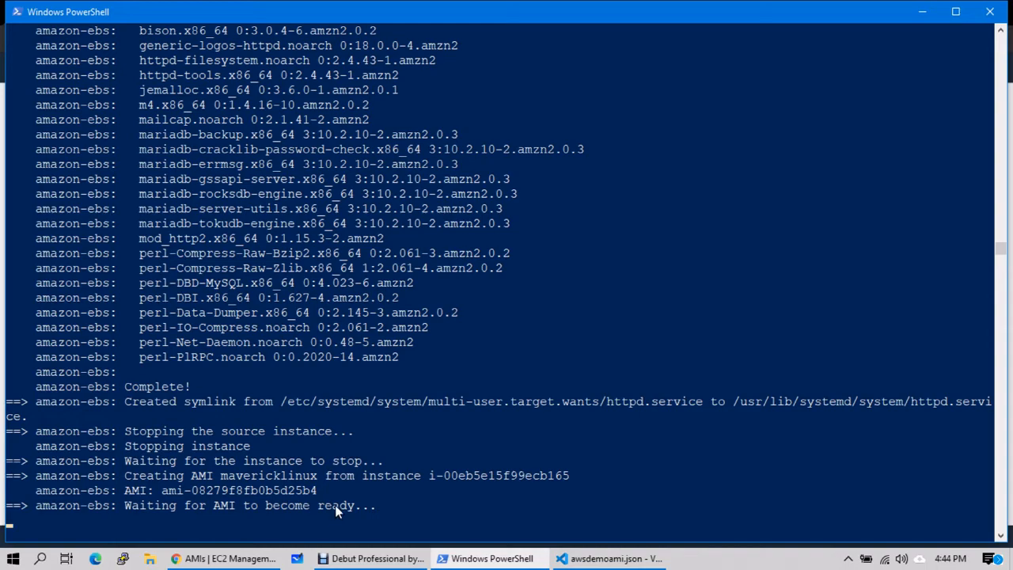
click(225, 558)
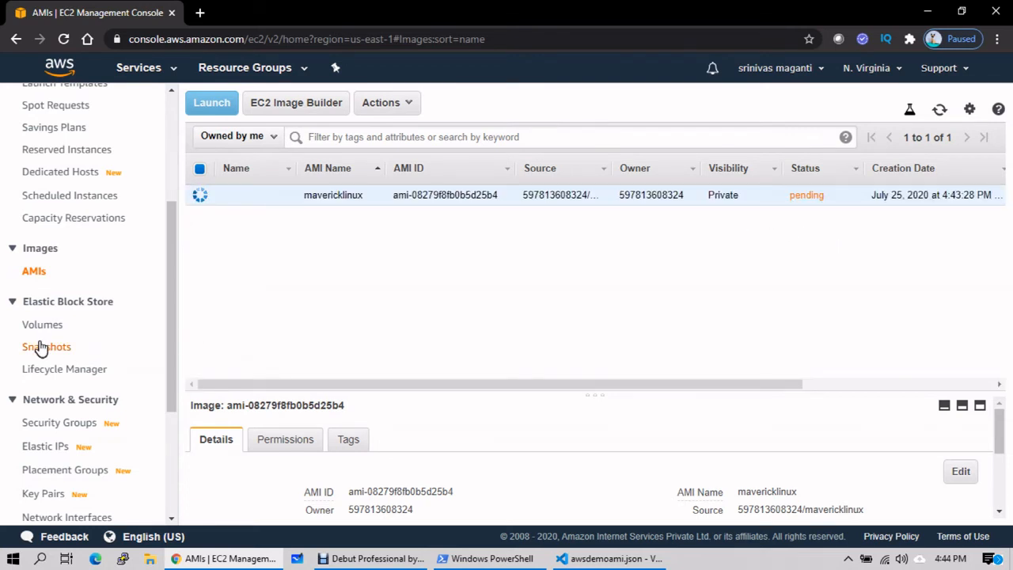
Step: Refresh the EBS snapshots and switch between AMIs, Instances and Snapshots to watch the pending mavericklinux image
click(46, 347)
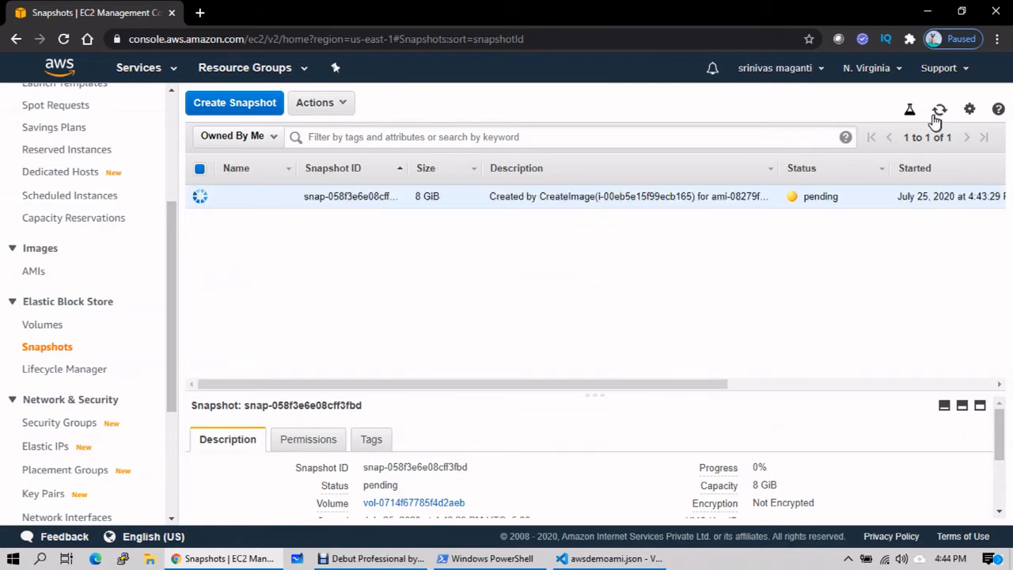
click(939, 109)
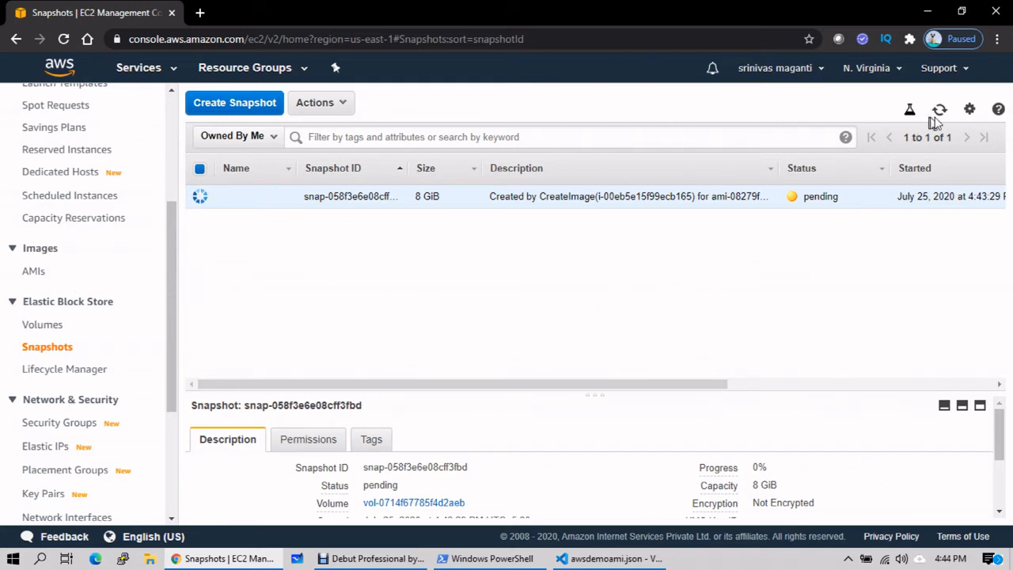
mouse_move(814, 225)
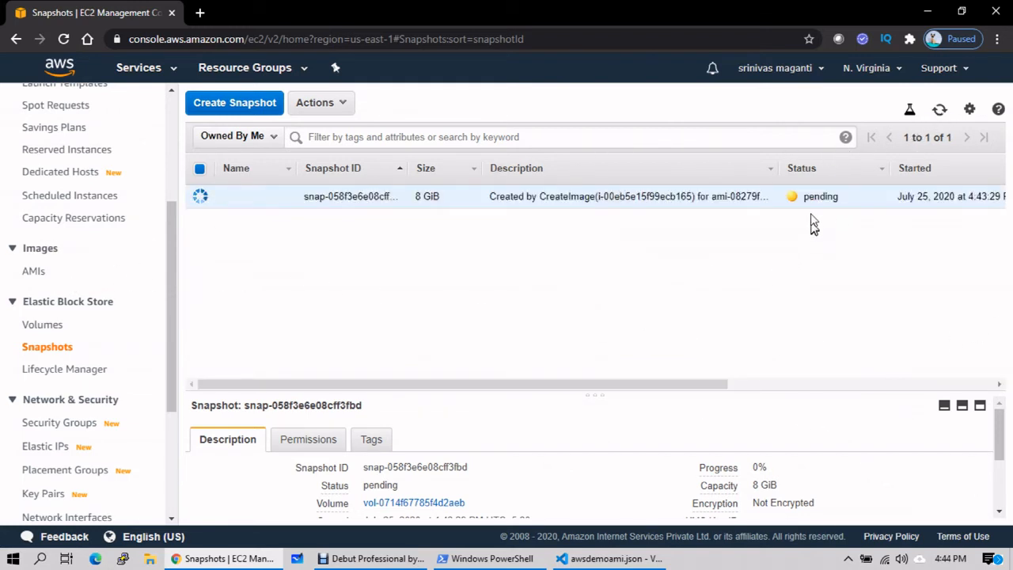
click(33, 271)
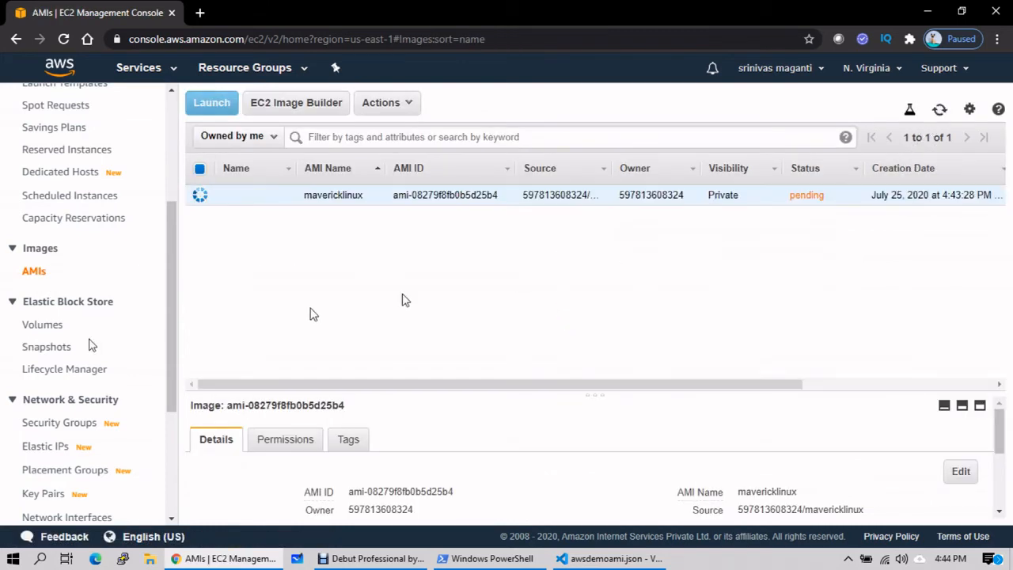
click(46, 345)
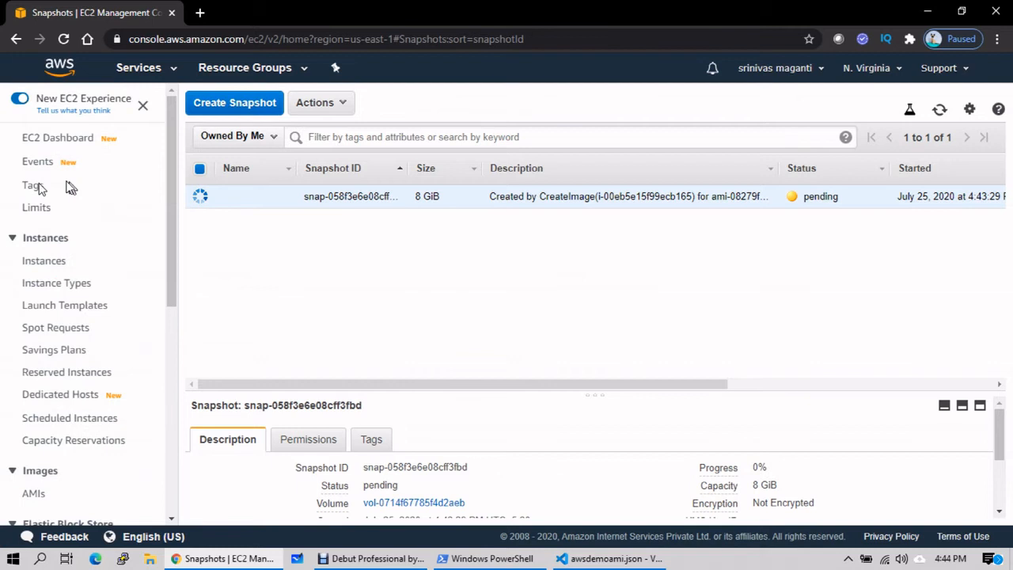
click(44, 260)
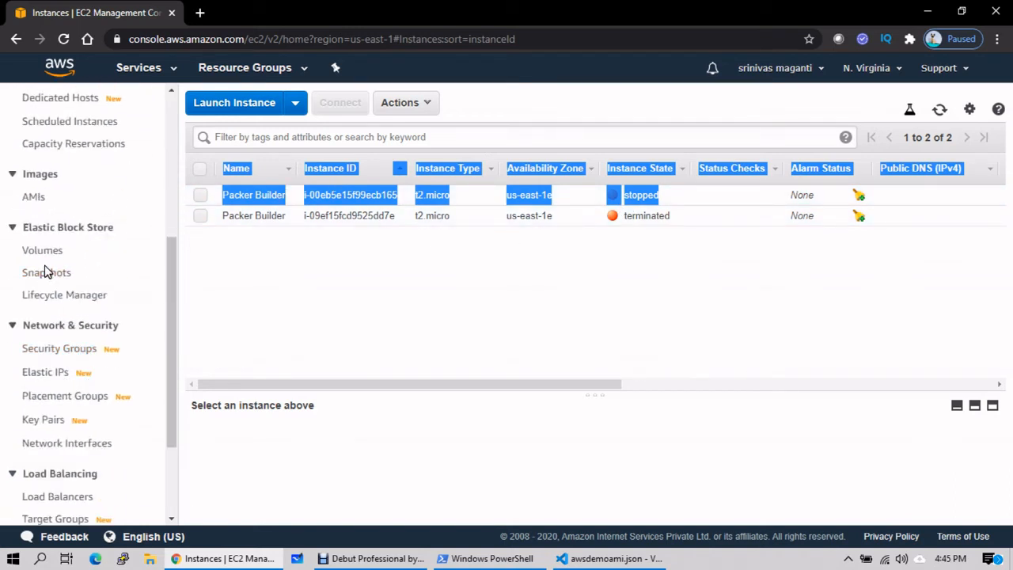
click(47, 272)
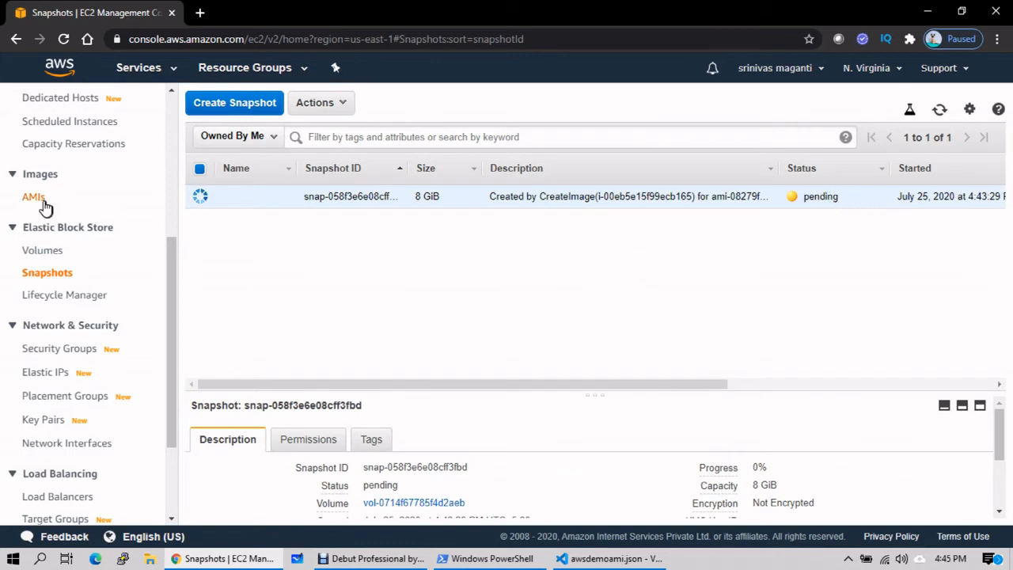
click(35, 197)
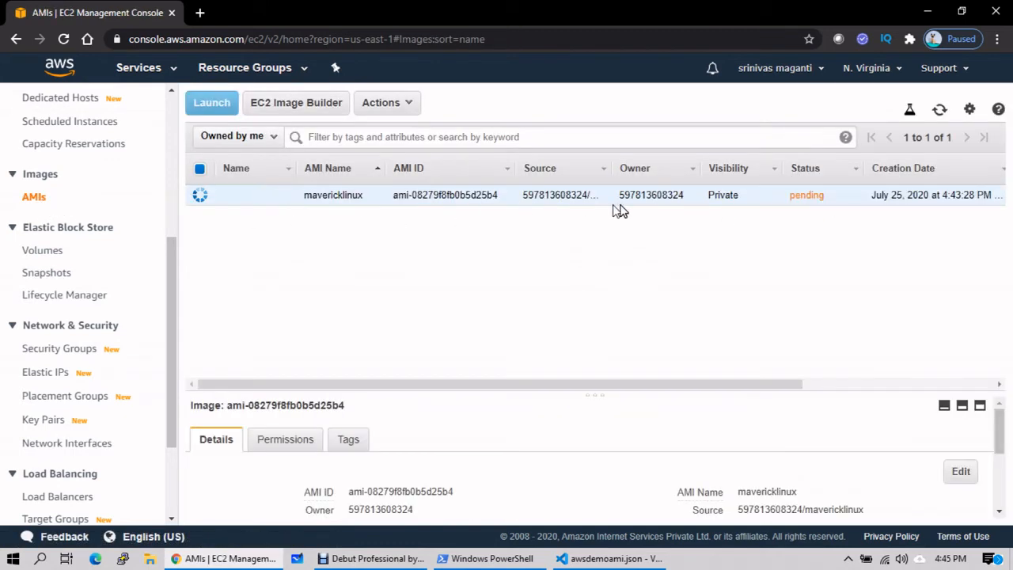
mouse_move(621, 209)
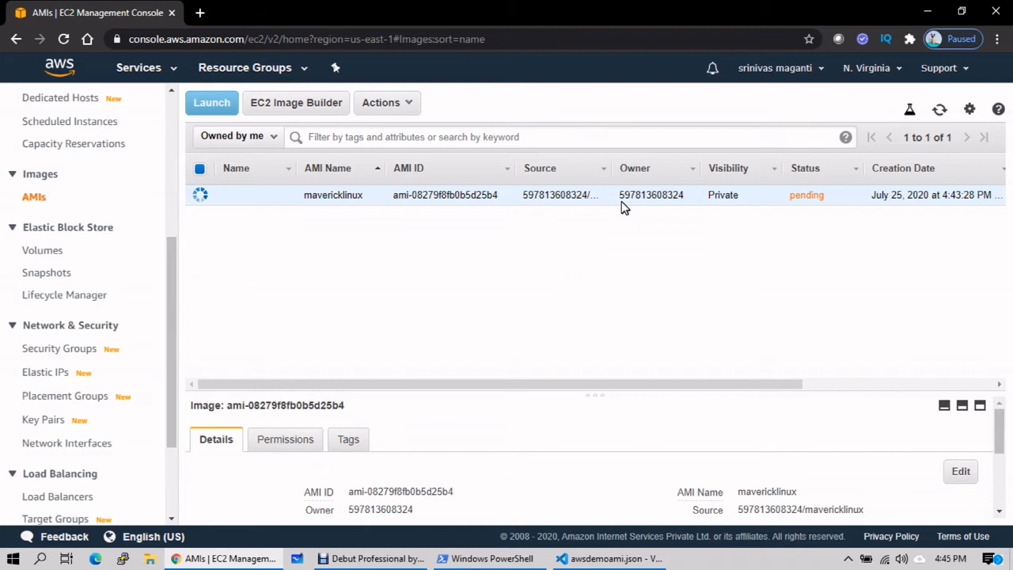
mouse_move(285, 440)
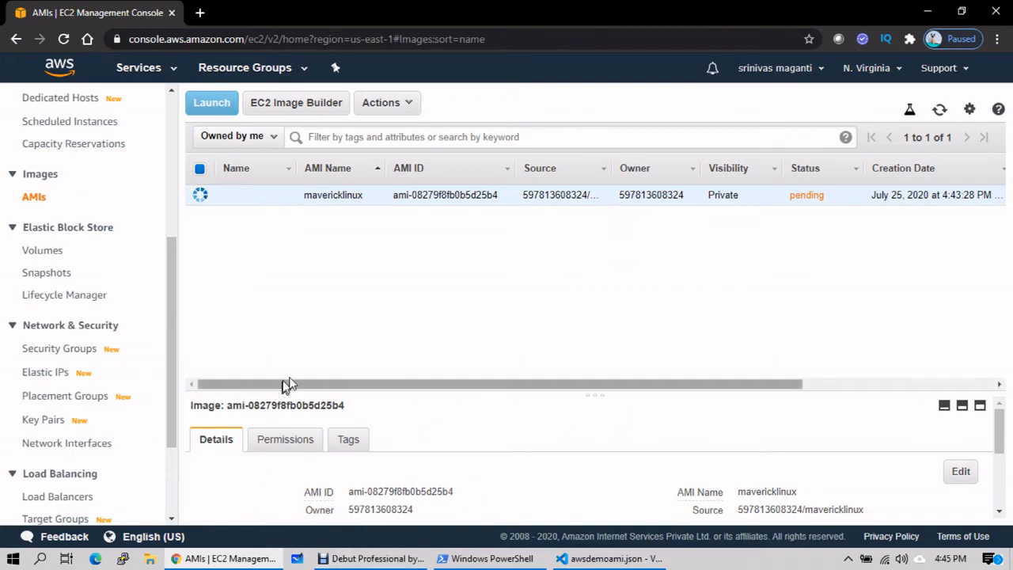
mouse_move(296, 371)
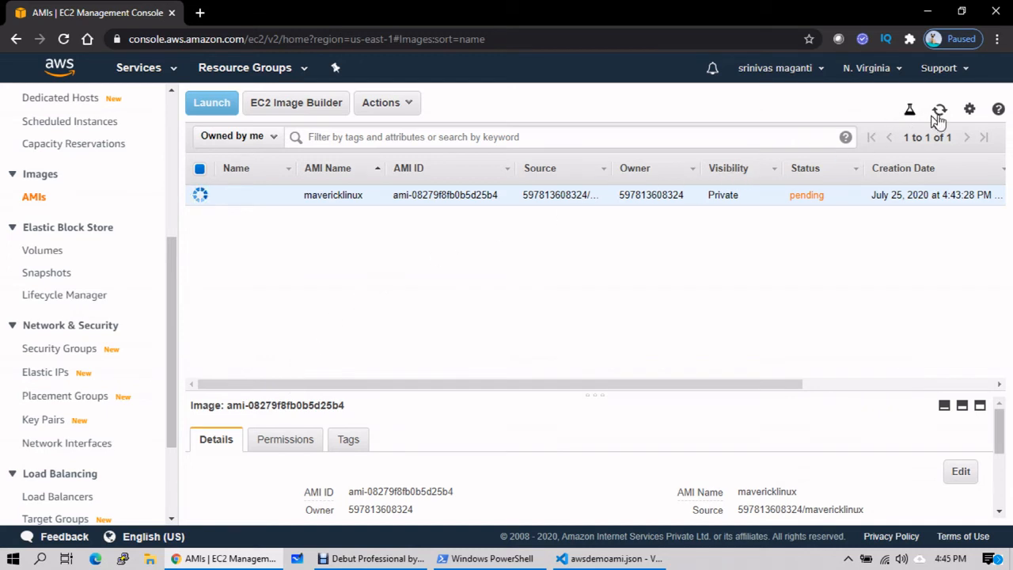
mouse_move(757, 123)
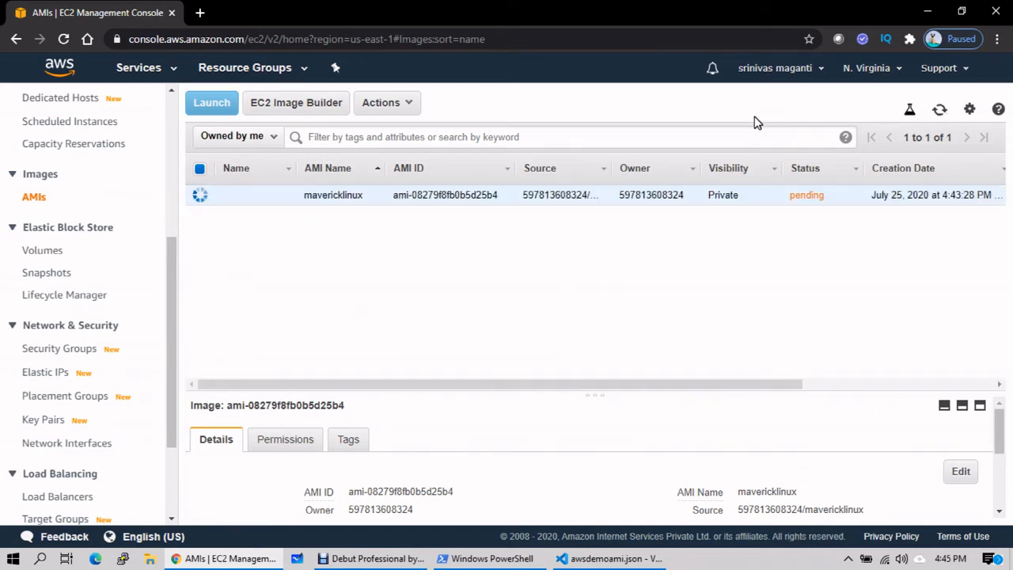
mouse_move(46, 272)
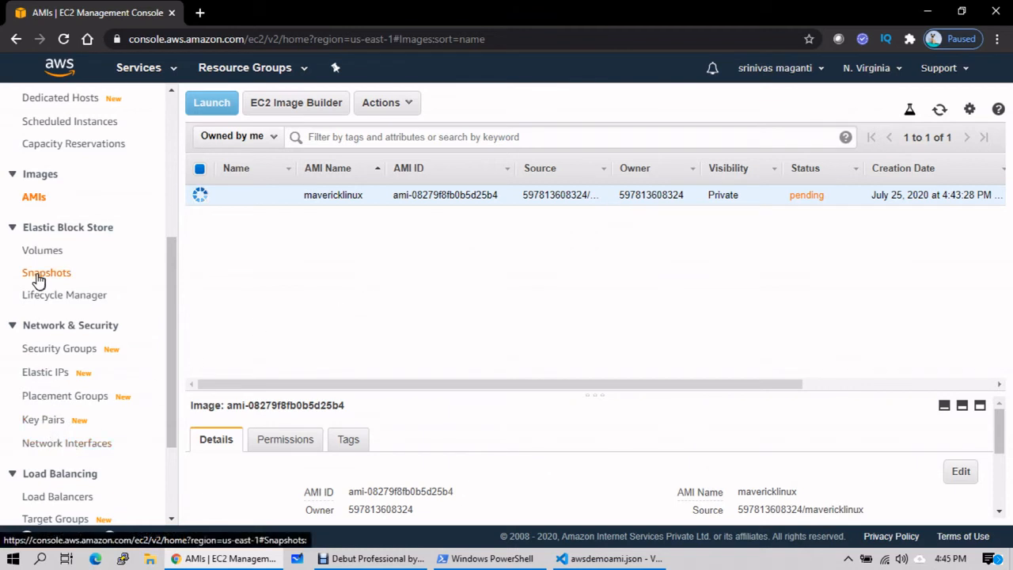
Step: Check the Packer output, reload Snapshots and AMIs to confirm still pending, select the AMI ID, then go to Instances
click(48, 272)
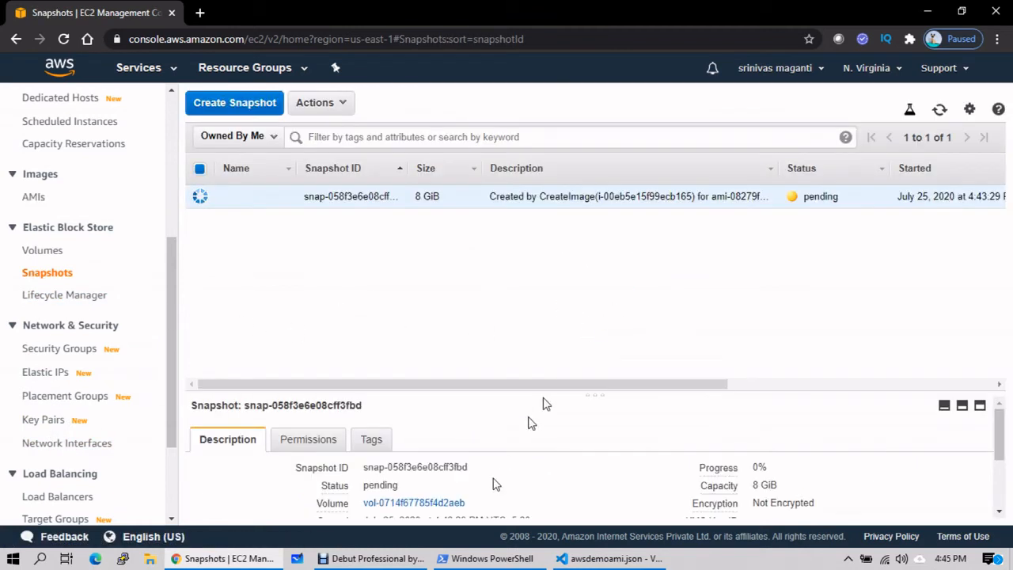
click(491, 557)
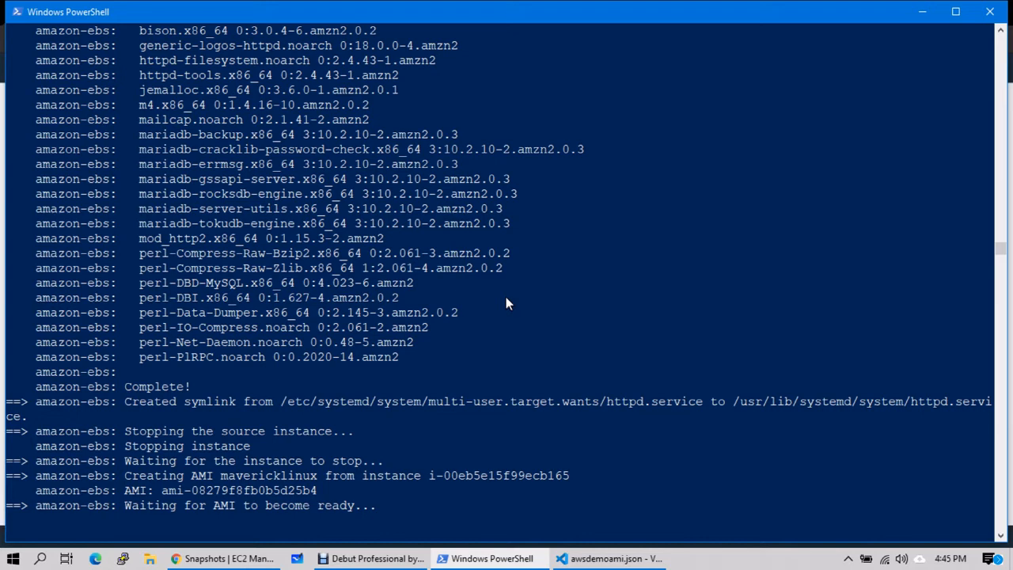
mouse_move(320, 428)
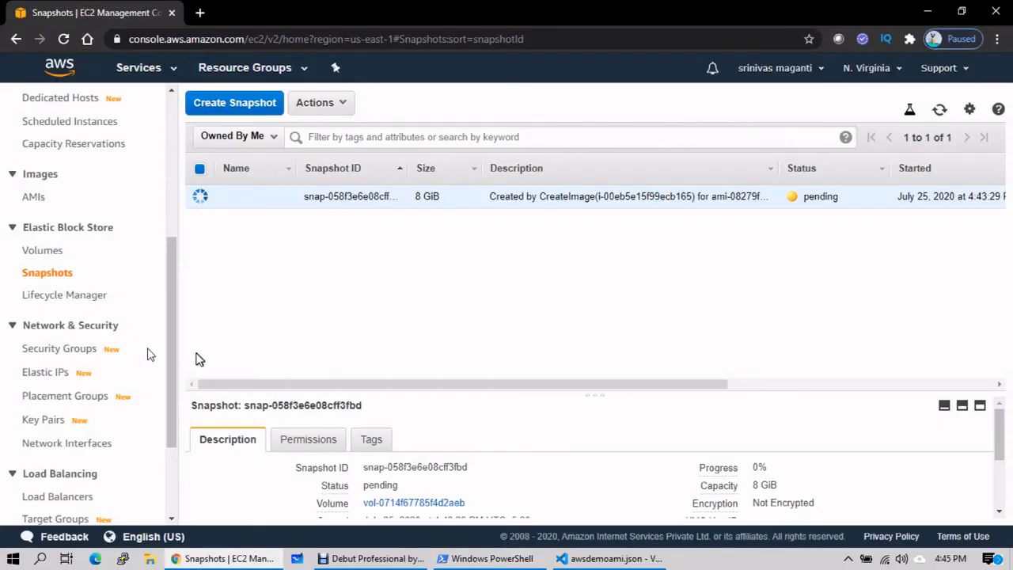
click(940, 109)
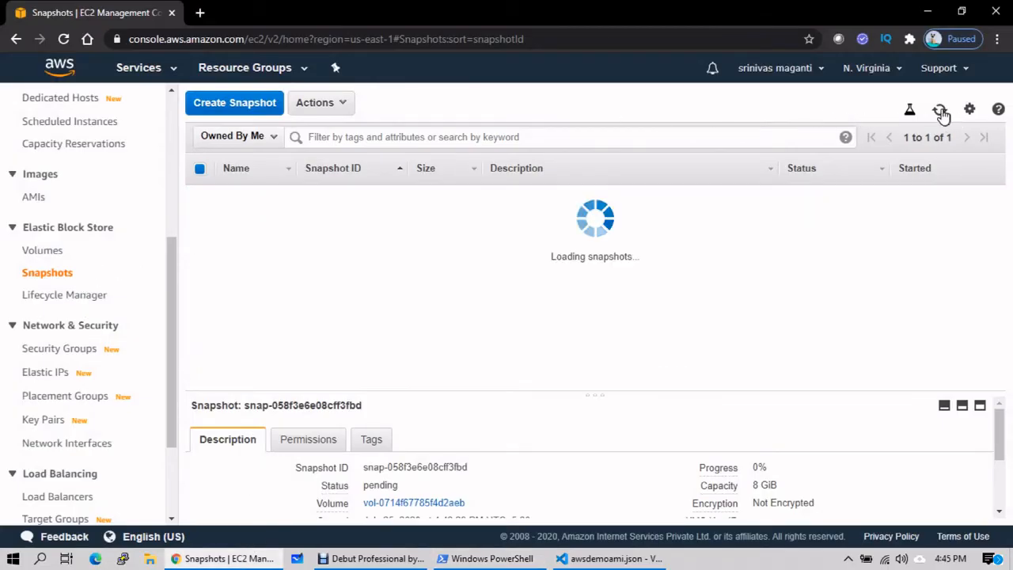
click(941, 109)
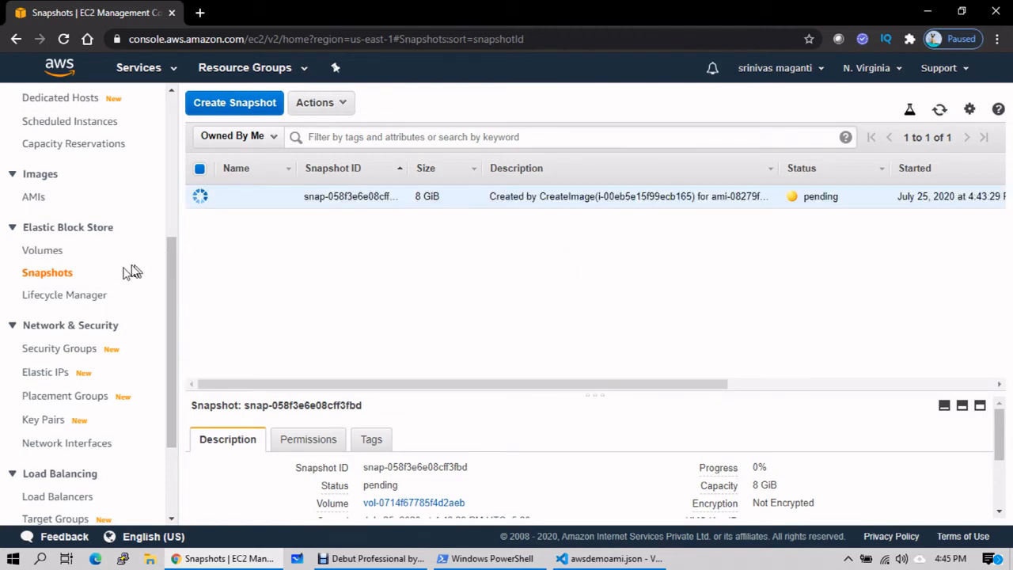
click(35, 196)
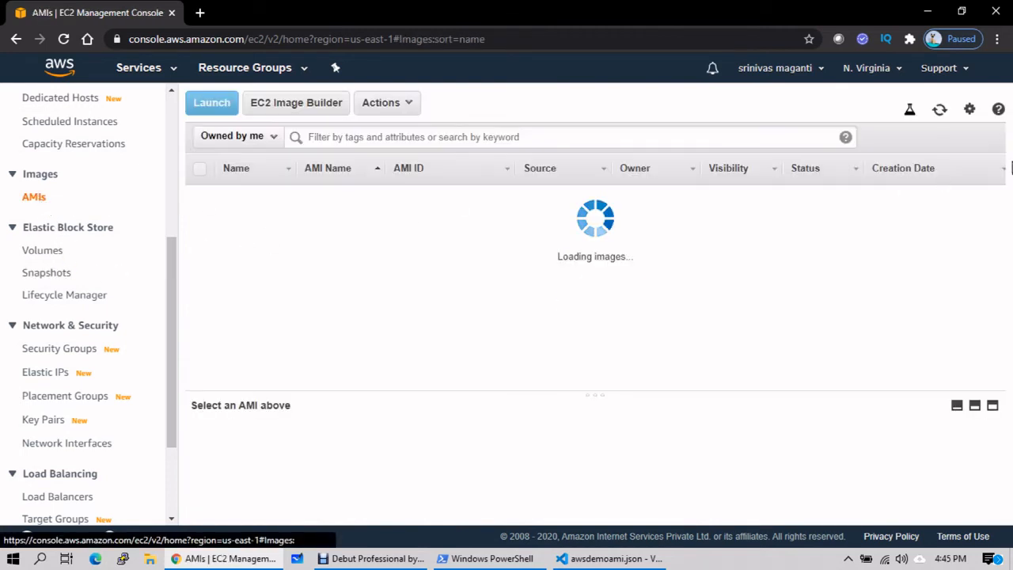
click(941, 109)
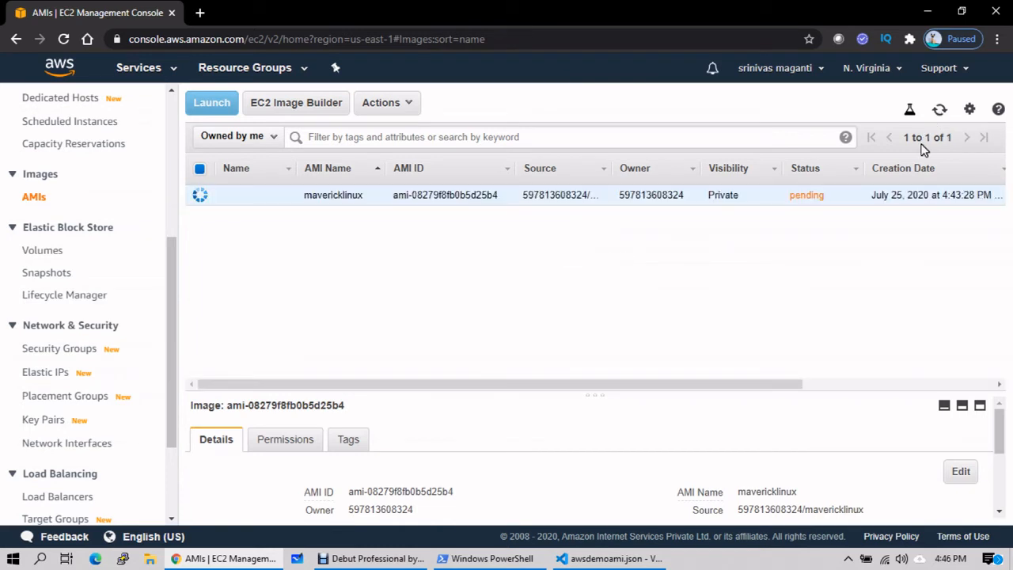
mouse_move(499, 199)
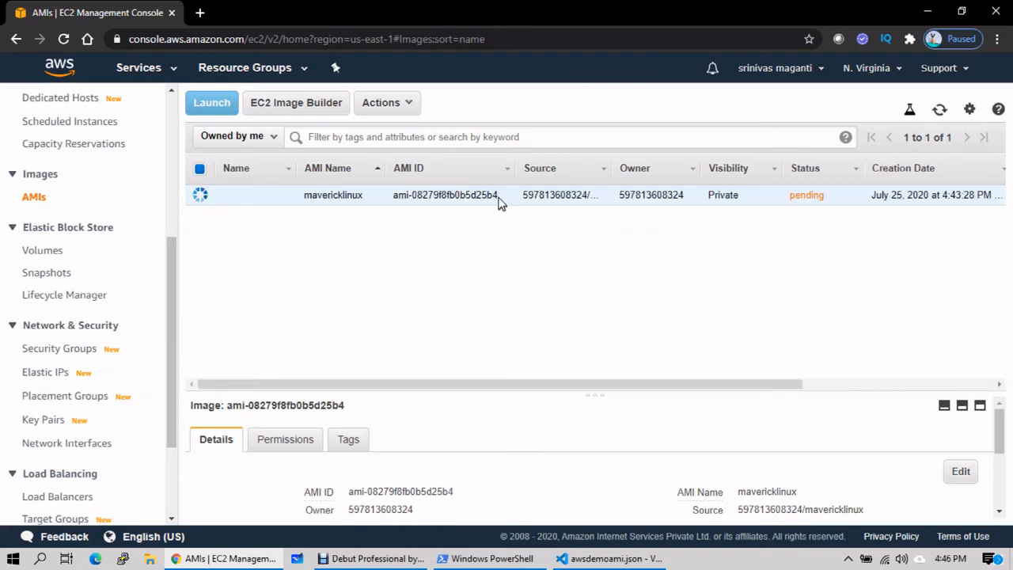
double_click(445, 194)
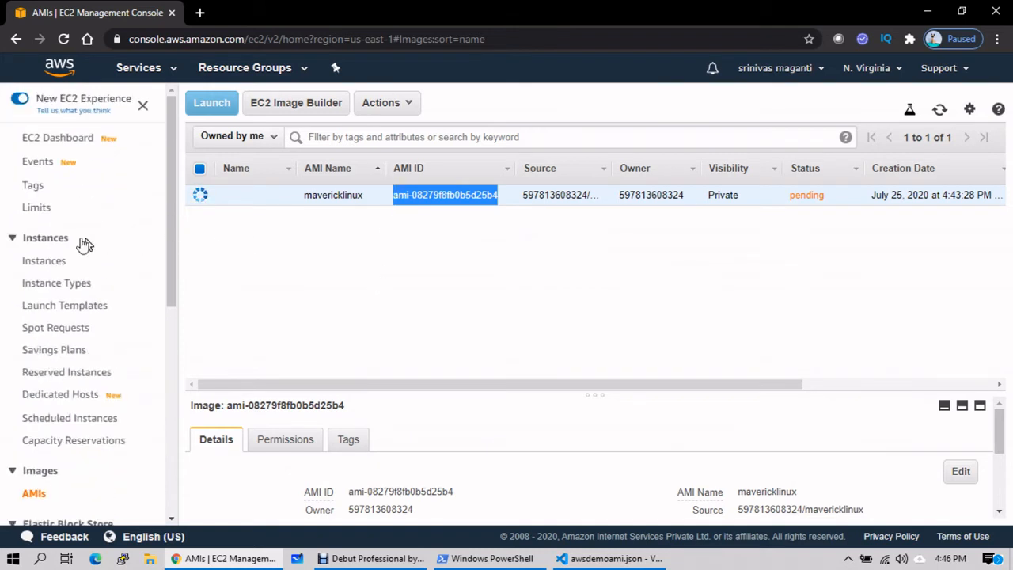
click(44, 260)
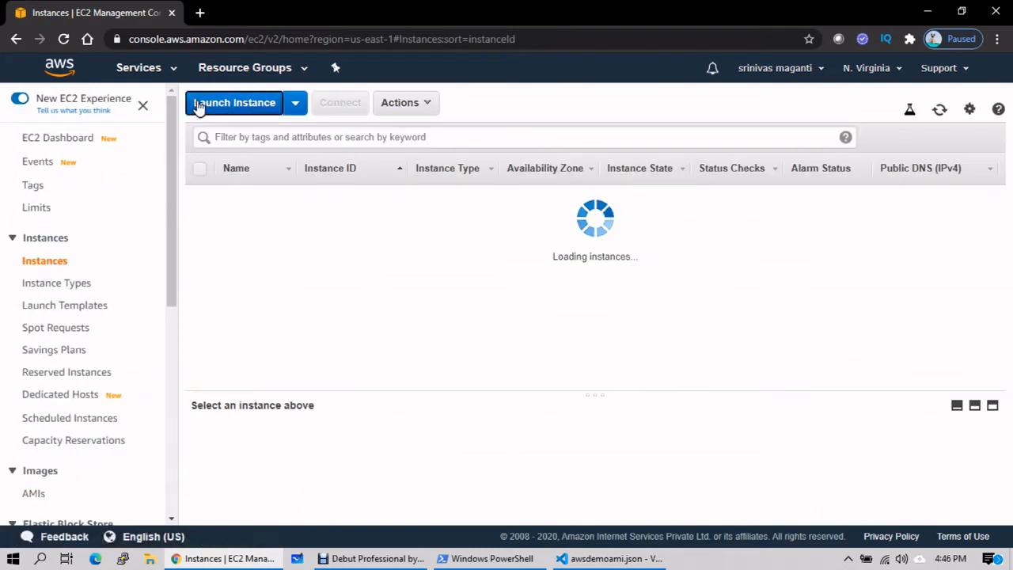
Step: Start the Launch Instance wizard and view My AMIs, which lists no custom images yet, then bring up Services
click(235, 101)
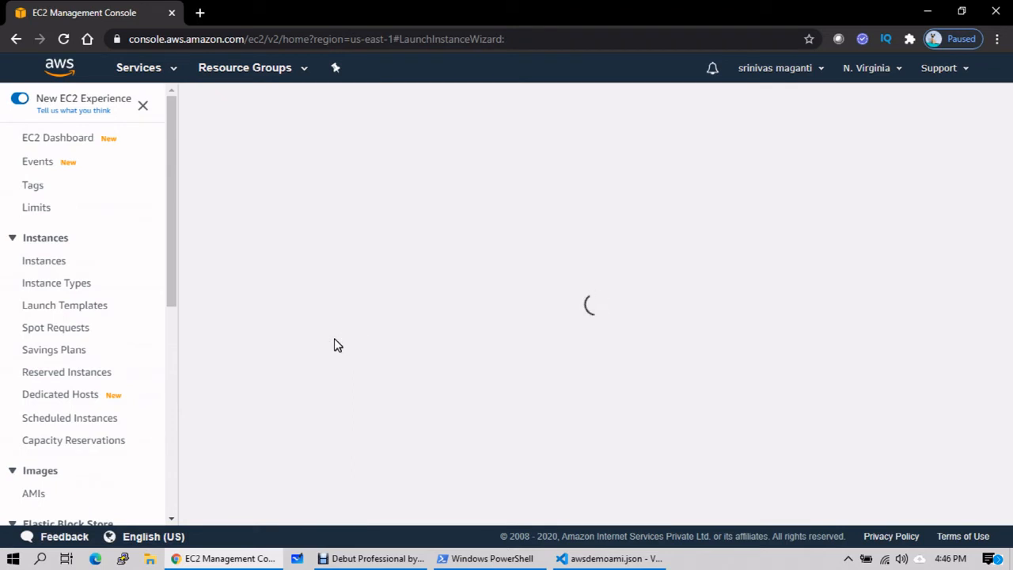
mouse_move(349, 342)
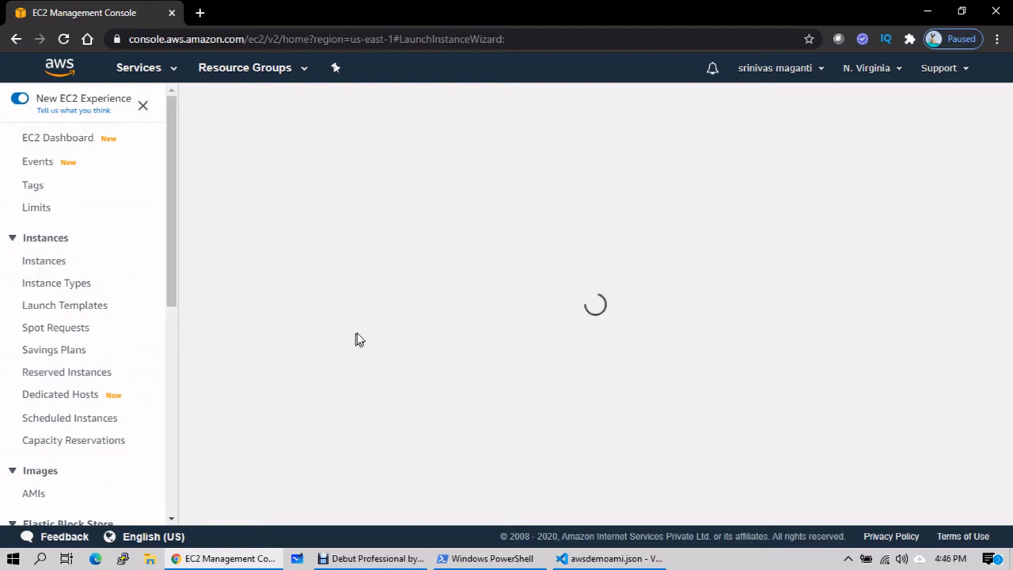
mouse_move(374, 324)
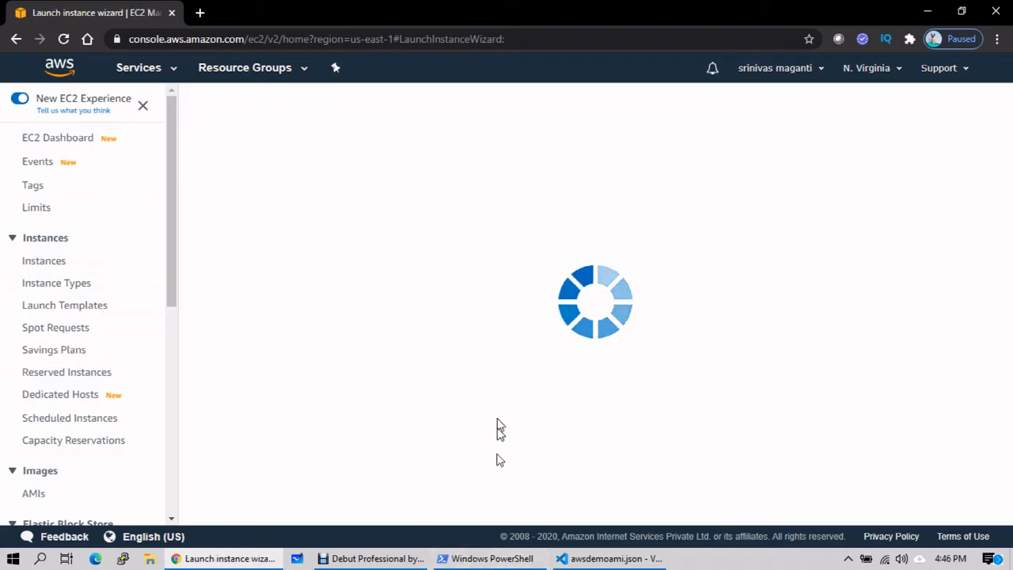
click(491, 557)
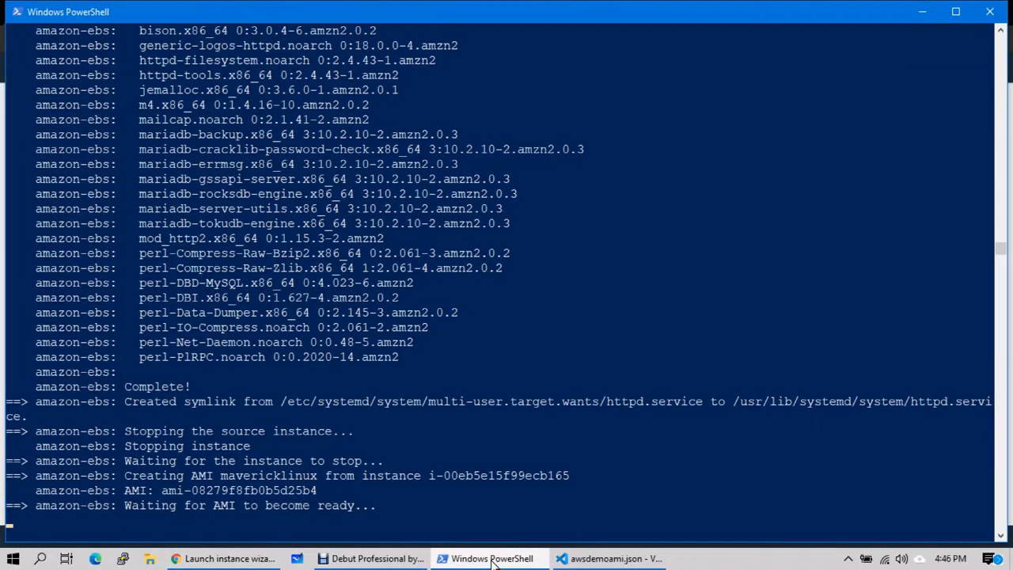
click(225, 557)
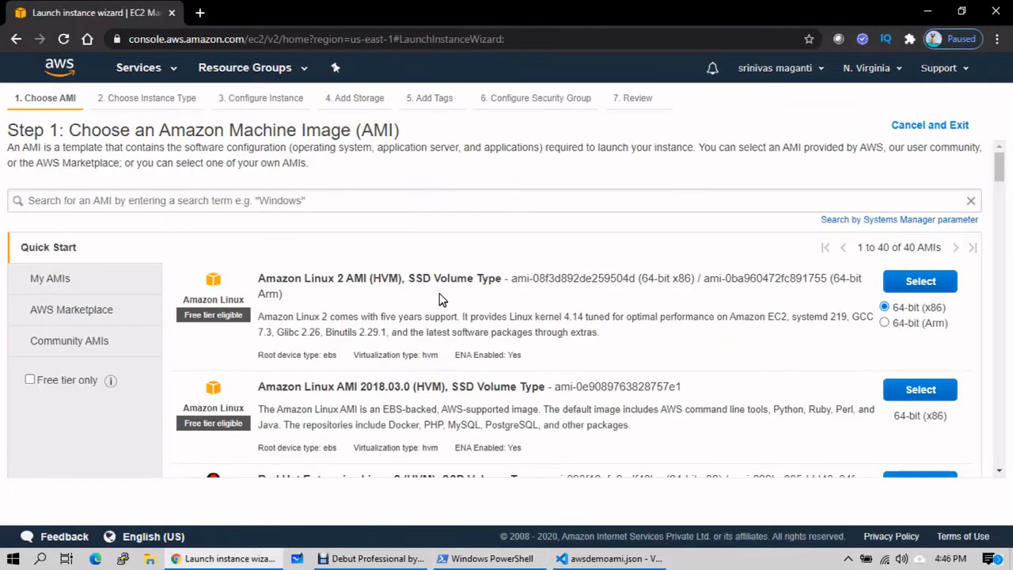
click(51, 279)
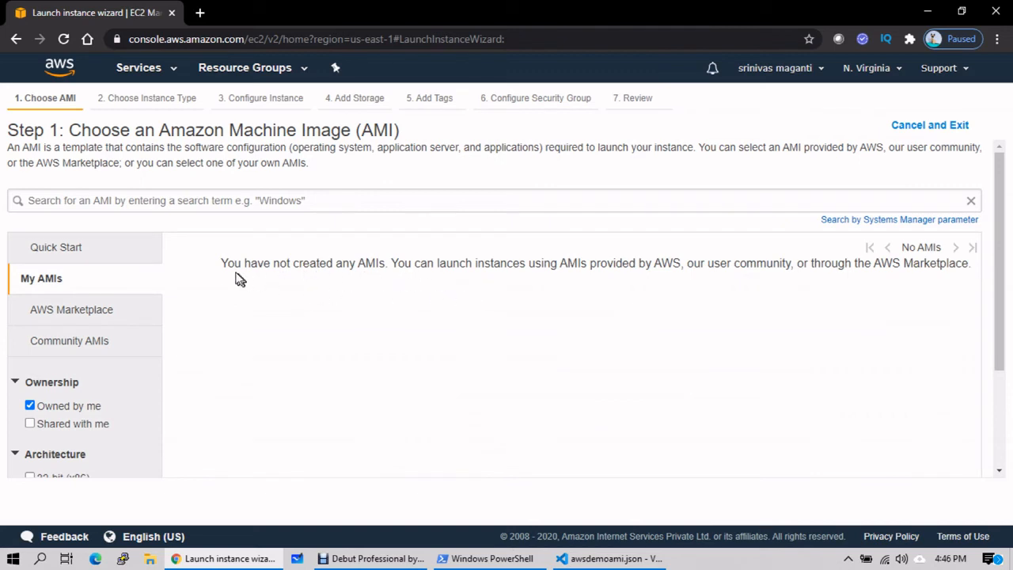
mouse_move(357, 256)
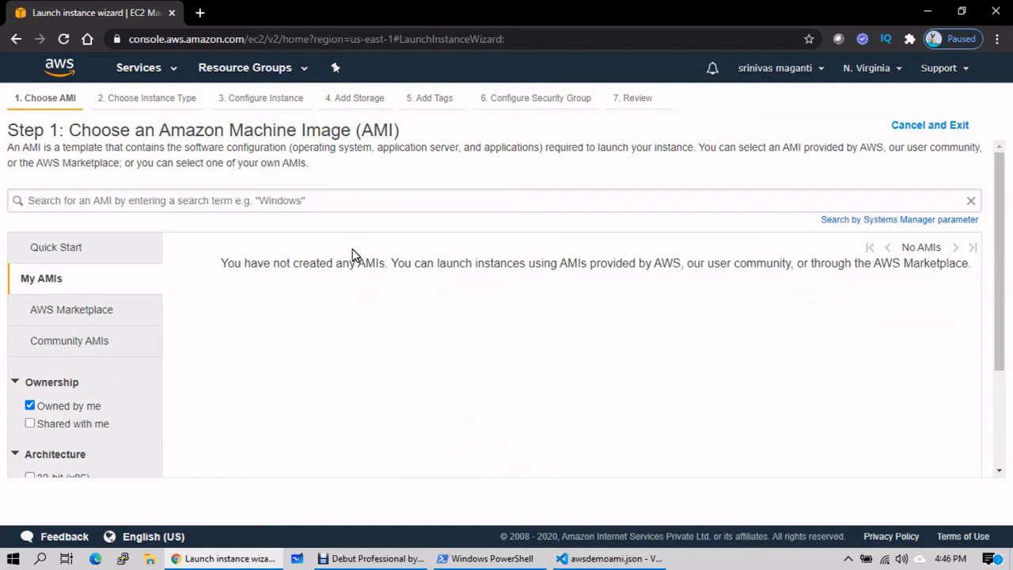
mouse_move(198, 272)
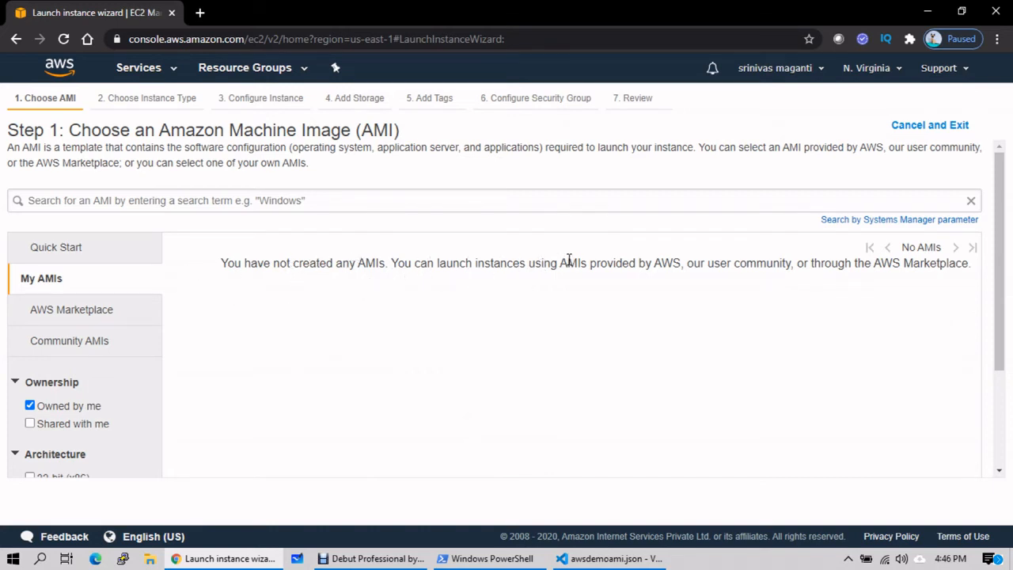
mouse_move(139, 66)
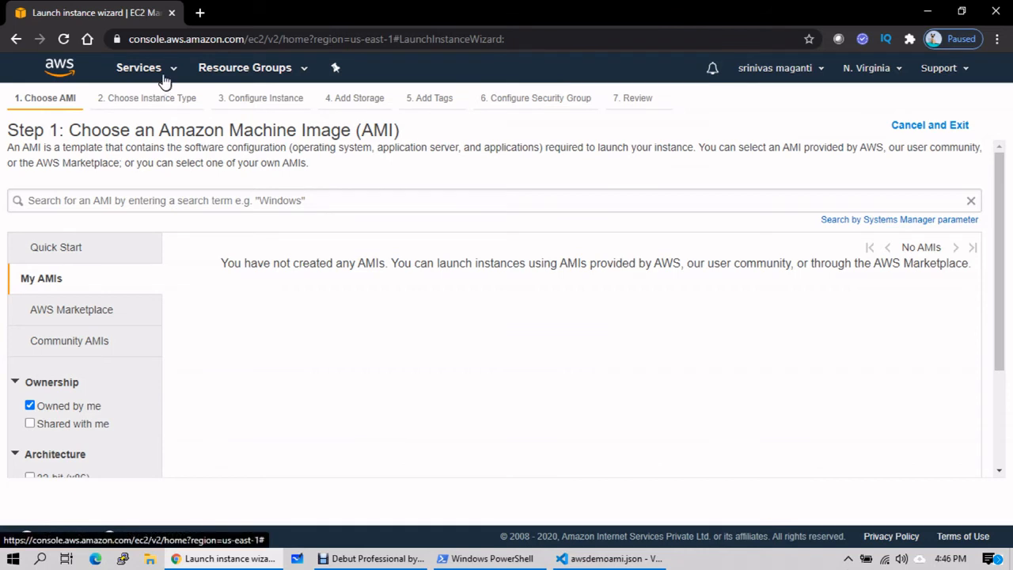
click(139, 67)
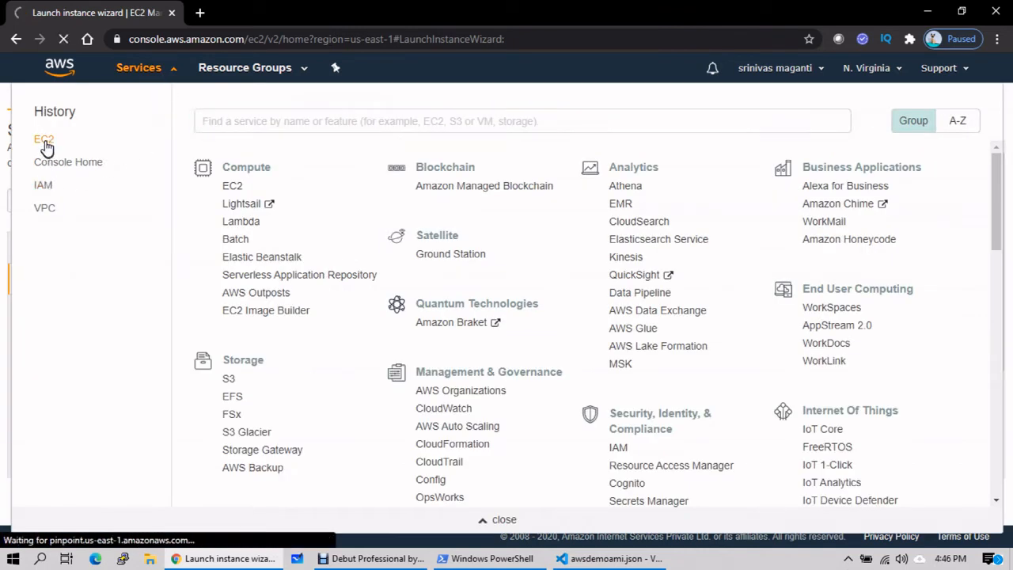
Step: Return to EC2 and show the completed 8 GiB mavericklinux snapshot, checking Packer's progress in between
click(44, 139)
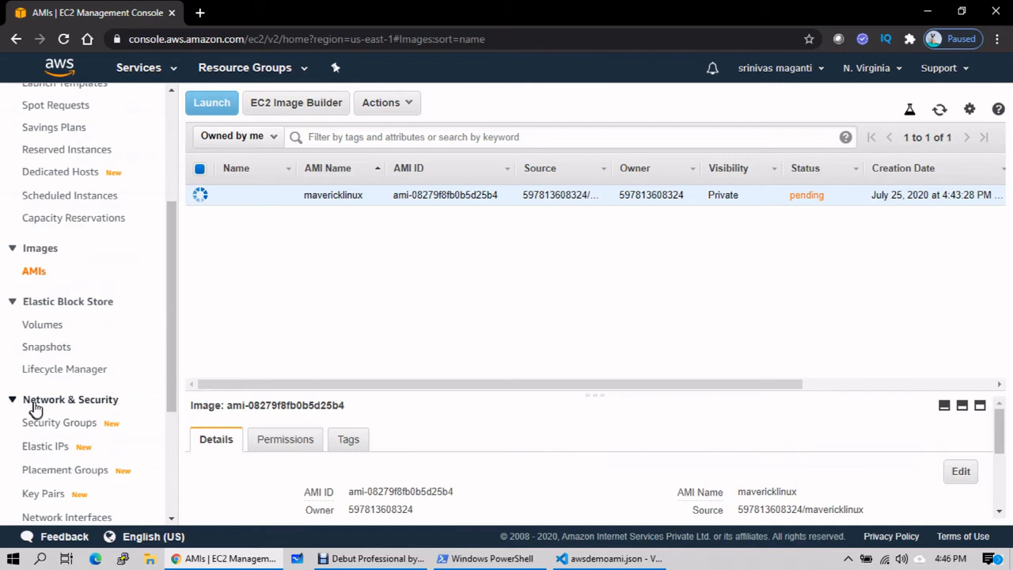
click(46, 347)
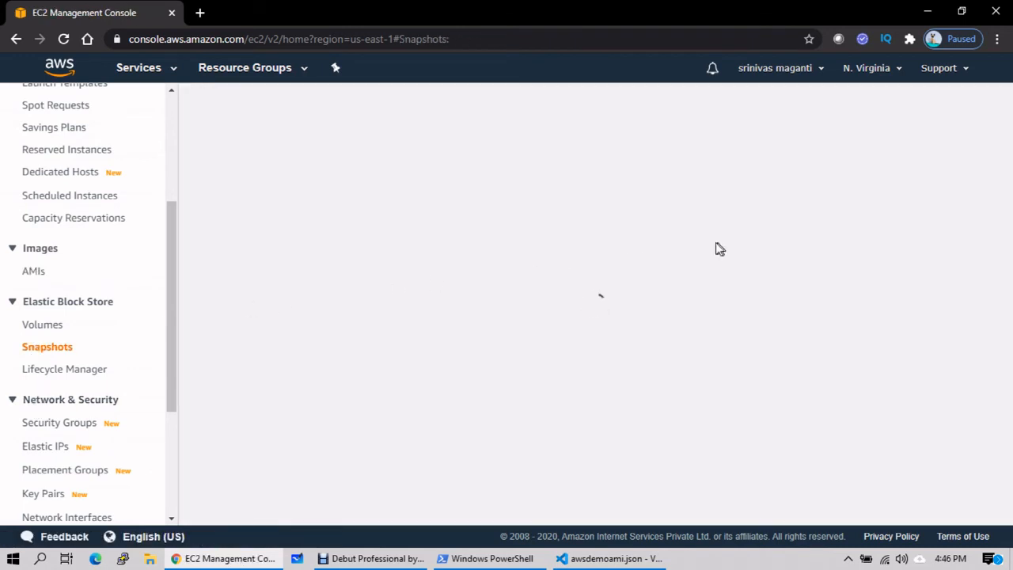
click(48, 346)
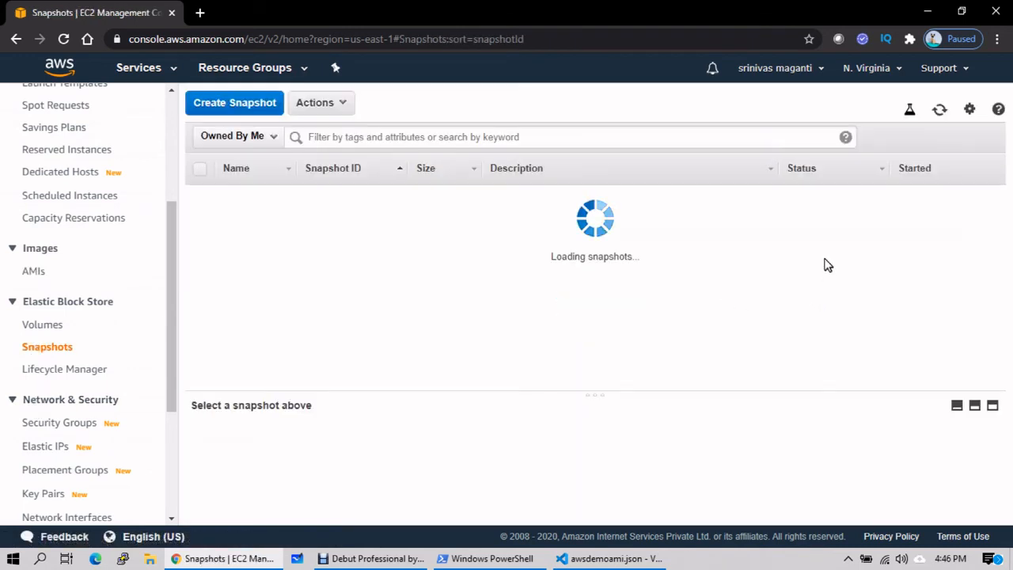
click(491, 558)
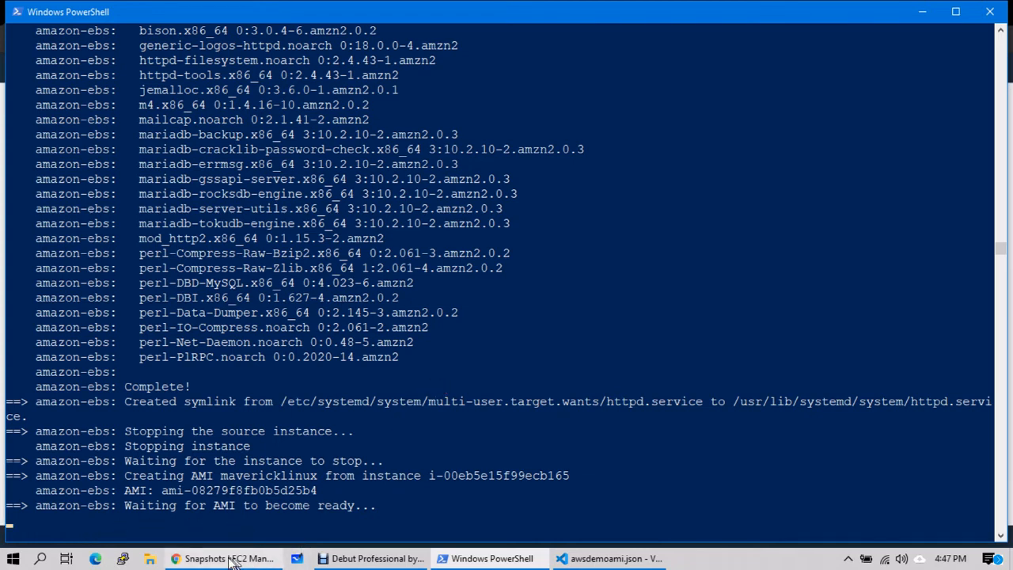
click(228, 557)
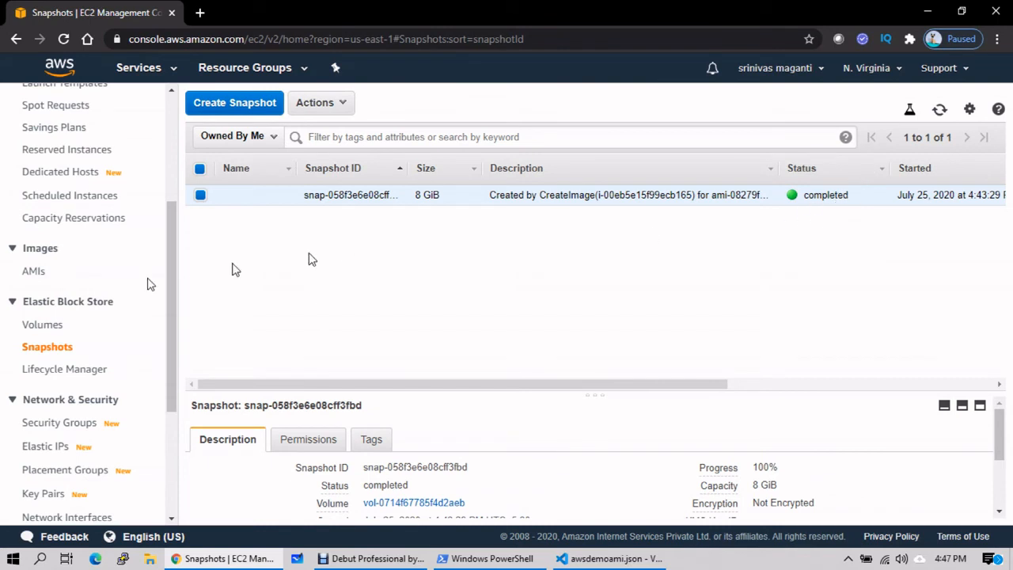
Step: Launch an instance from the now-available mavericklinux AMI under My AMIs and choose the t2.micro type
click(33, 270)
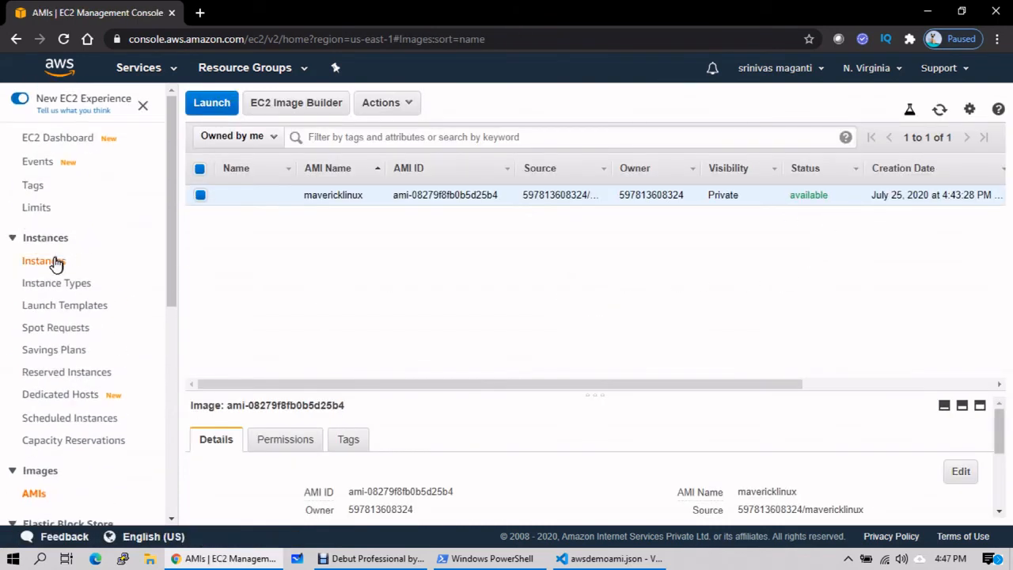
click(45, 260)
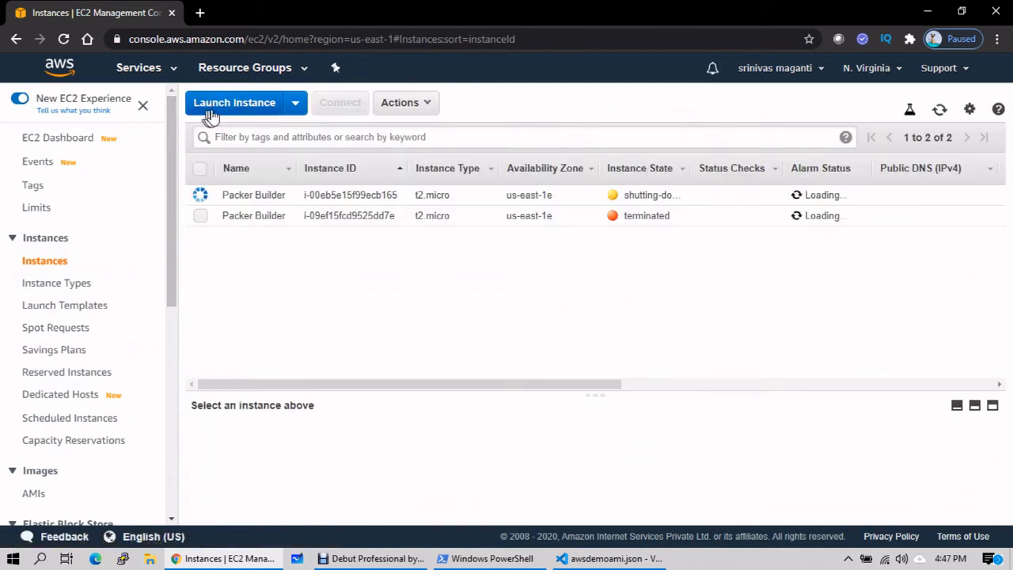
click(234, 101)
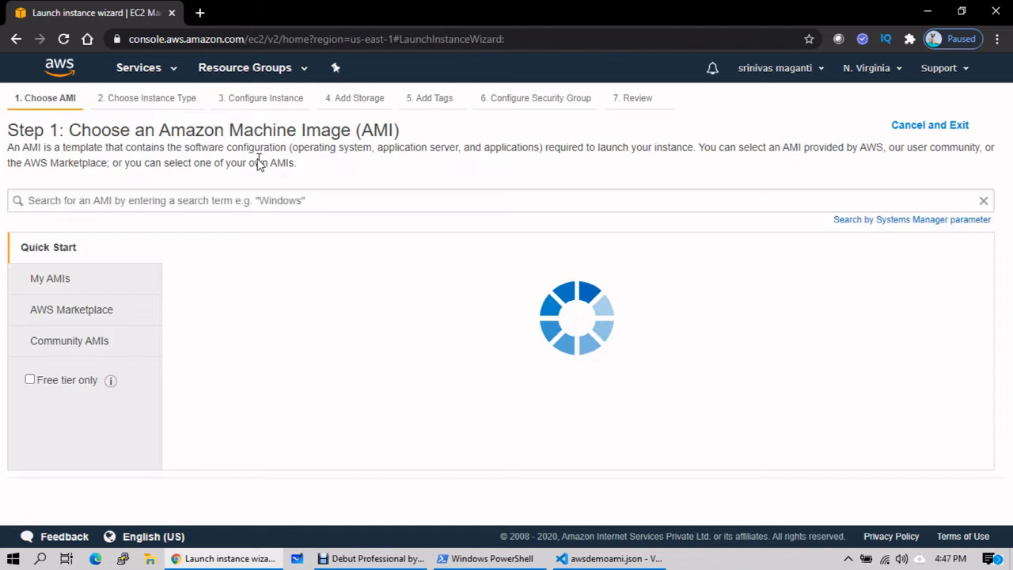
click(51, 279)
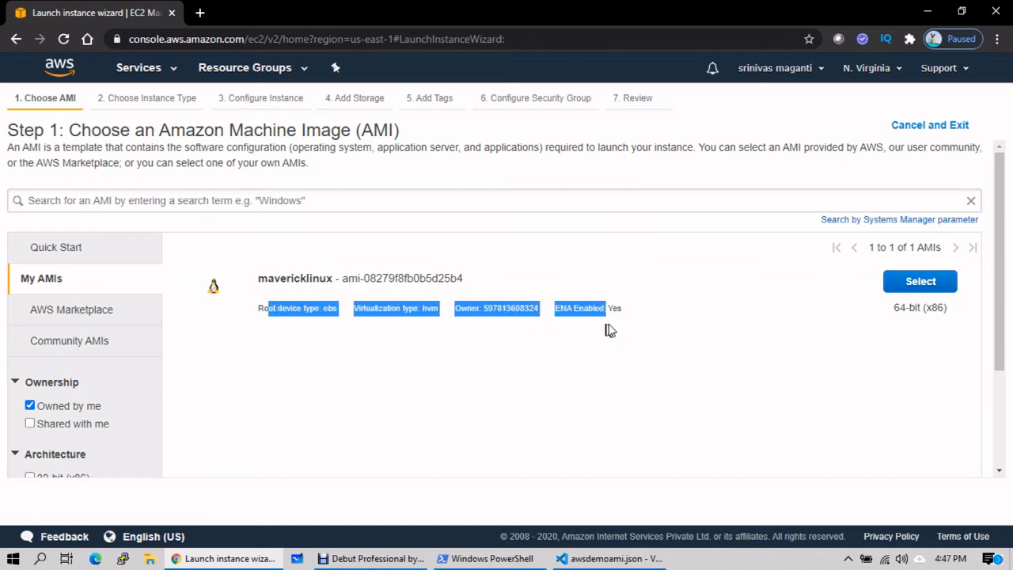
click(920, 282)
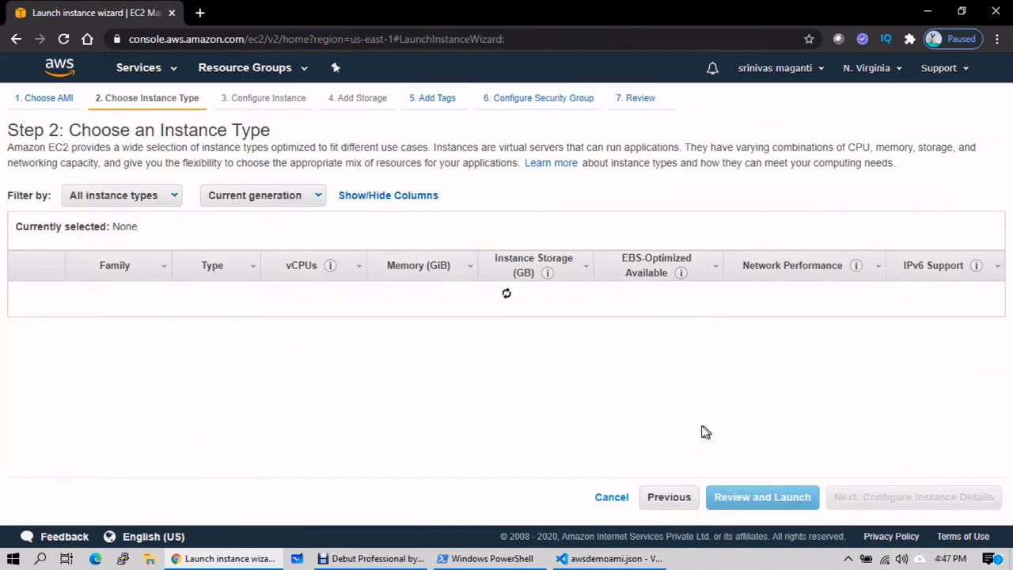
click(23, 345)
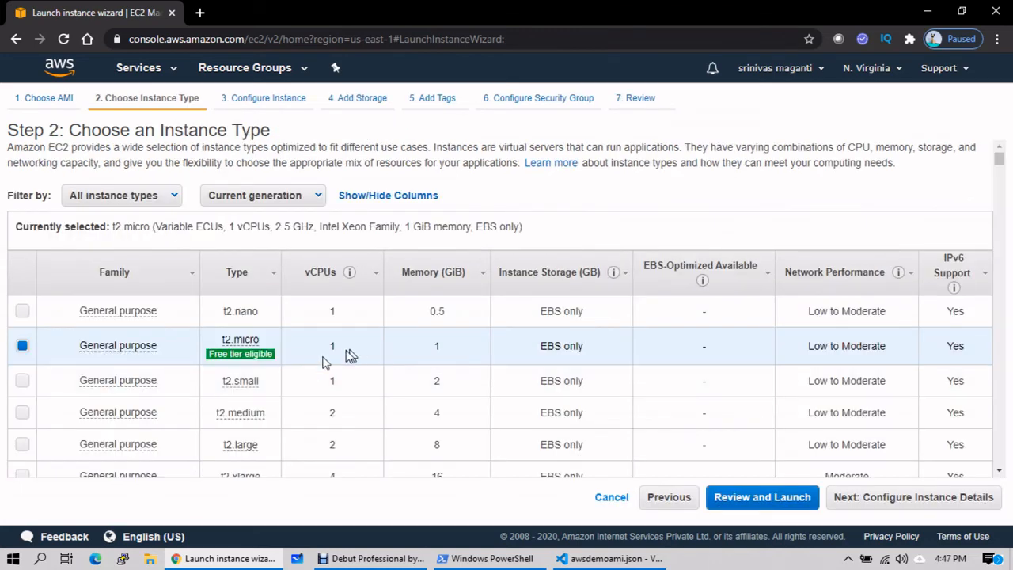
mouse_move(117, 380)
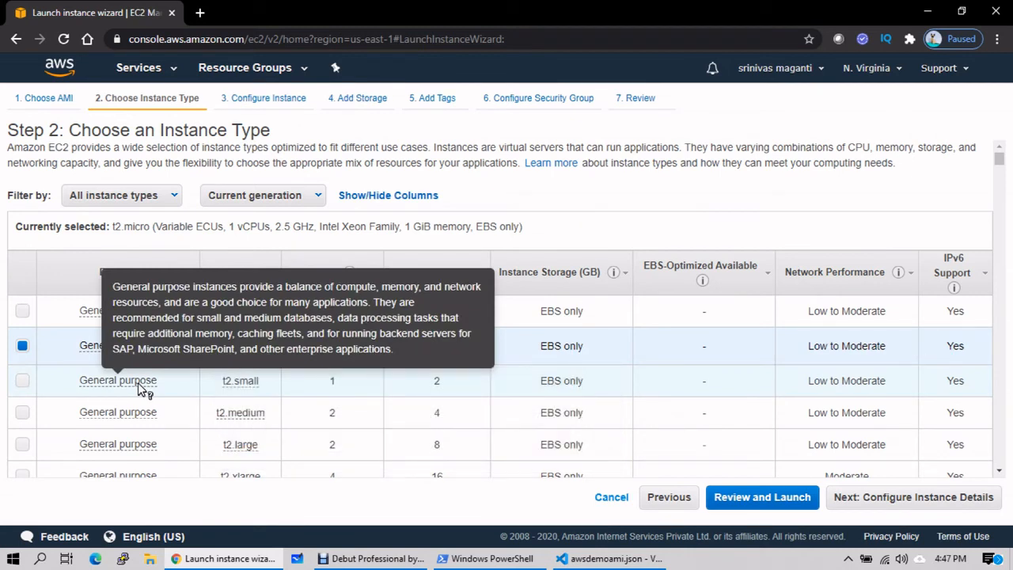
Step: Enter .\packer.exe build -var-file "variables.json" awsdemoami.json at the PowerShell prompt
click(491, 558)
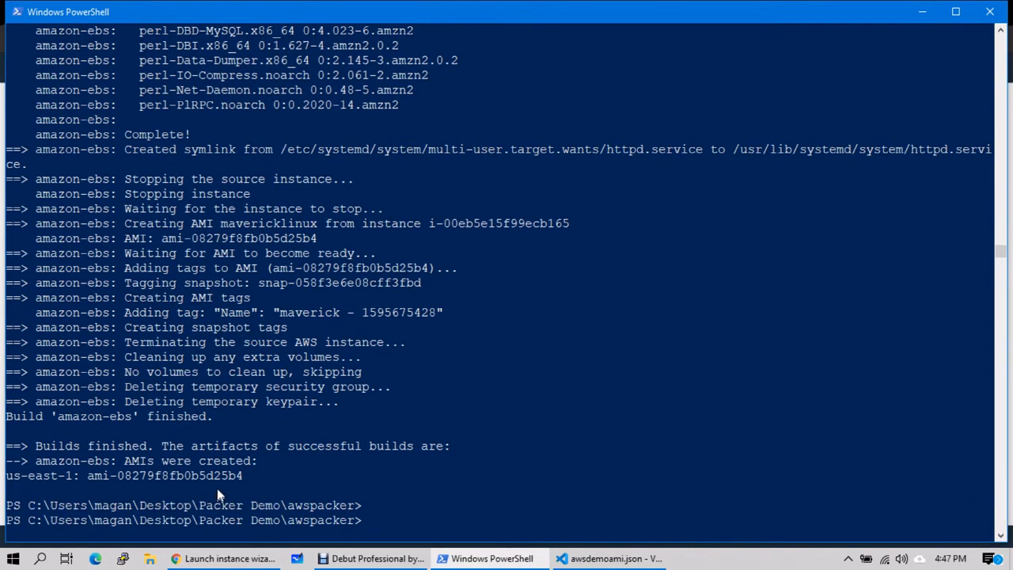
text(.\packer.exe build -var-file "variables.json" awsdemoami.json)
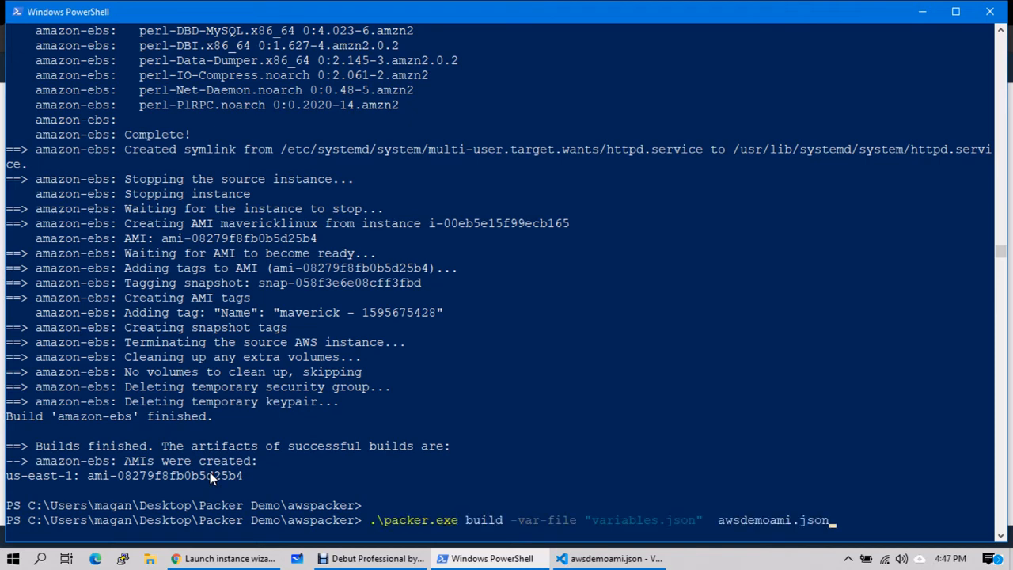
mouse_move(388, 526)
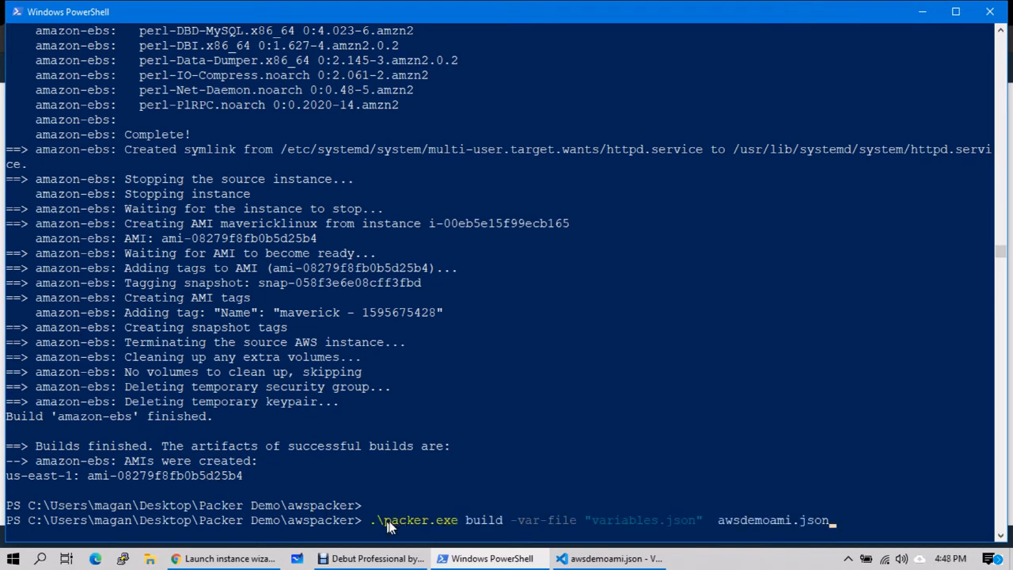
mouse_move(499, 526)
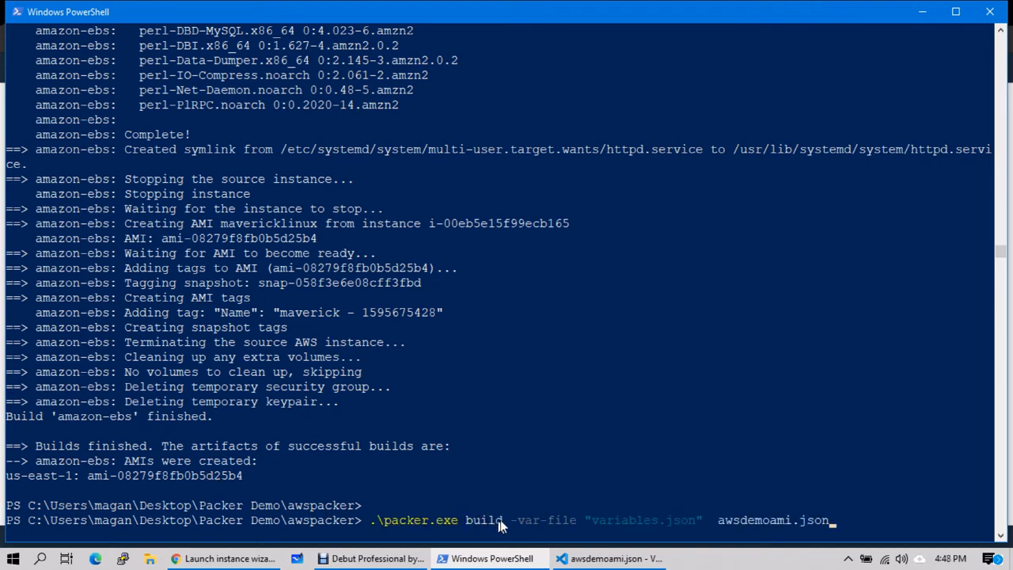
mouse_move(728, 532)
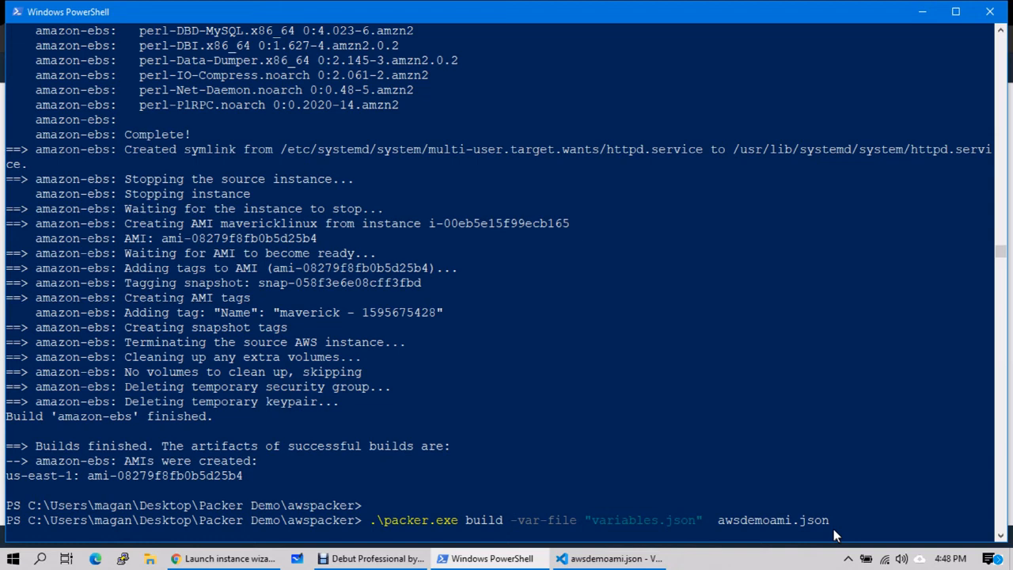
mouse_move(643, 532)
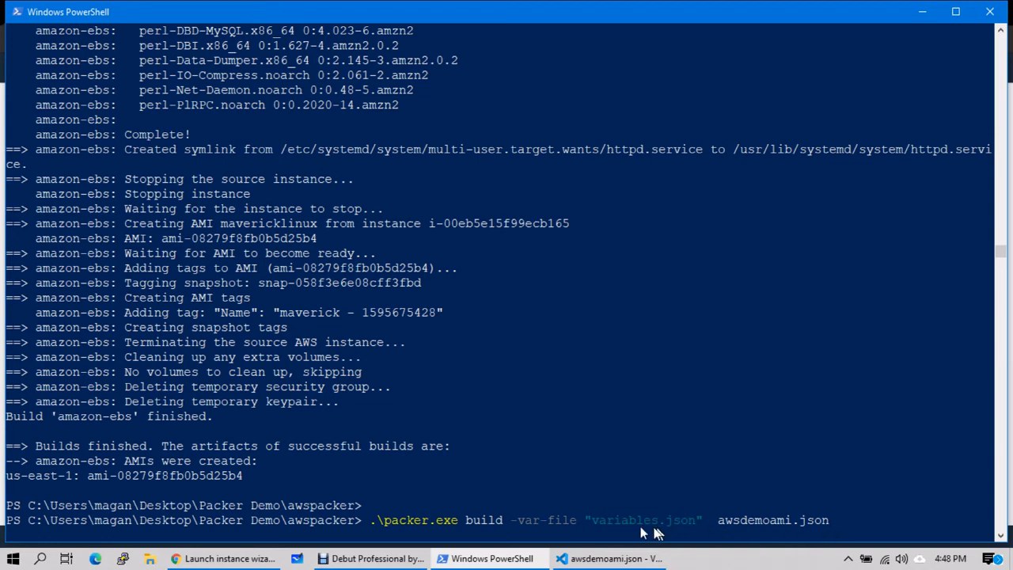
mouse_move(621, 525)
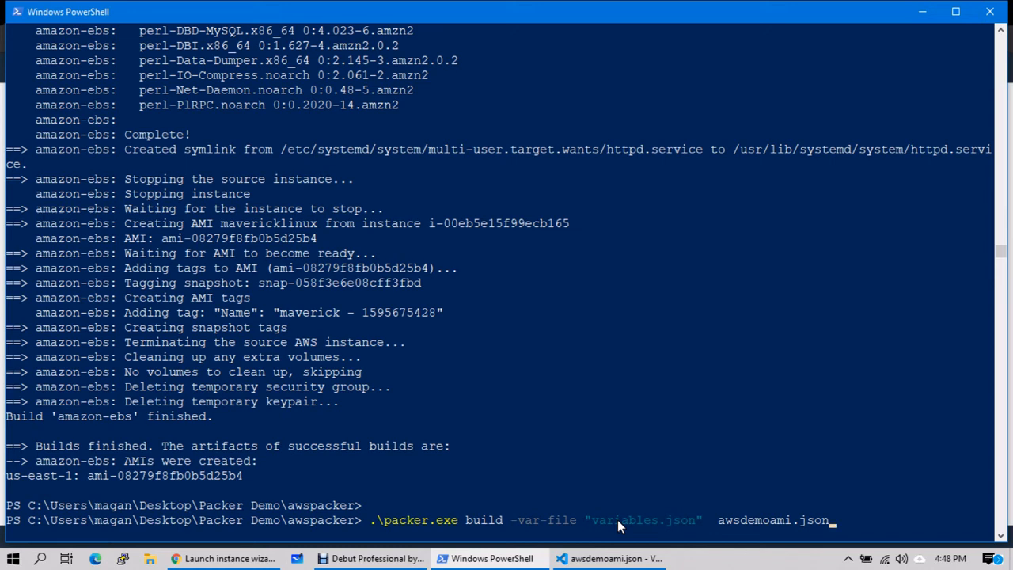
mouse_move(609, 526)
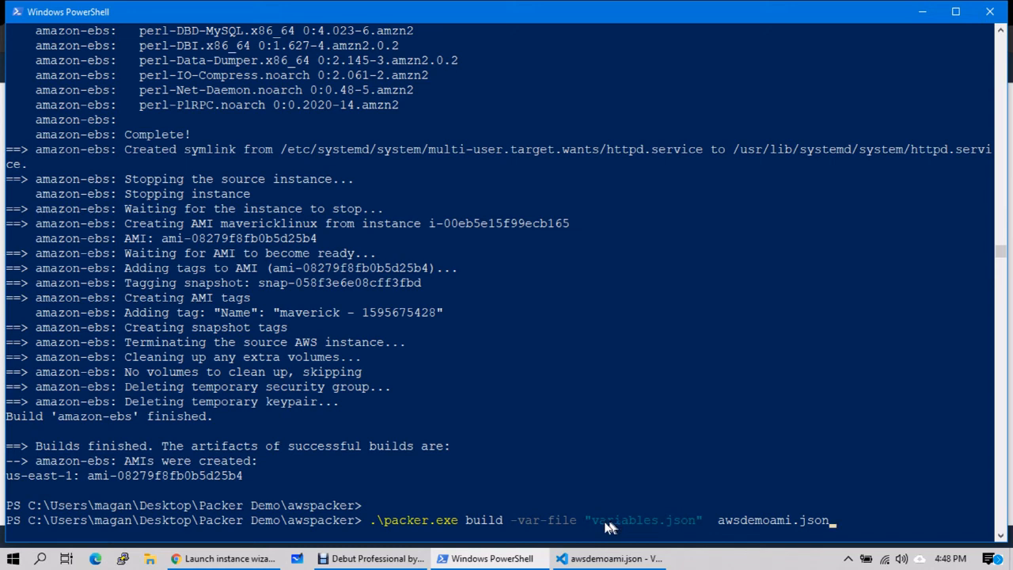
mouse_move(377, 557)
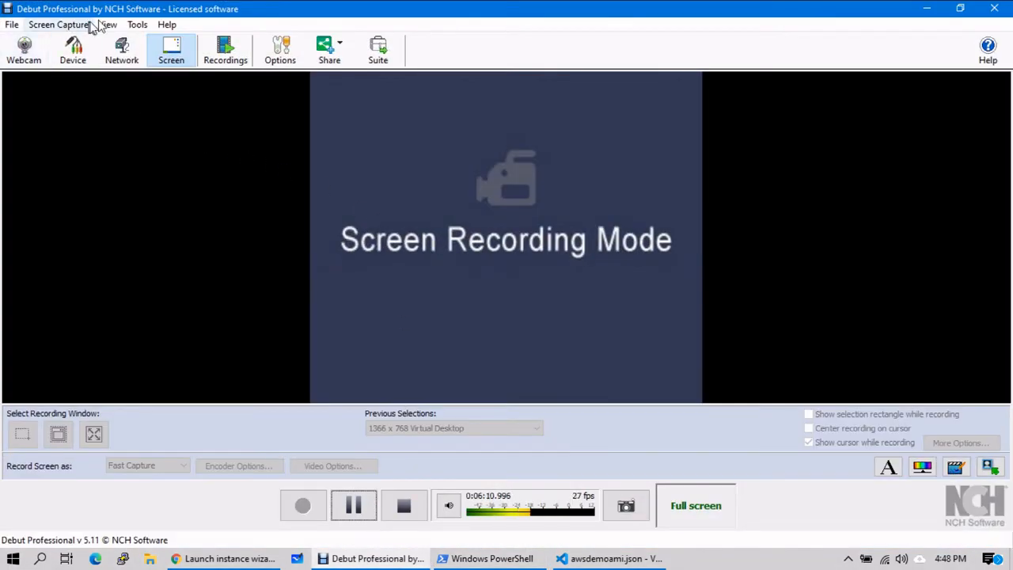
Step: Pause the Debut screen recording via its File menu and return to PowerShell
click(168, 25)
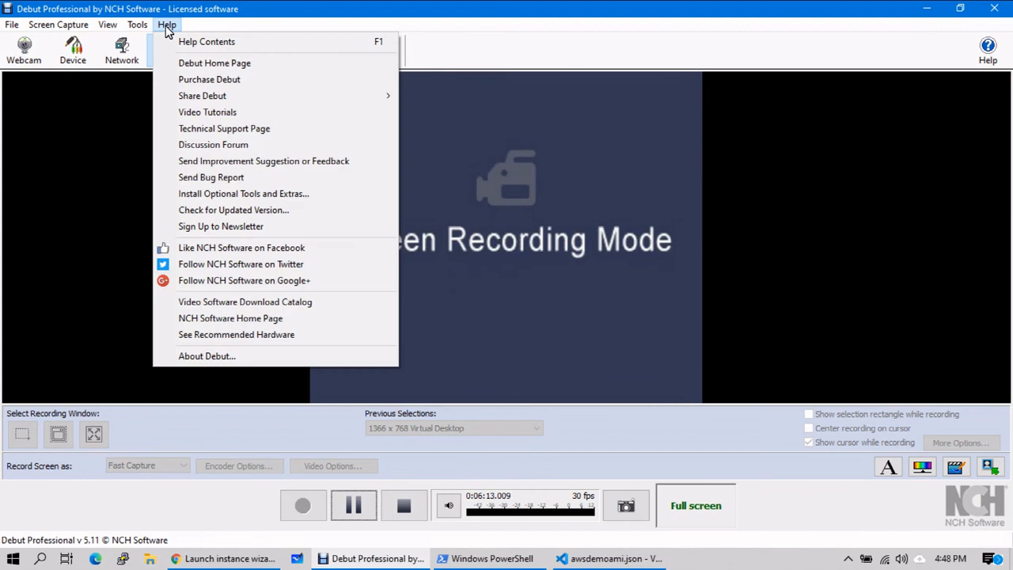
click(12, 26)
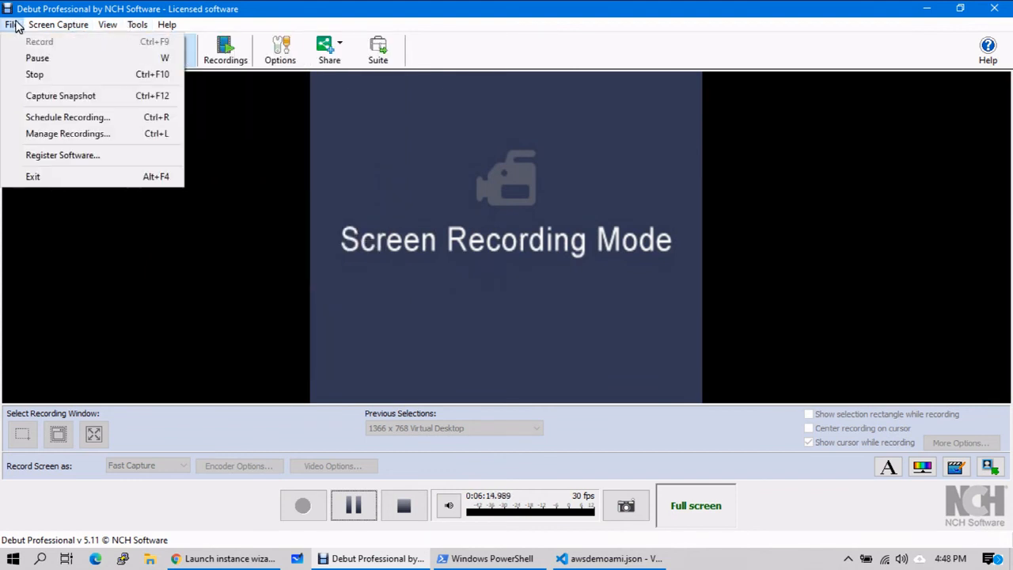
mouse_move(37, 57)
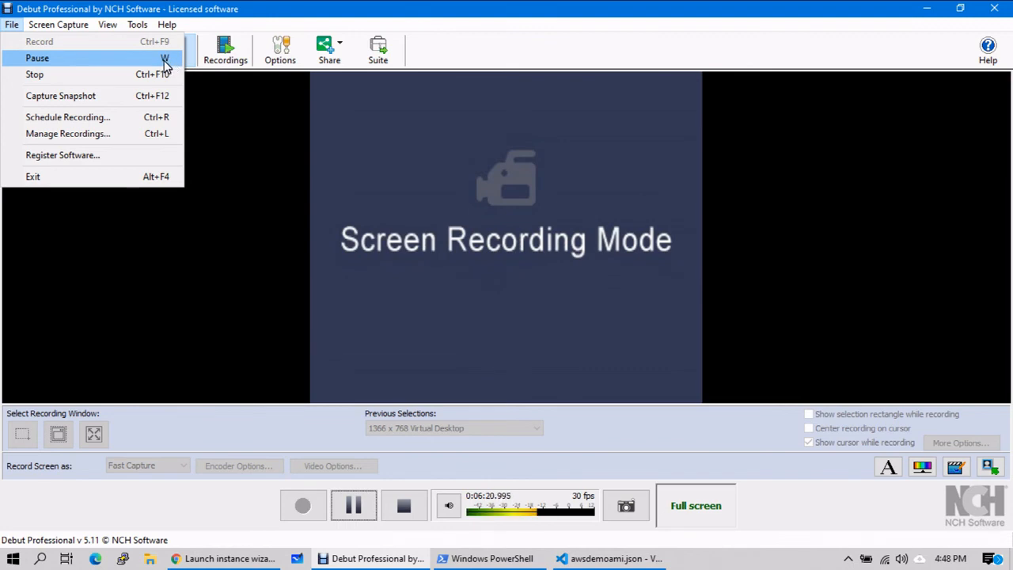
click(491, 558)
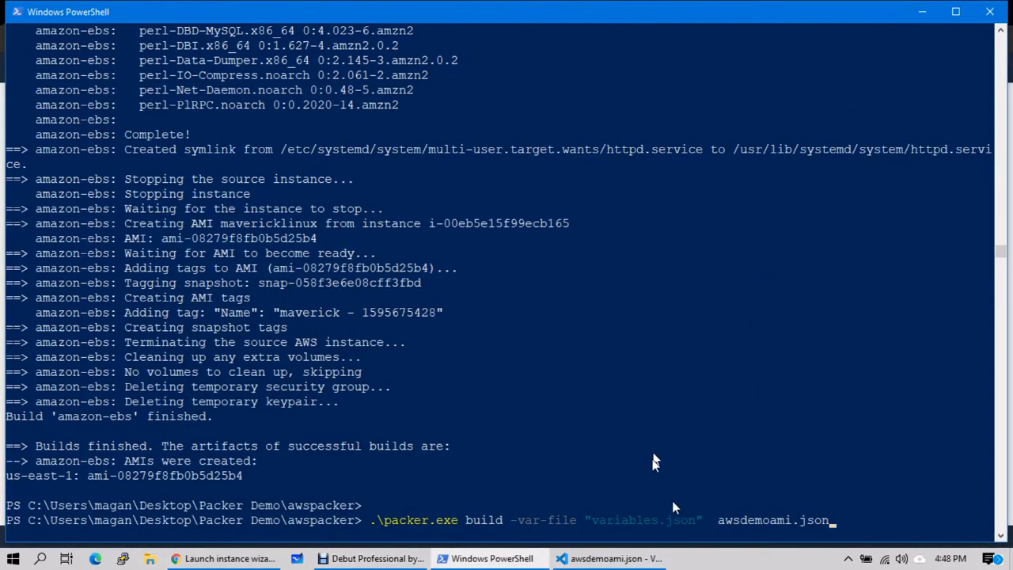
mouse_move(728, 530)
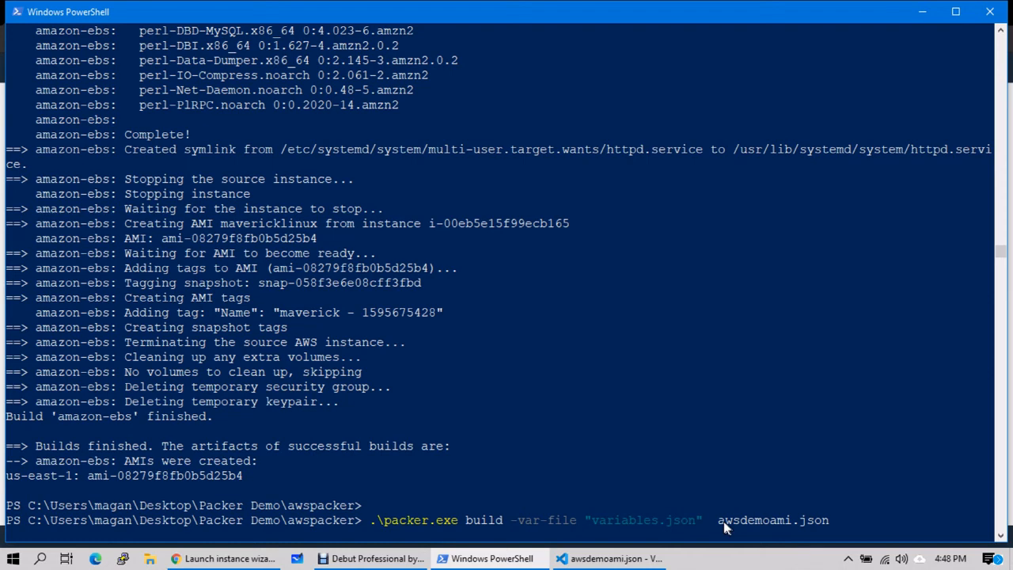
mouse_move(705, 508)
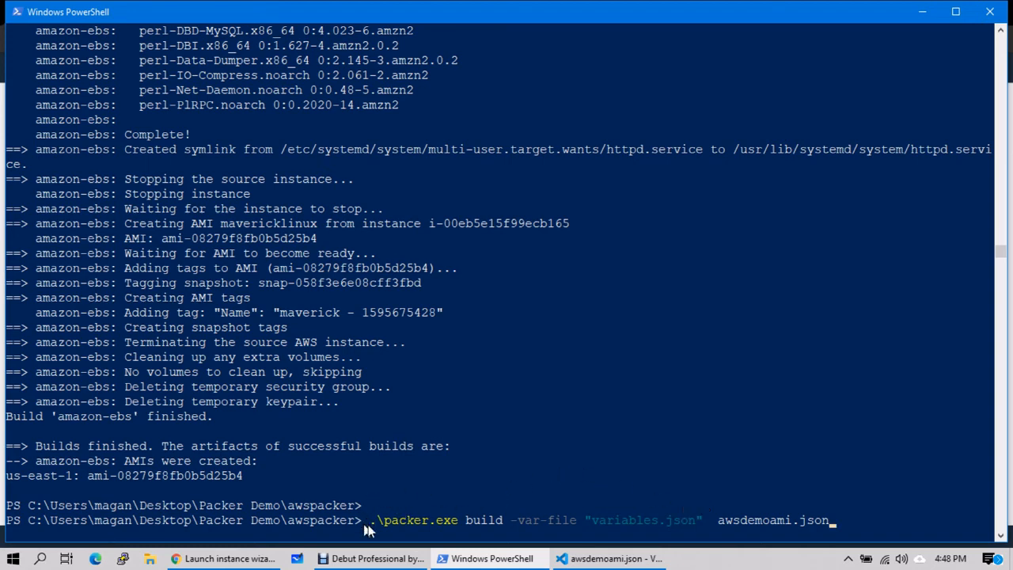
mouse_move(893, 492)
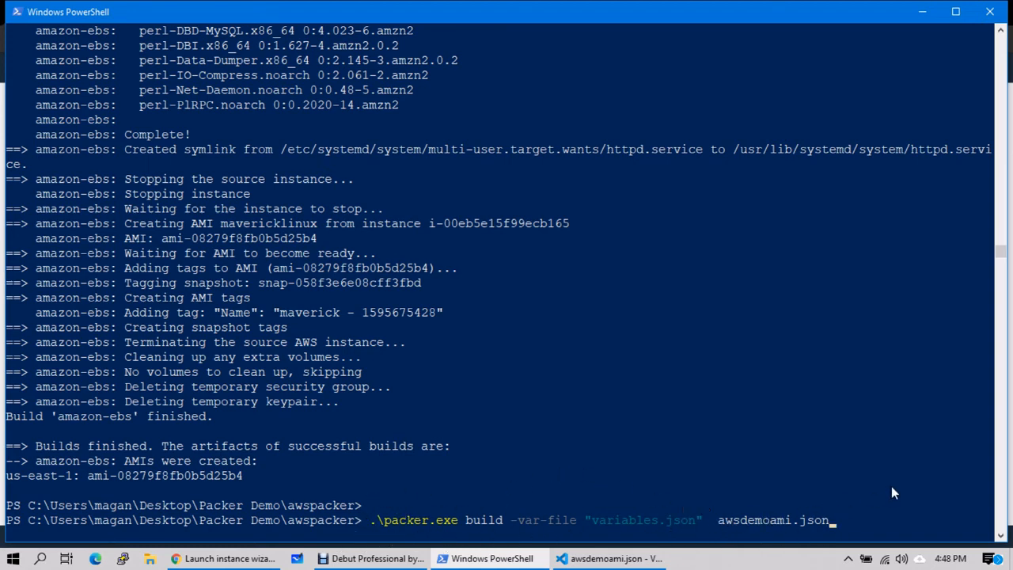
mouse_move(664, 526)
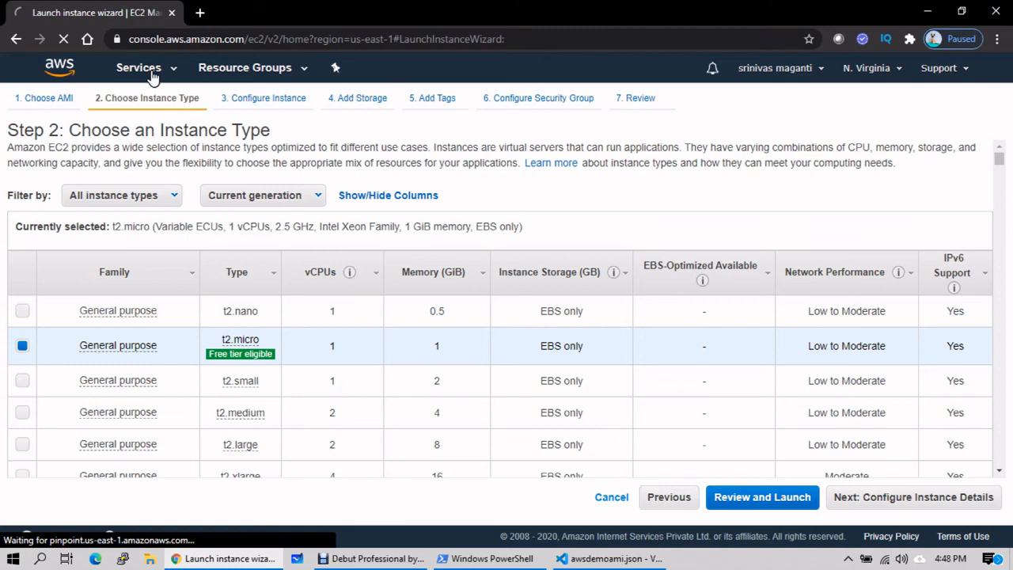
Step: From Console Home go to EC2 AMIs and deregister the mavericklinux AMI, leaving no owned images
click(140, 66)
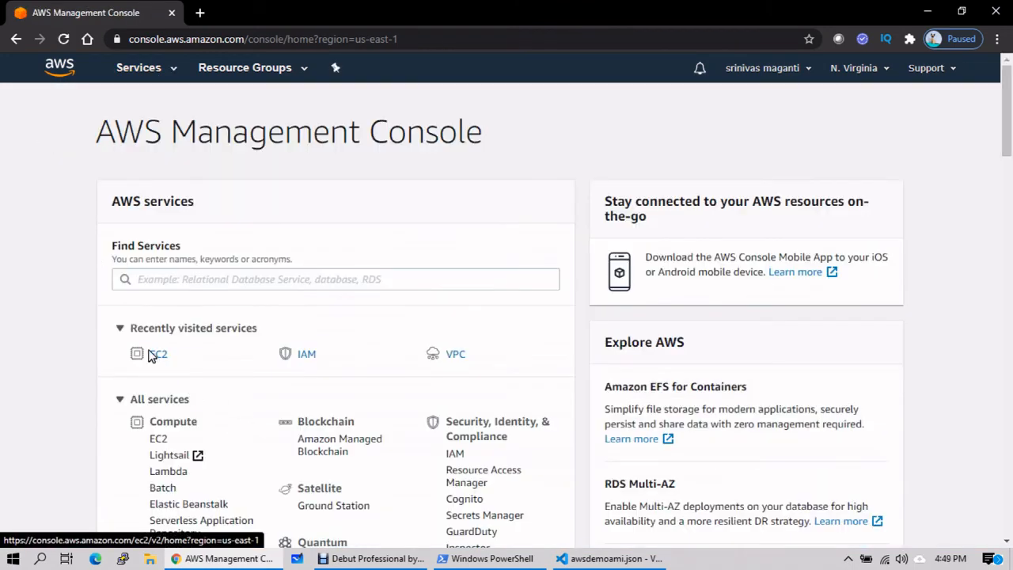
click(158, 355)
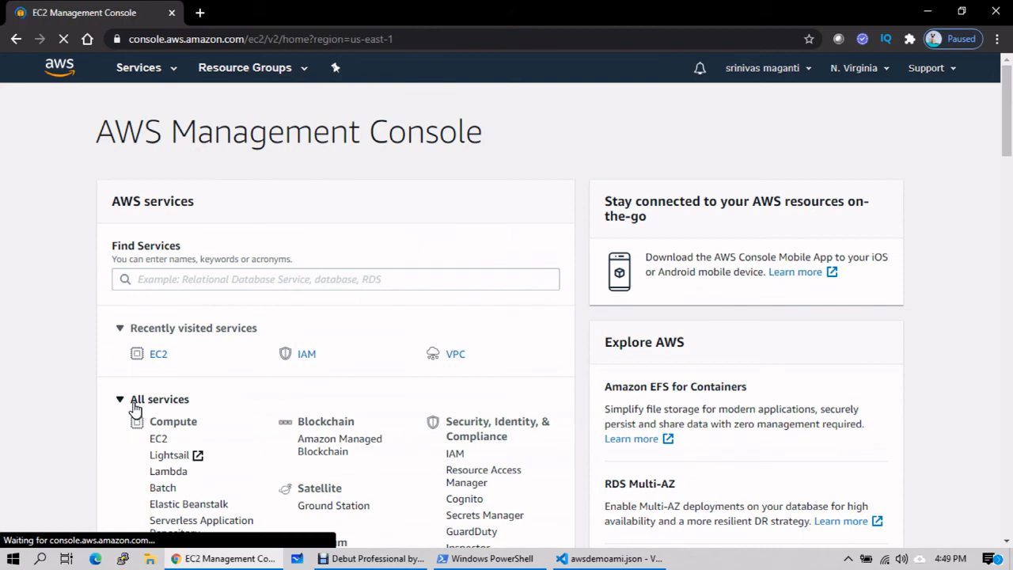
click(158, 355)
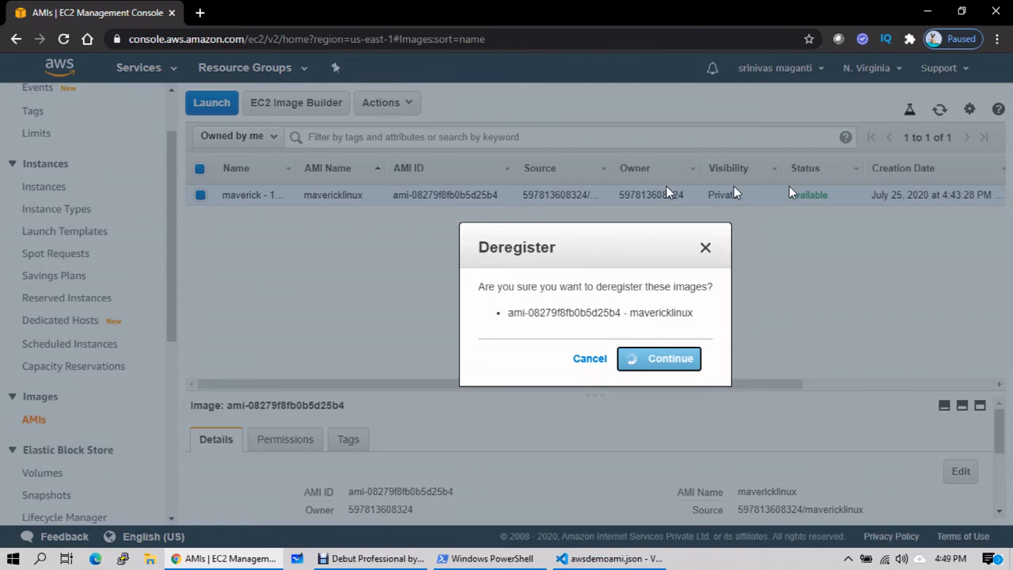
click(659, 357)
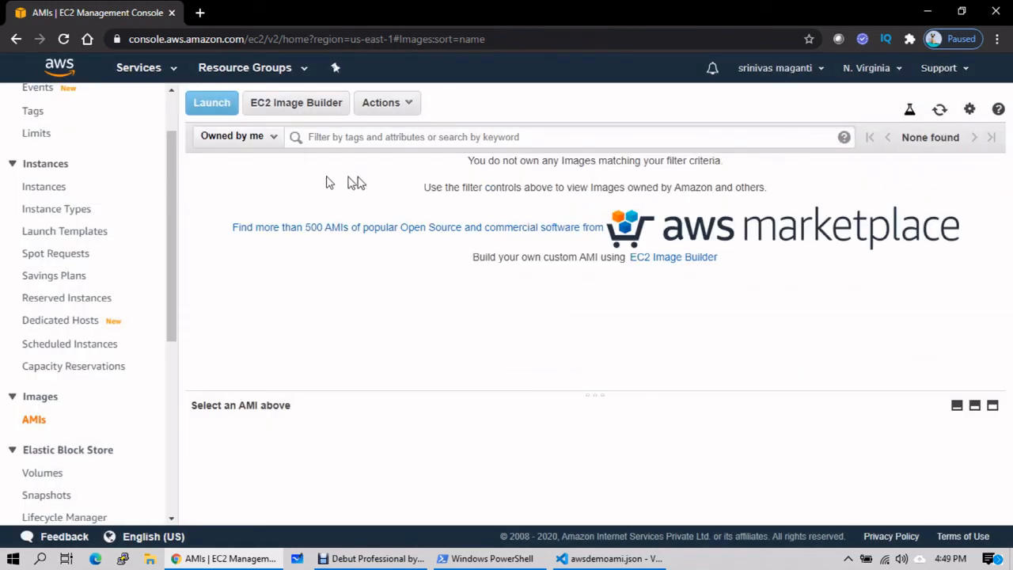
scroll(down, 3)
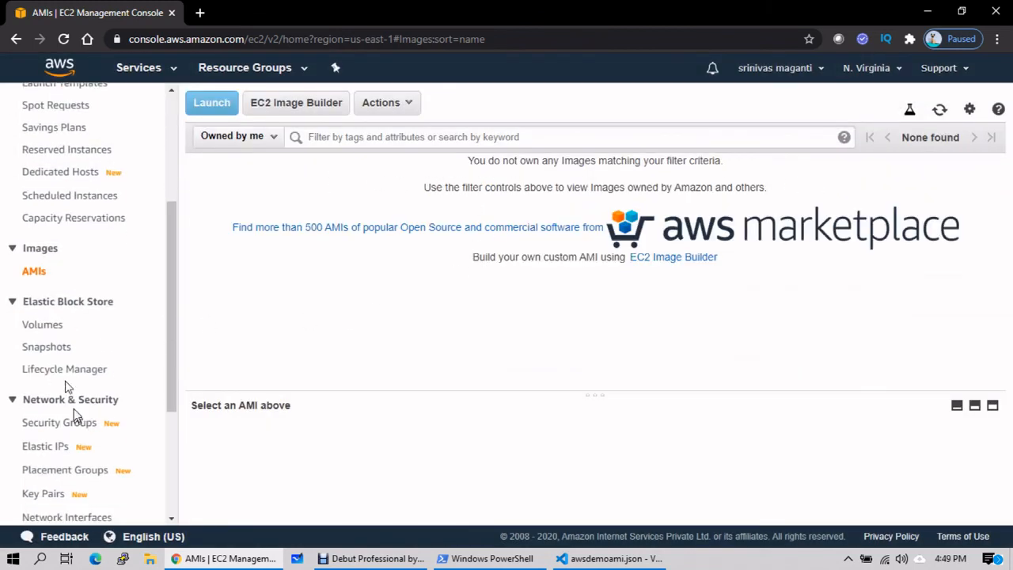
Step: Delete the 8 GiB maverick snapshot via Actions > Delete so no snapshots remain in the region
click(46, 346)
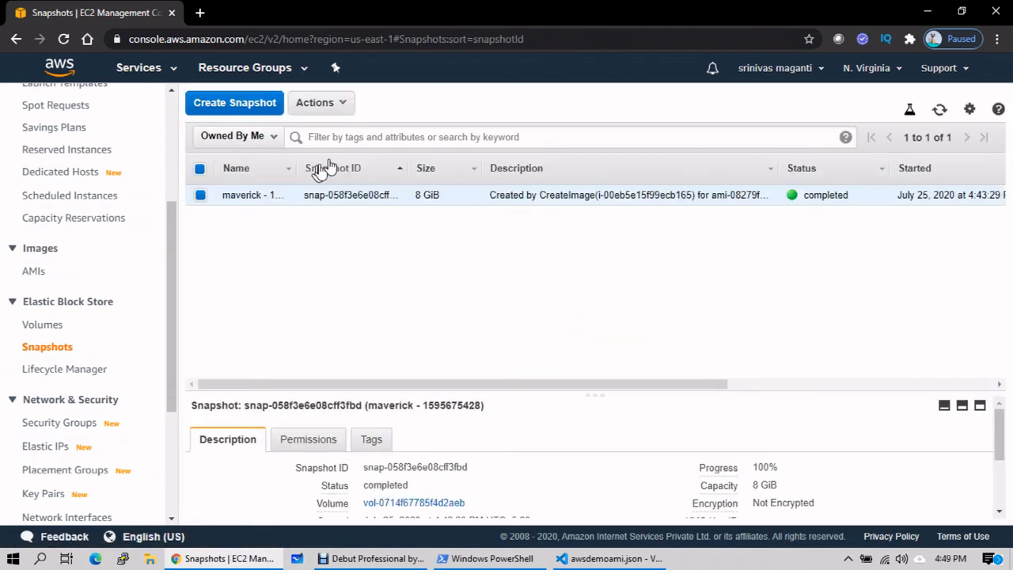
click(320, 101)
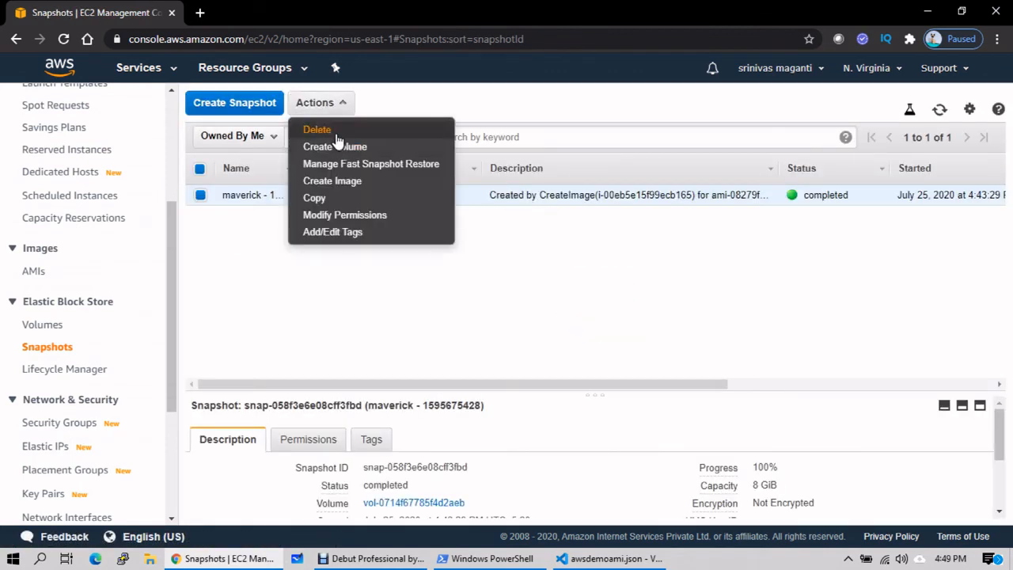
click(316, 130)
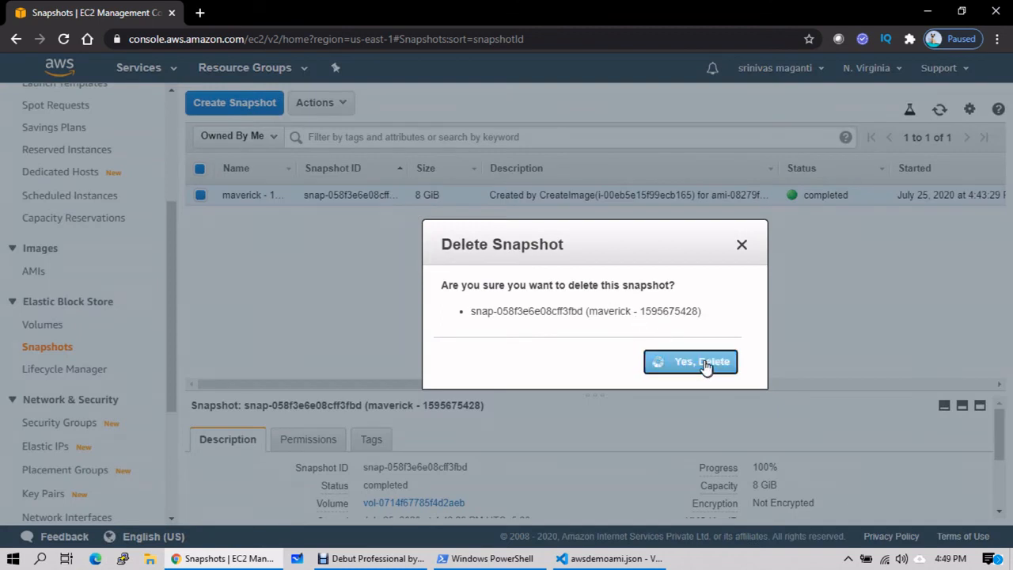
click(690, 361)
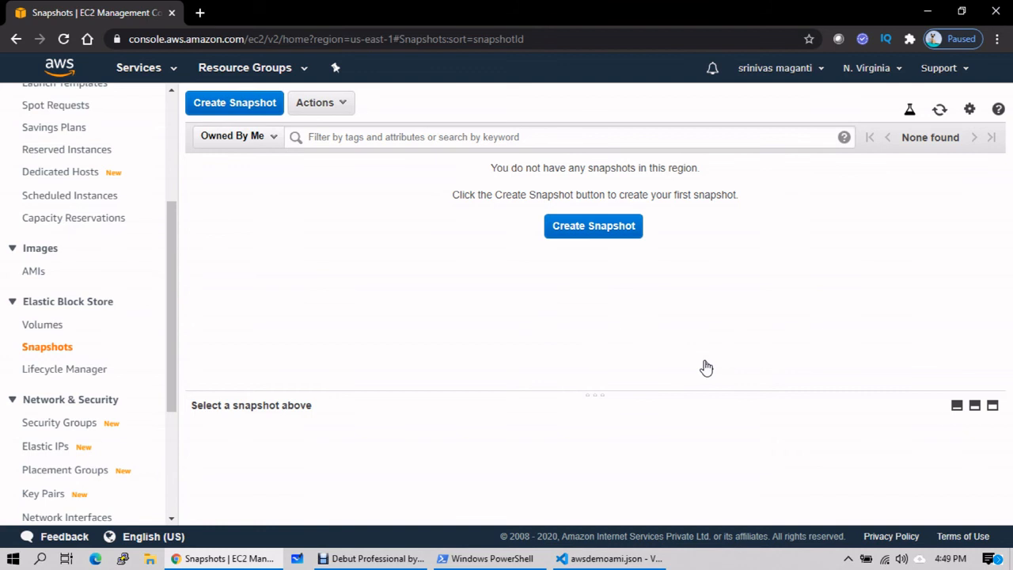
mouse_move(57, 149)
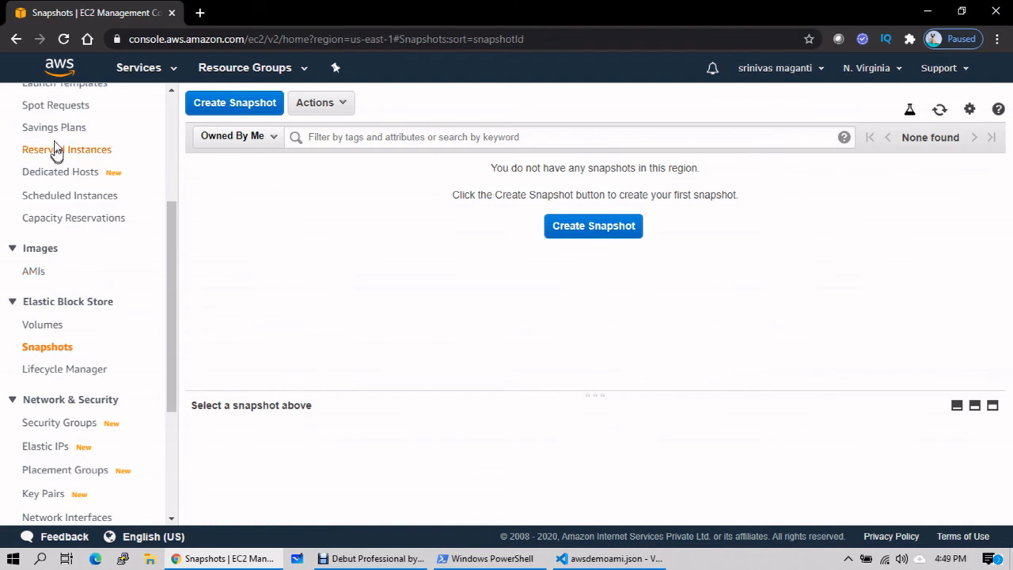
click(139, 66)
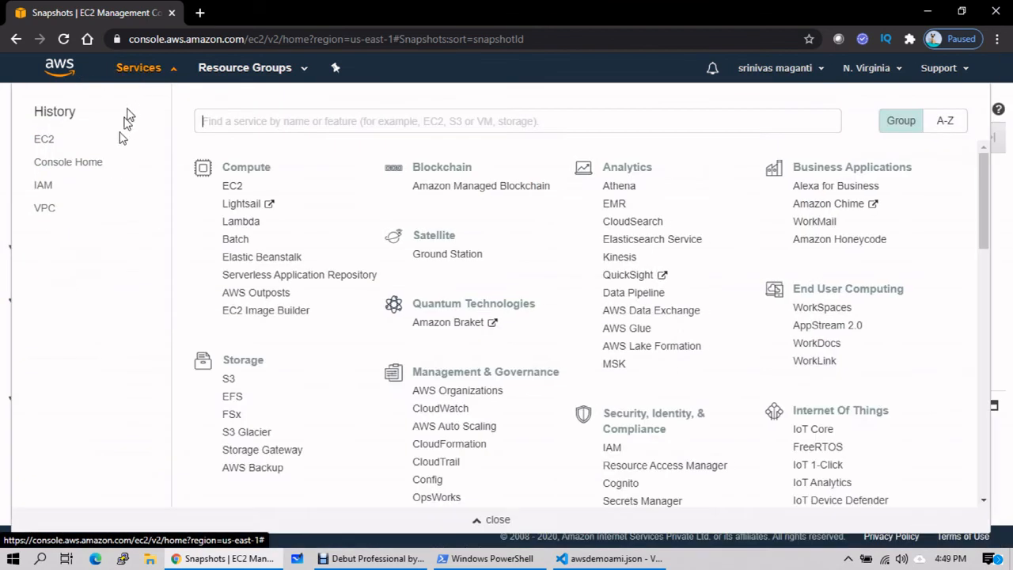
Step: In IAM Security Credentials, delete the root account's access key so its status reads Deleted
click(42, 183)
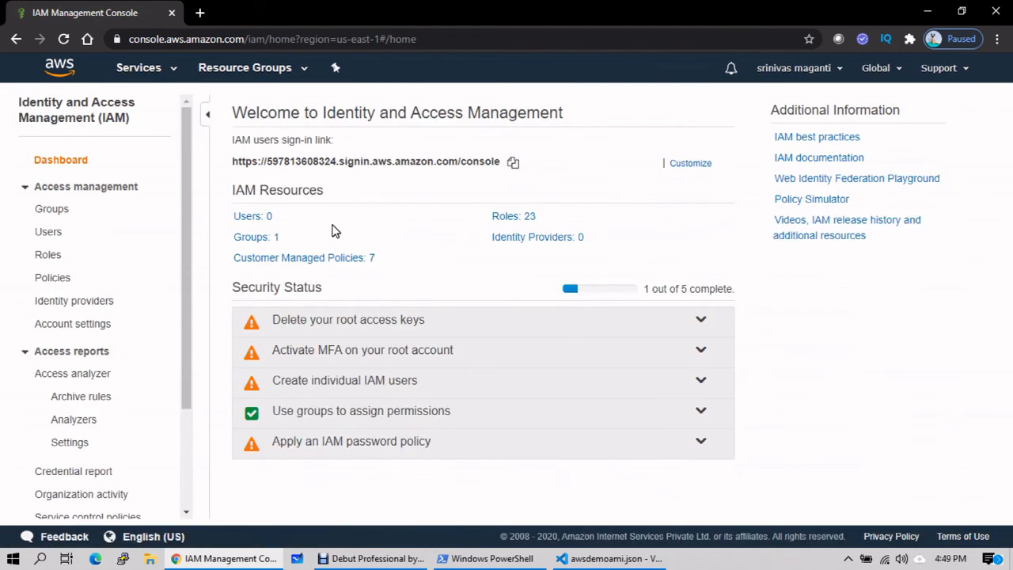
click(348, 320)
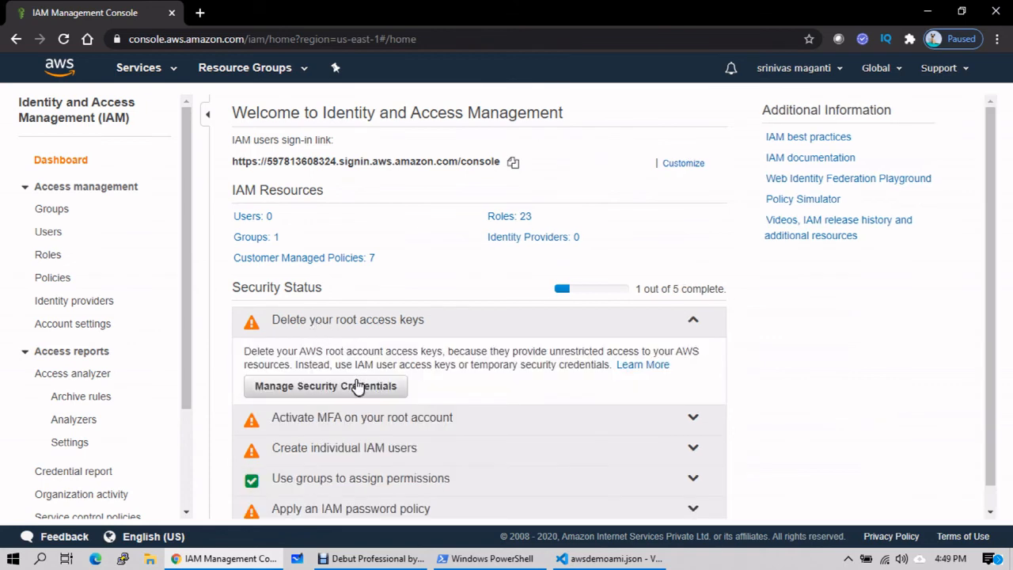
click(325, 386)
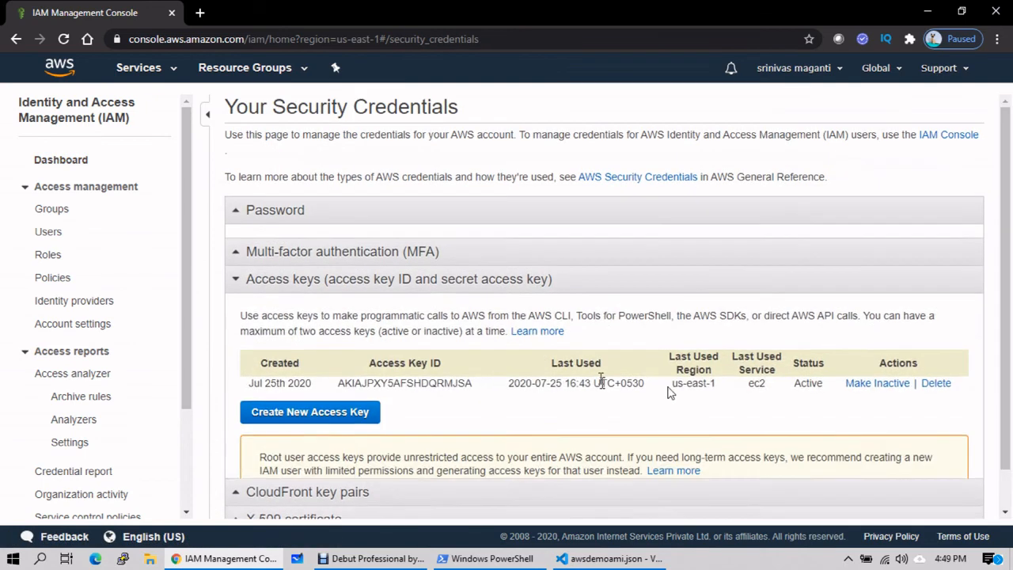
click(936, 383)
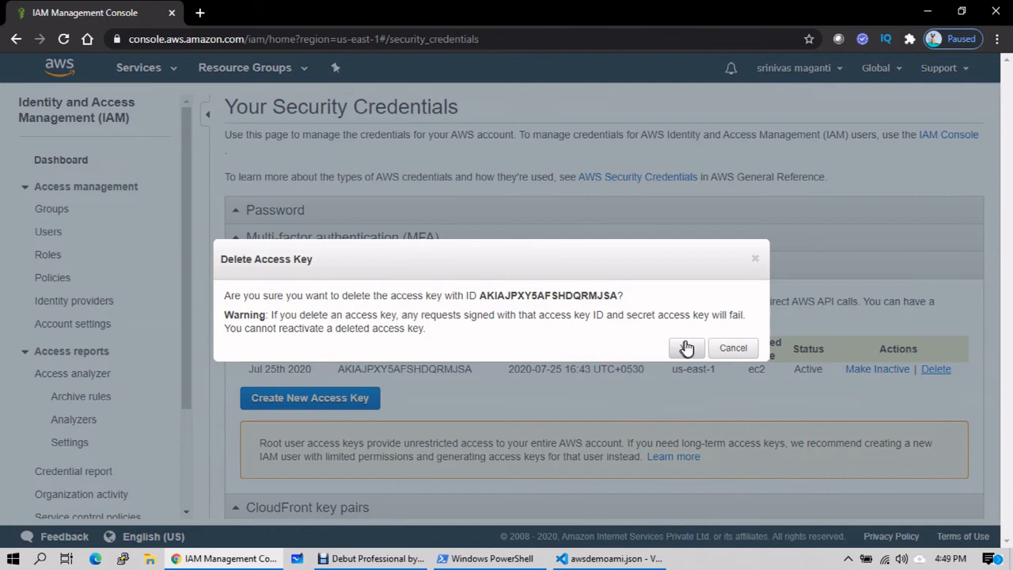
click(687, 348)
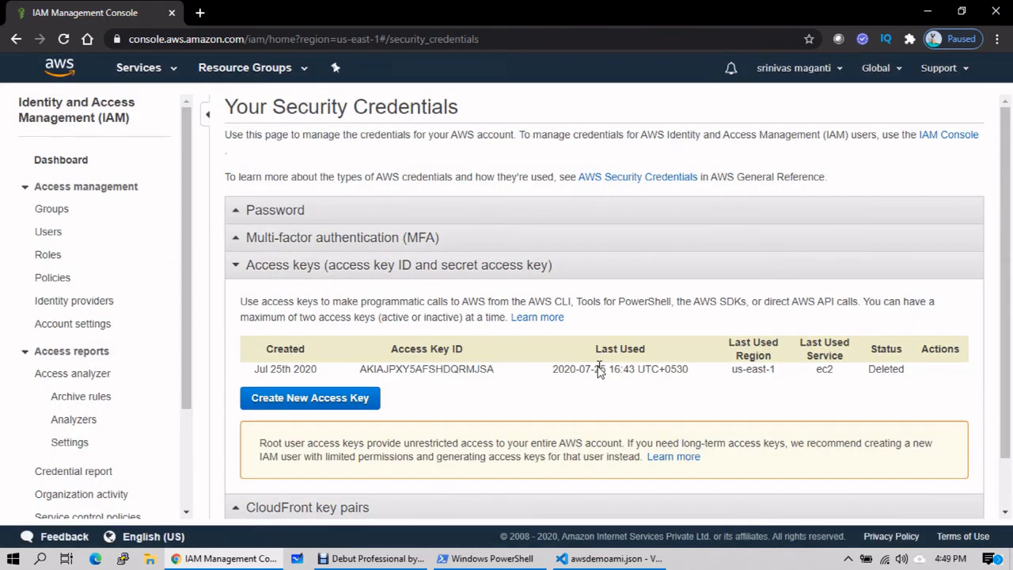
mouse_move(419, 388)
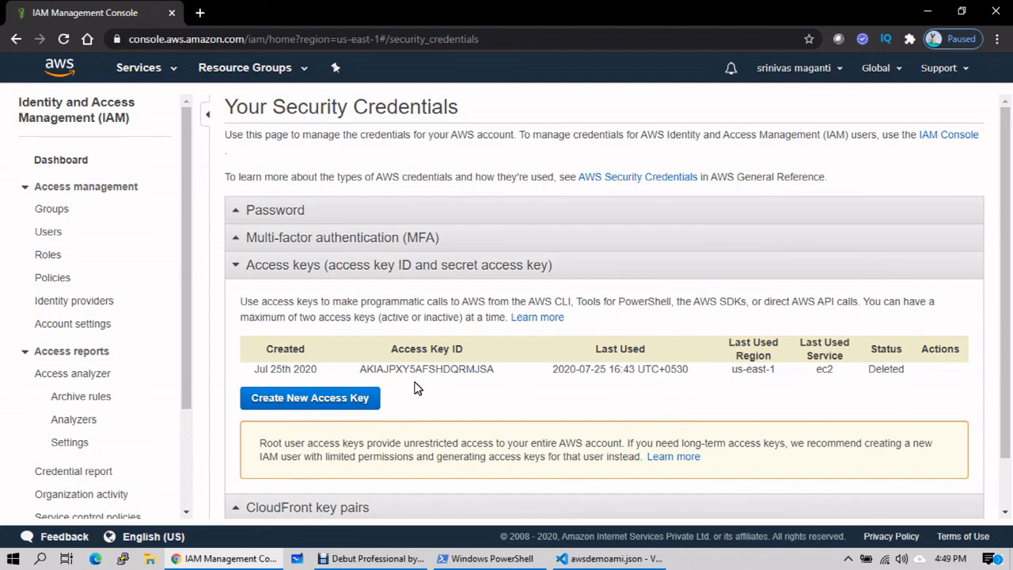
mouse_move(418, 388)
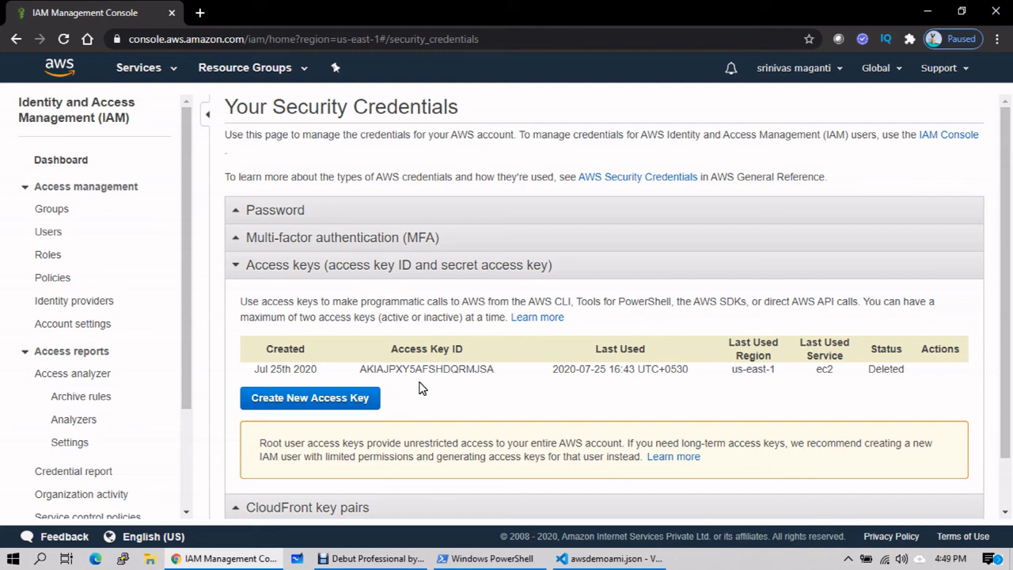
mouse_move(425, 386)
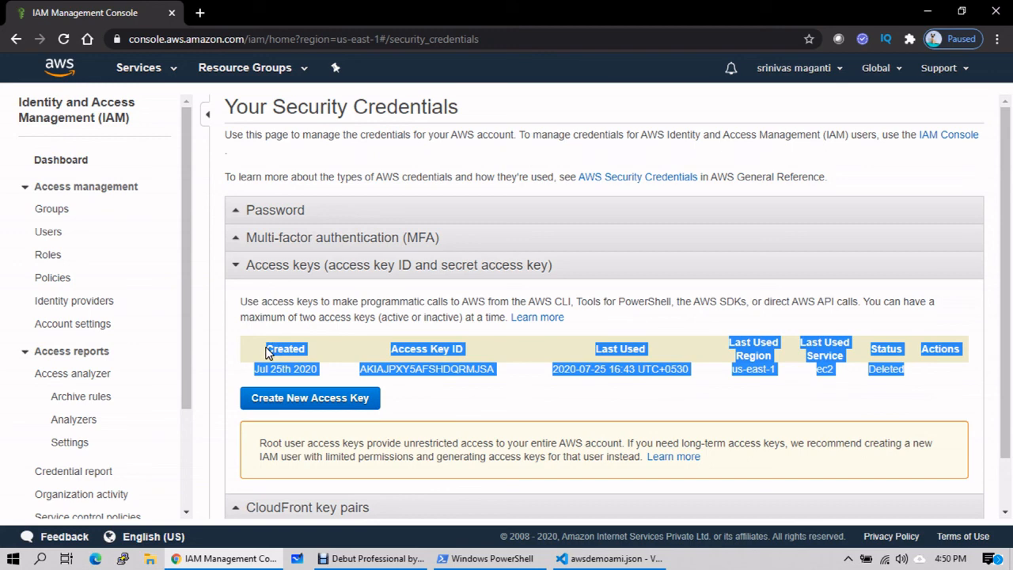
mouse_move(535, 331)
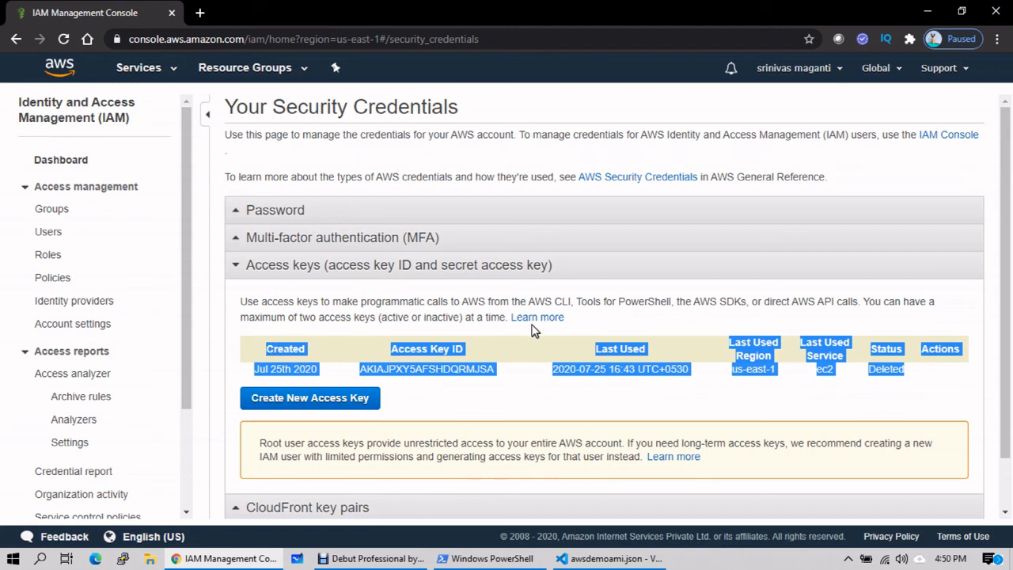